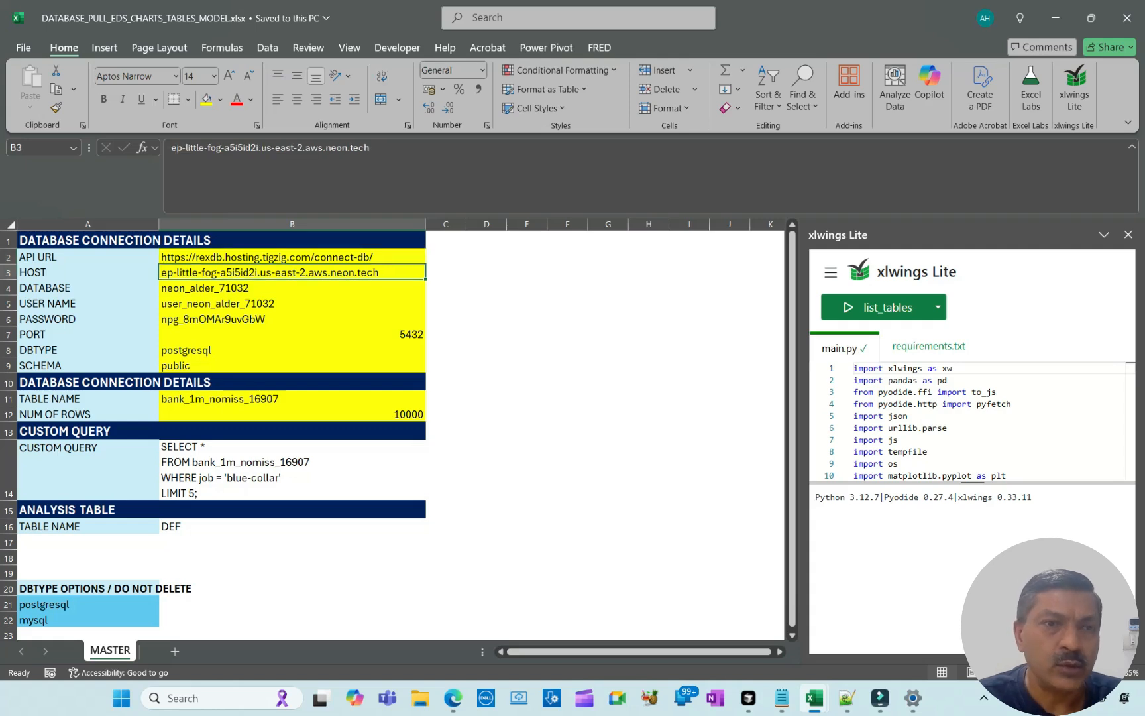
# Review the PORT, DBTYPE and SCHEMA connection cells and list the xlwings Lite scripts
pyautogui.click(292, 335)
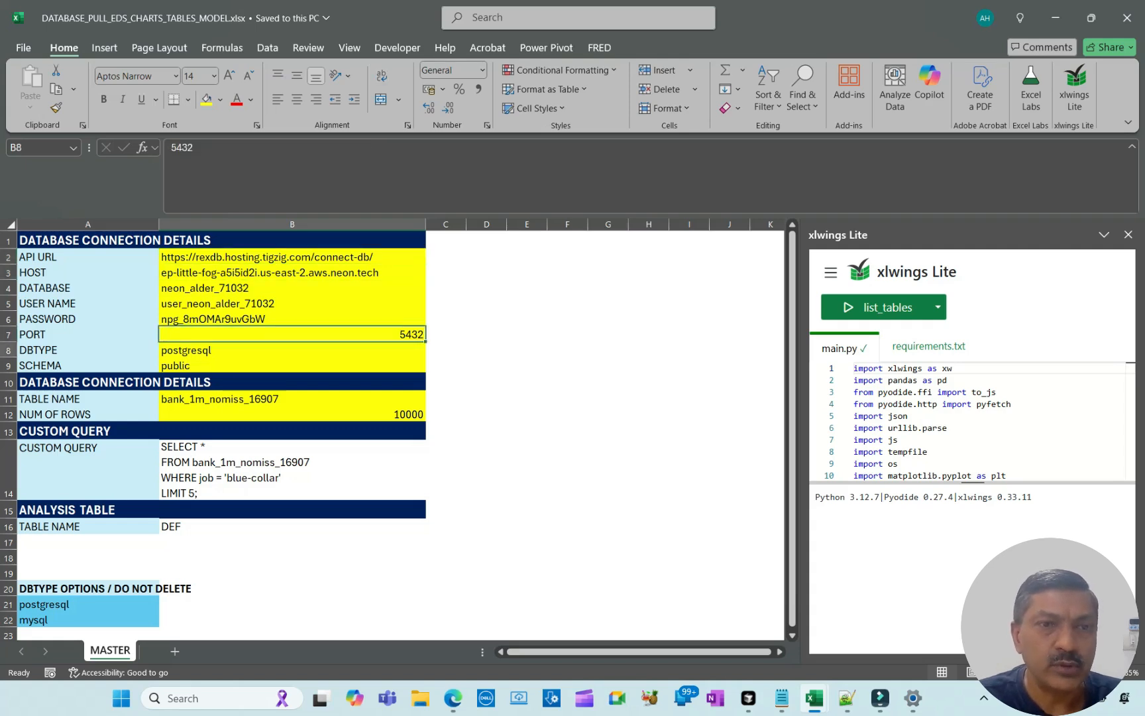
pyautogui.click(293, 350)
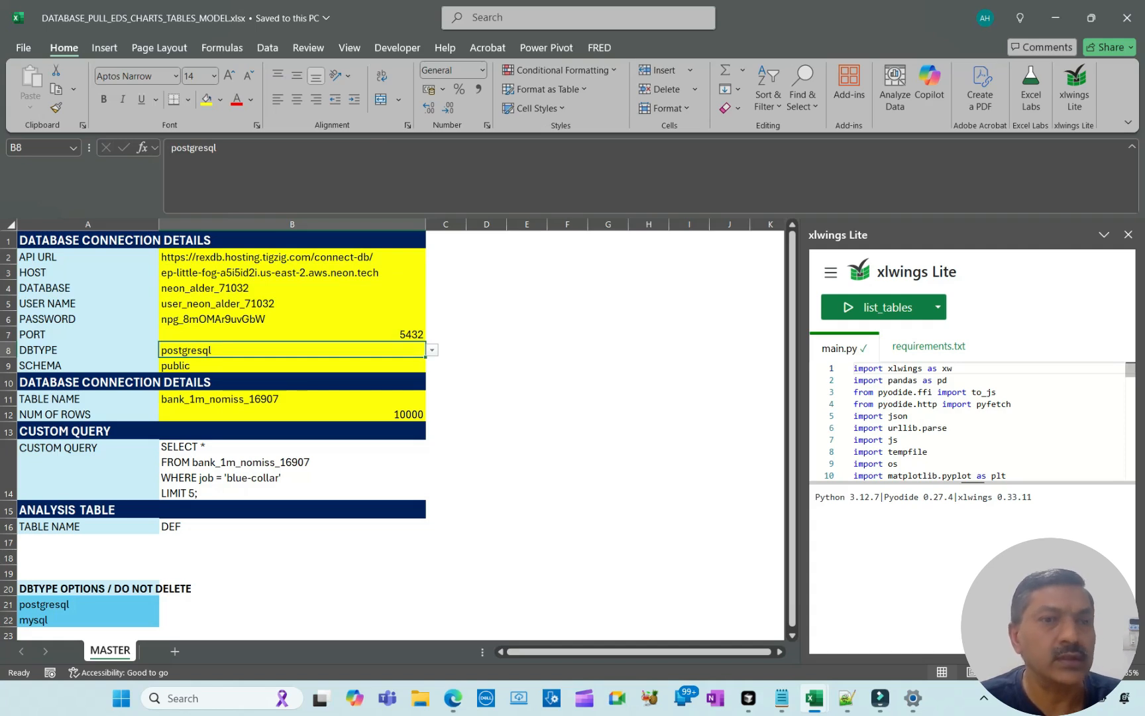
pyautogui.click(292, 365)
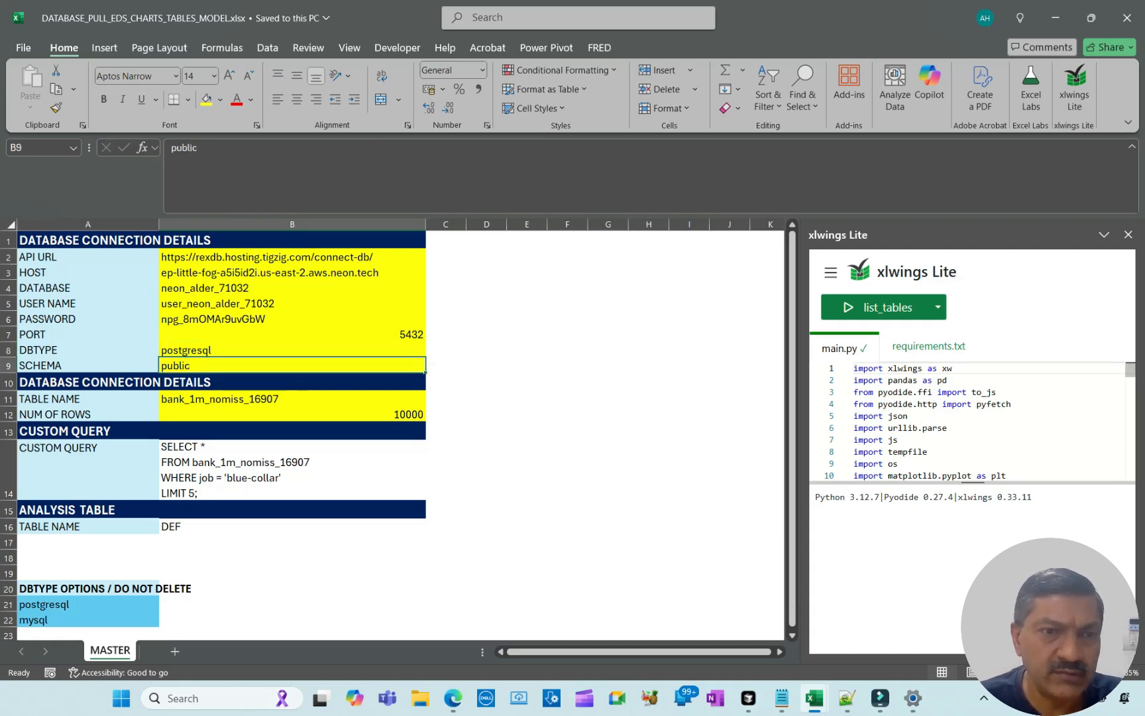
pyautogui.click(937, 307)
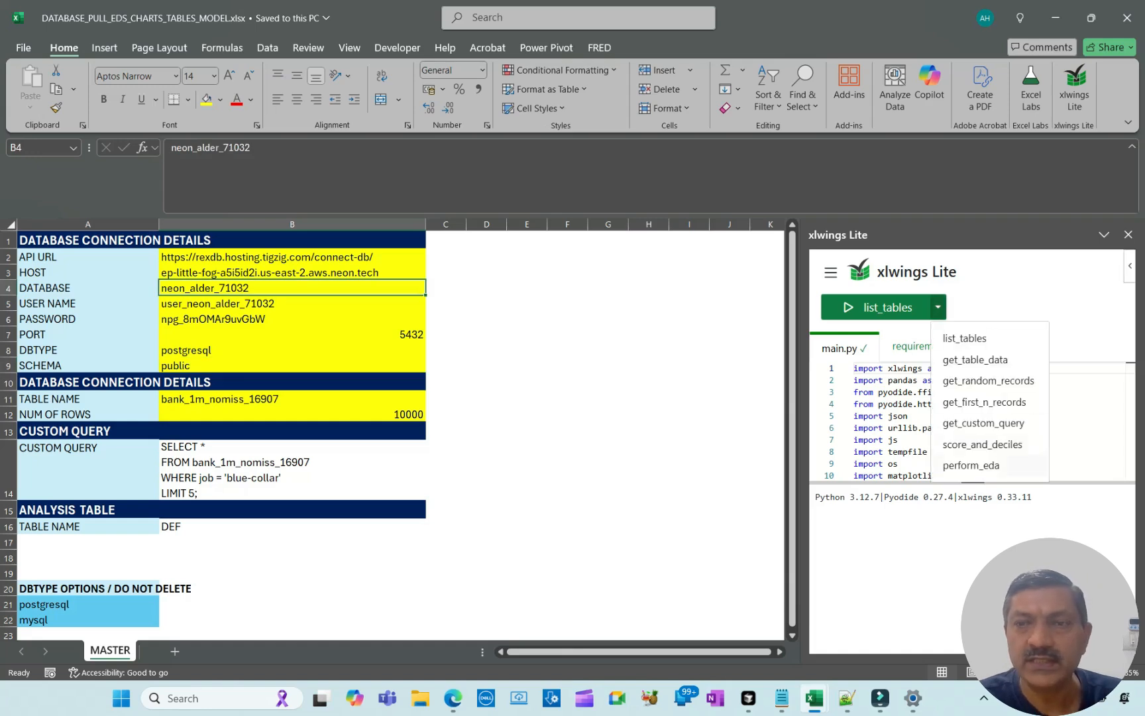
# Run list_tables, view the new NEON_ALDER_71032_TABLES sheet, then return to MASTER
pyautogui.click(291, 272)
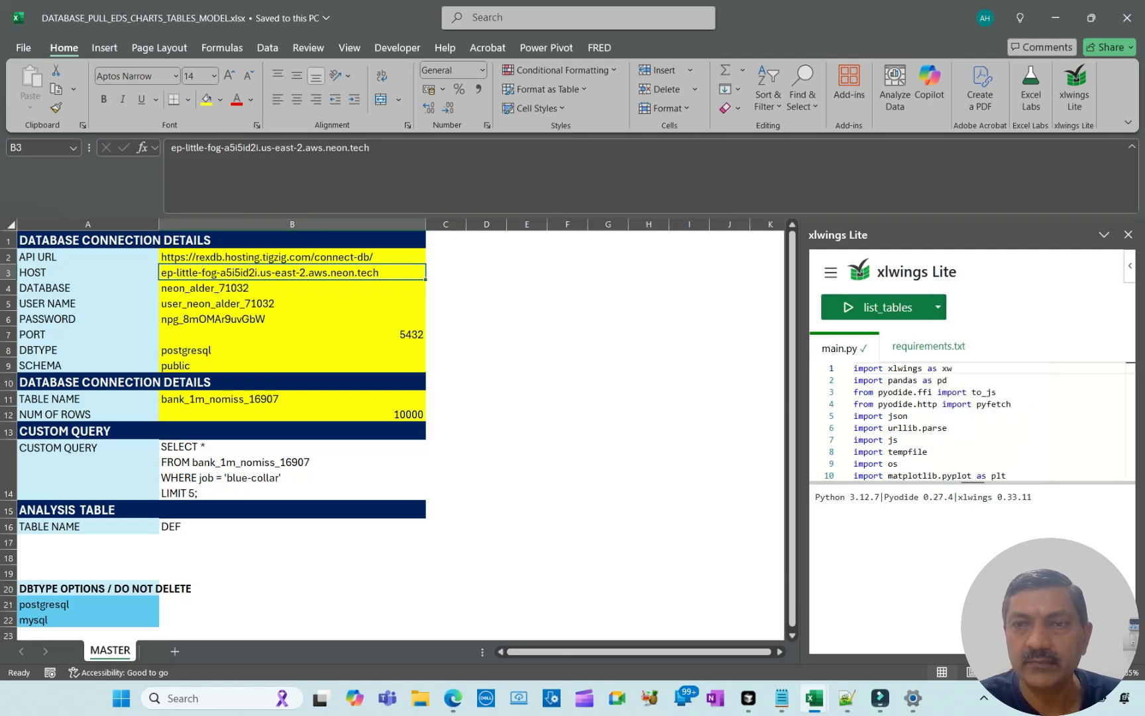
pyautogui.click(881, 306)
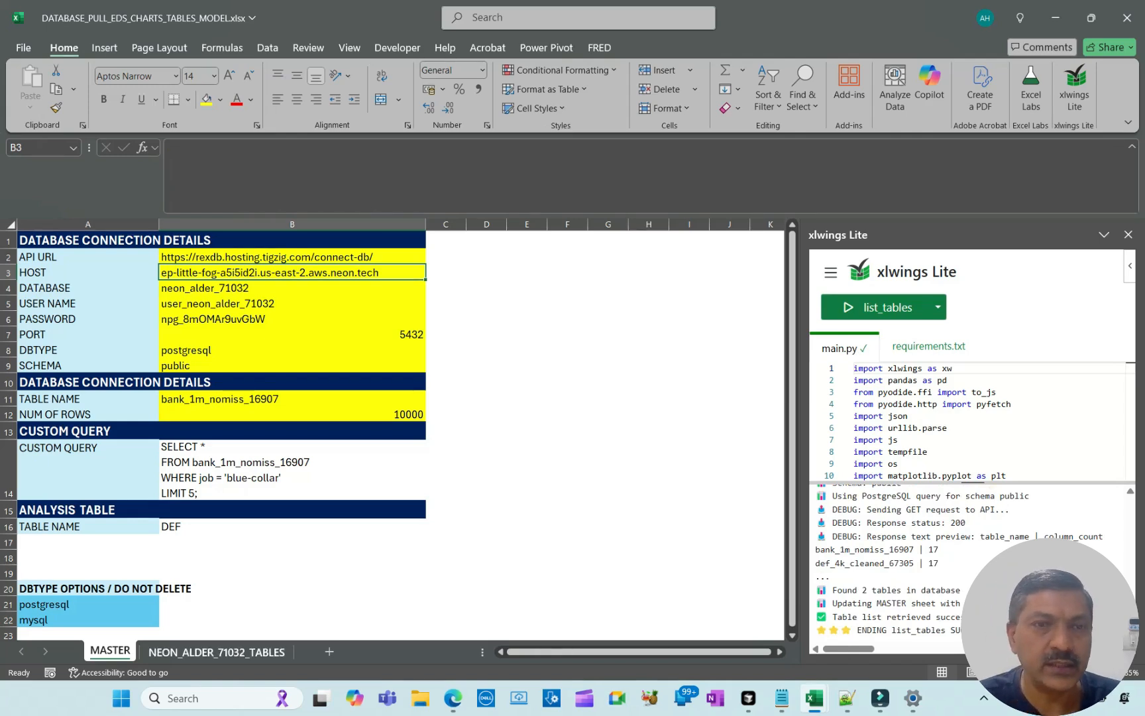
pyautogui.click(216, 652)
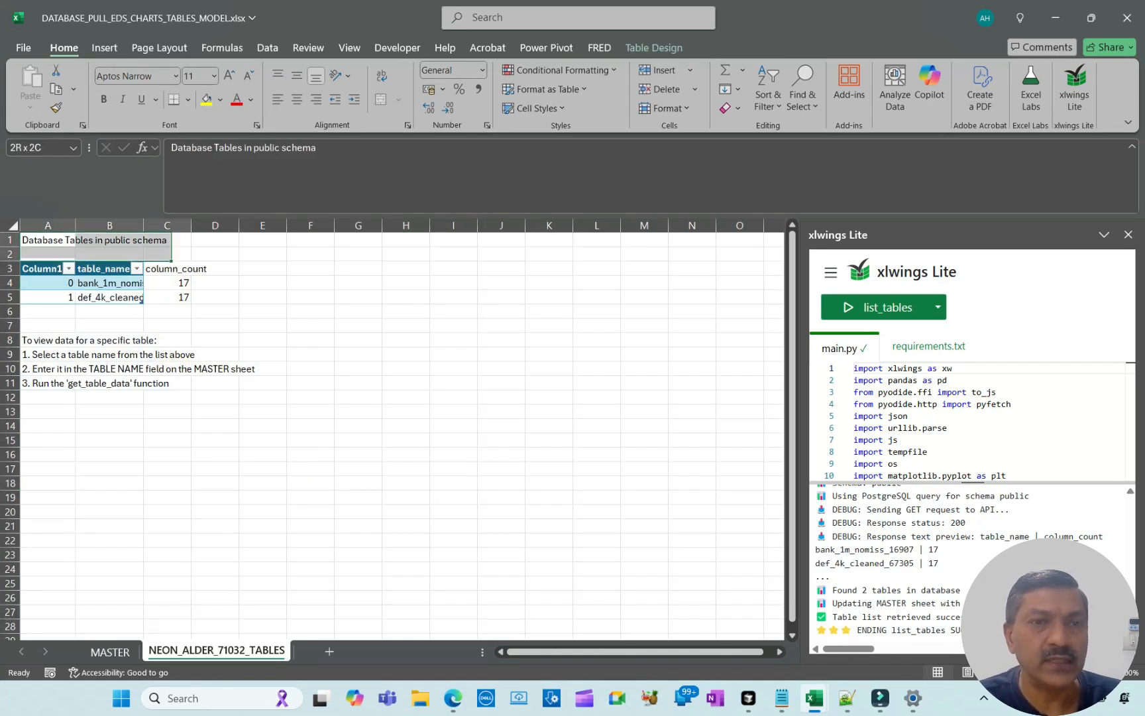
pyautogui.click(110, 652)
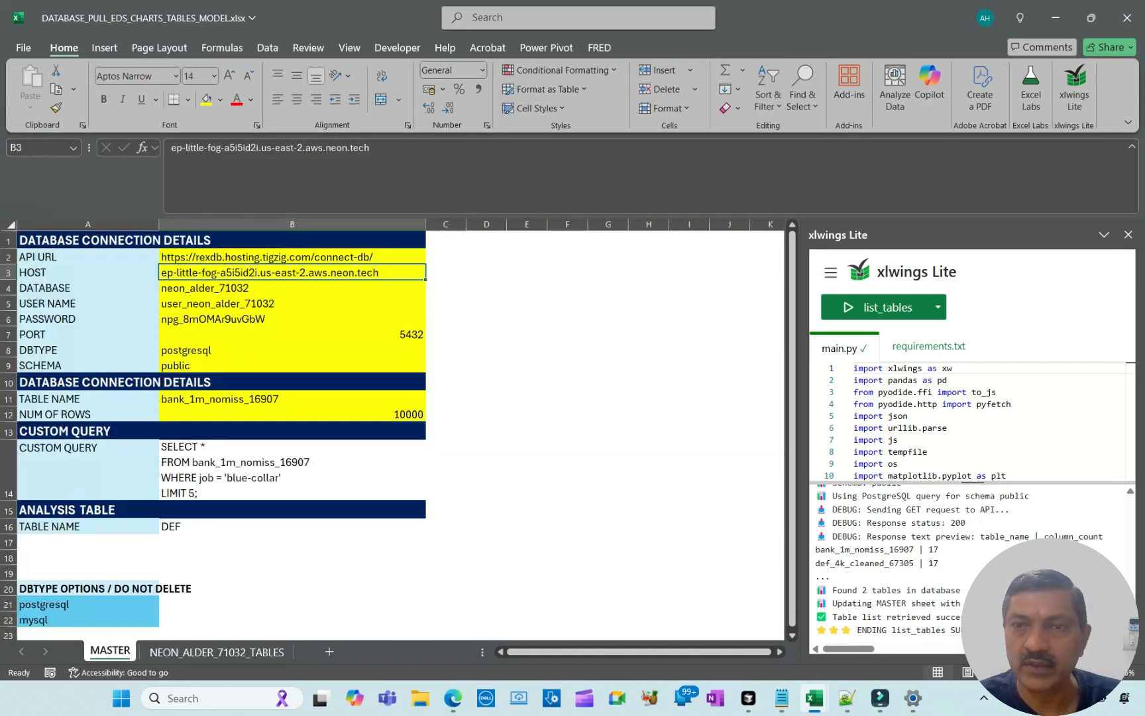
# Run get_table_data on table bank_1m_nomiss_16907
pyautogui.click(292, 399)
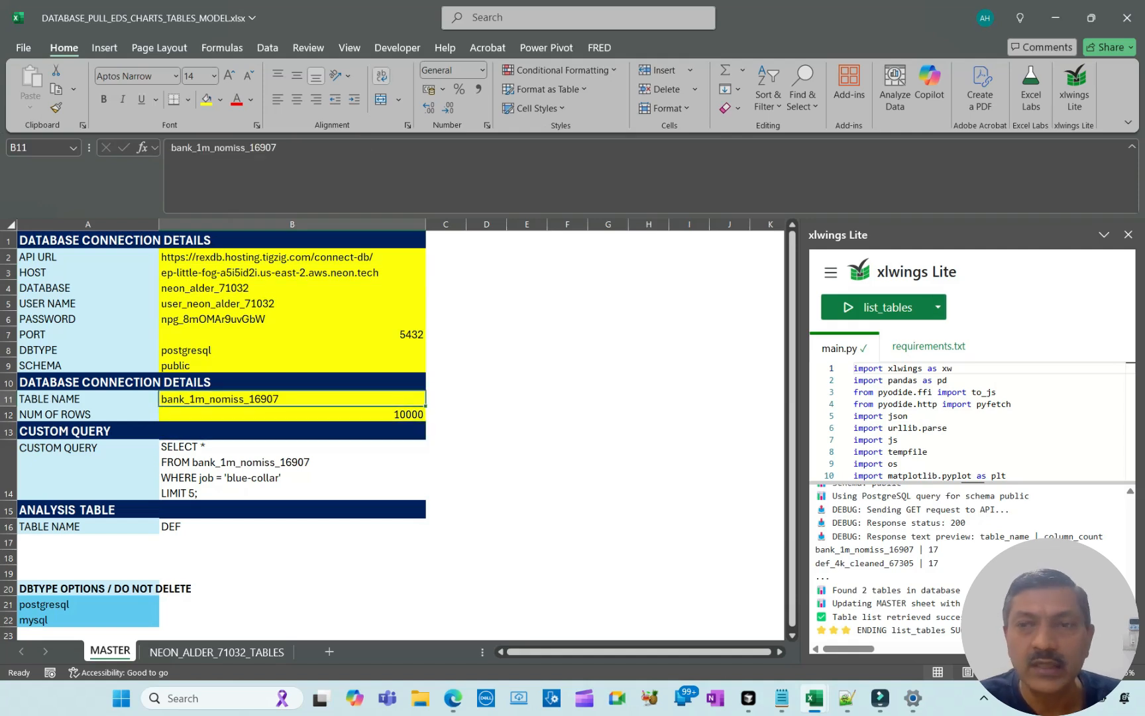
pyautogui.click(937, 307)
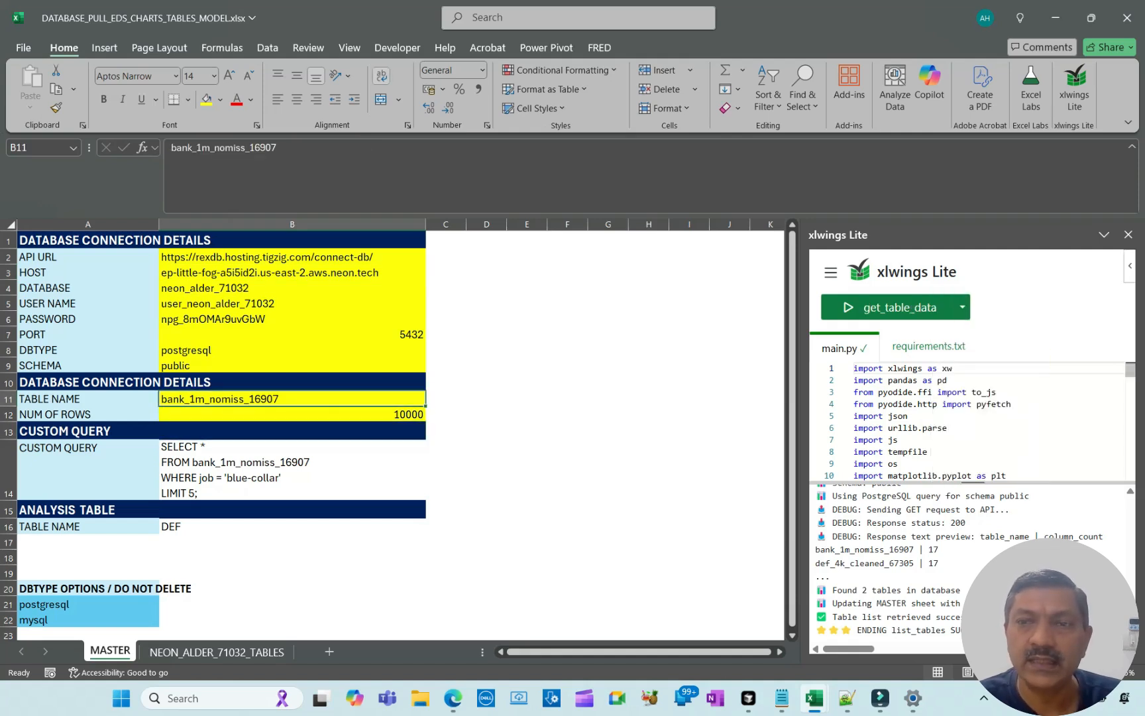
pyautogui.click(894, 307)
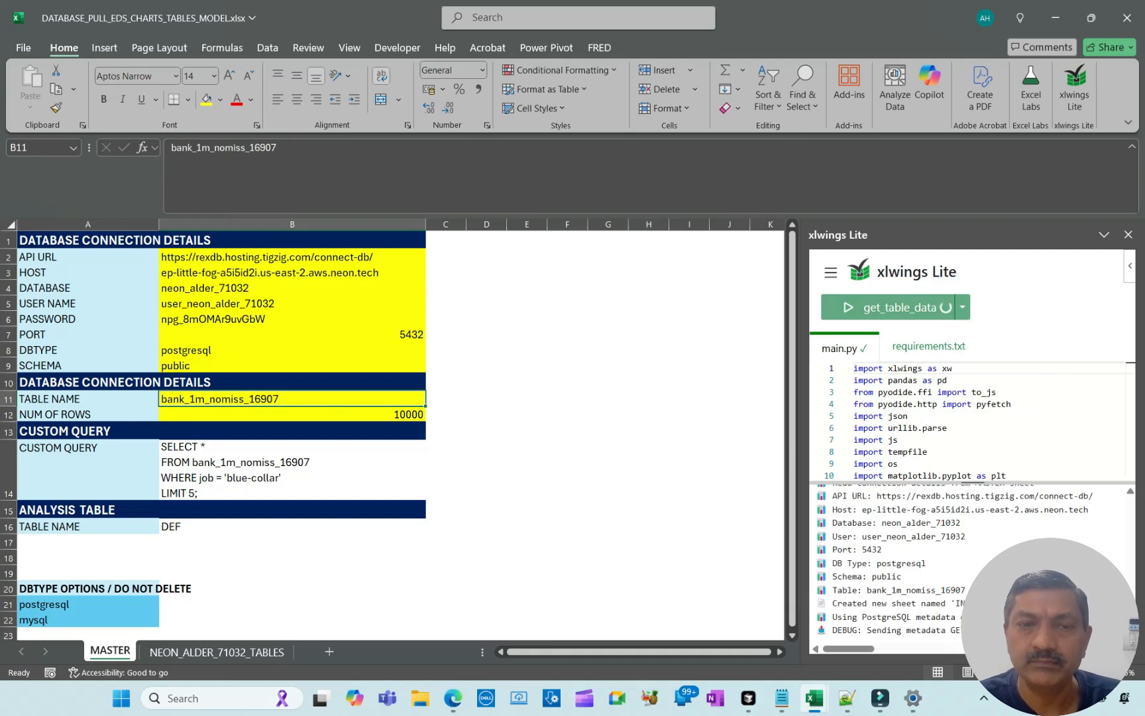
pyautogui.click(891, 307)
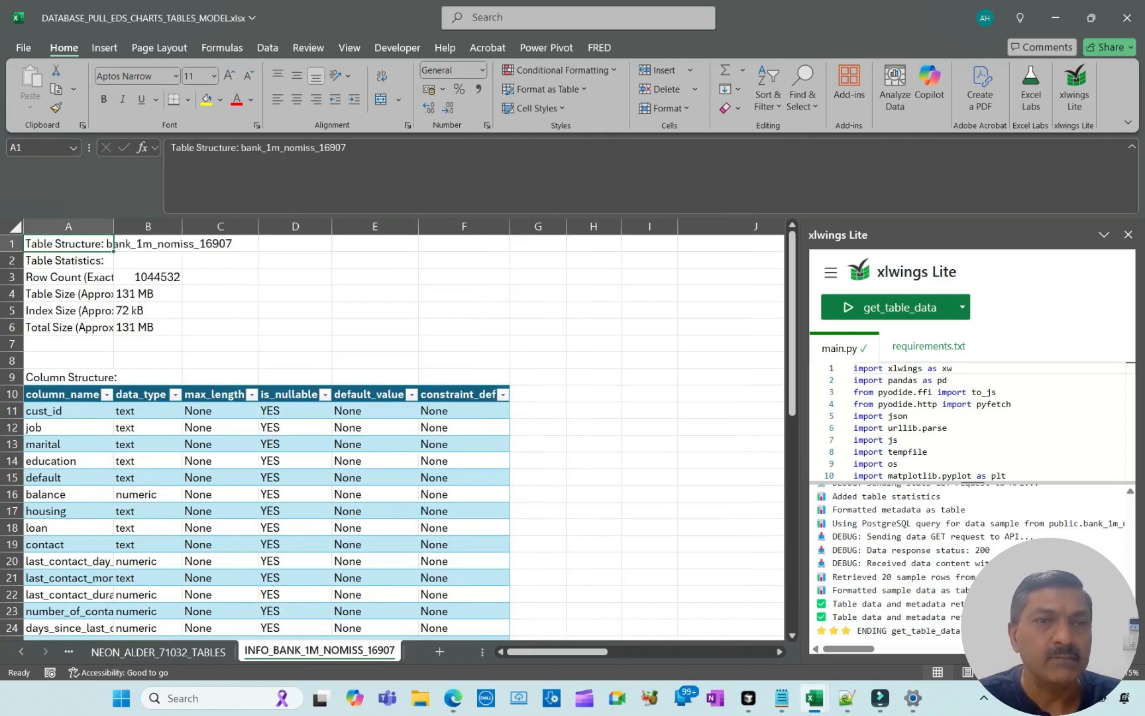
# Review the INFO sheet's size statistics and sample rows, then return to MASTER
pyautogui.click(148, 294)
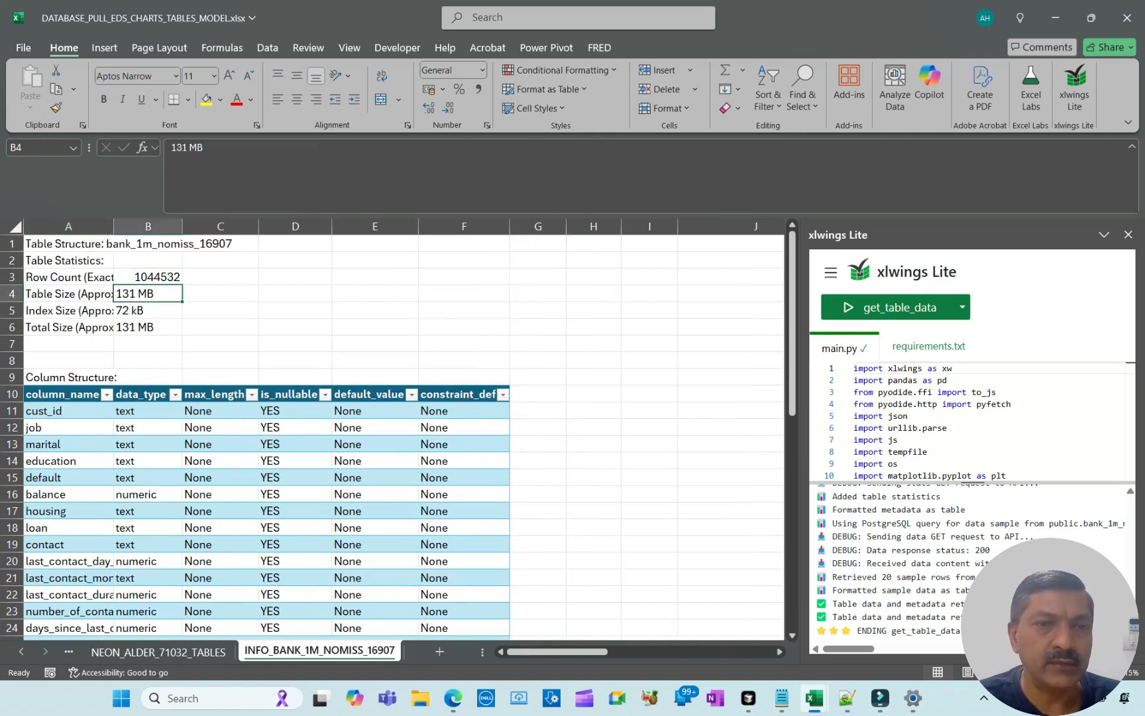
pyautogui.scroll(-3)
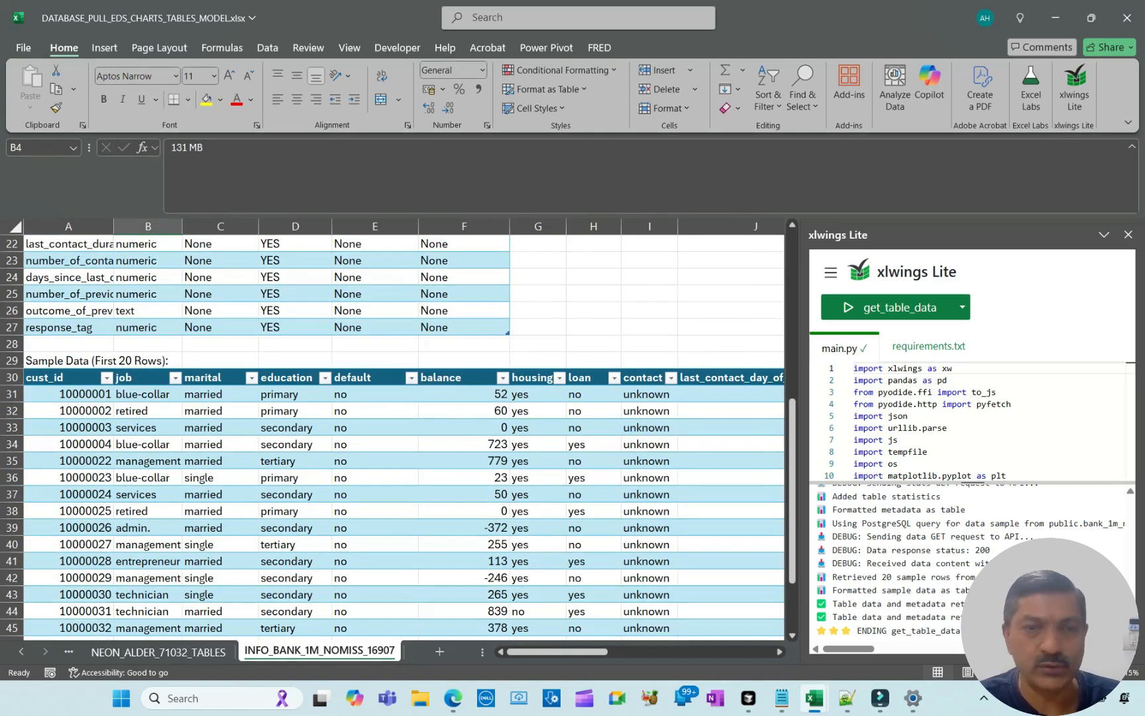
pyautogui.click(157, 651)
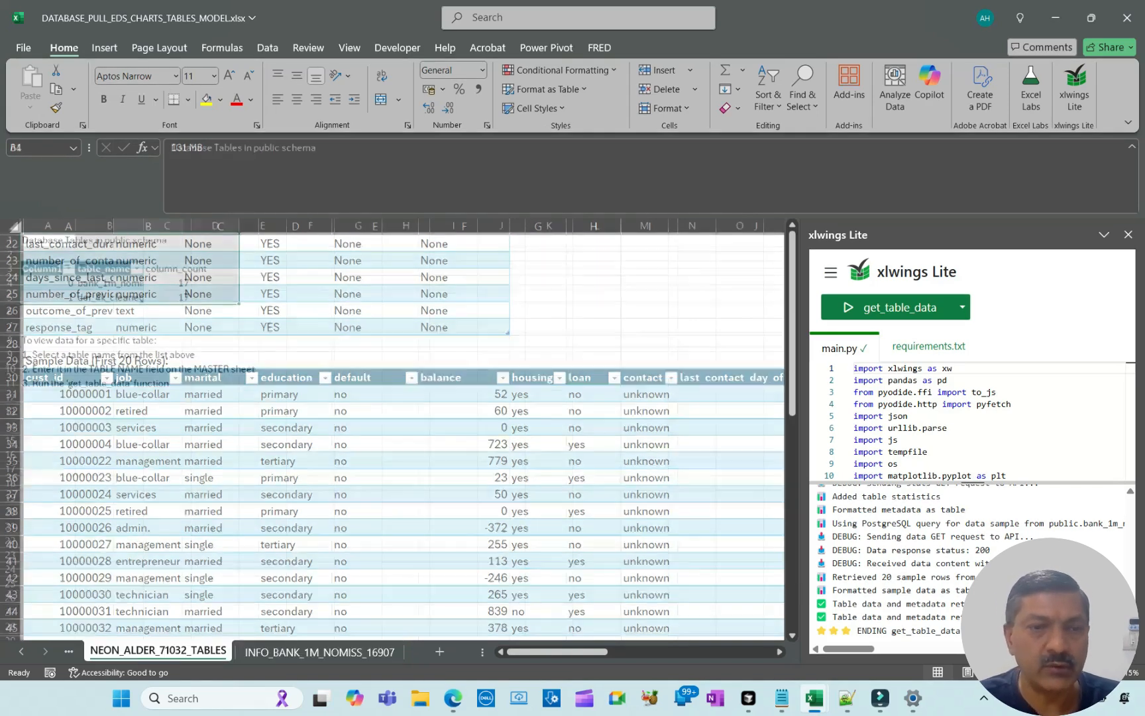
pyautogui.click(110, 650)
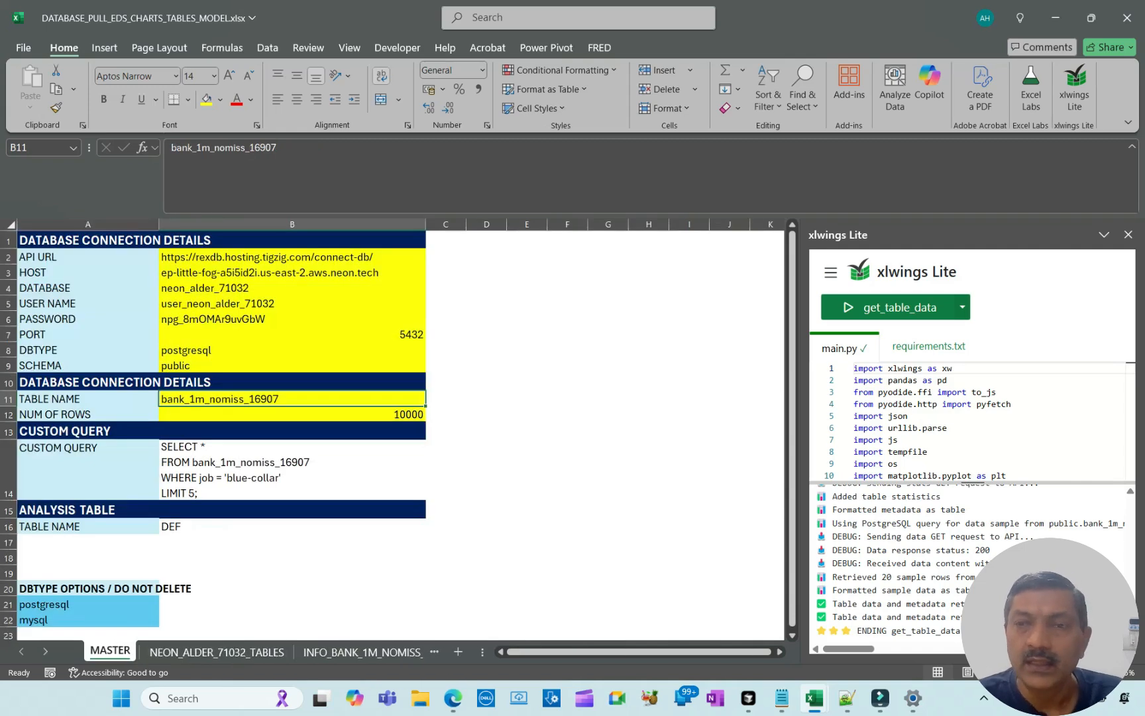
pyautogui.click(525, 334)
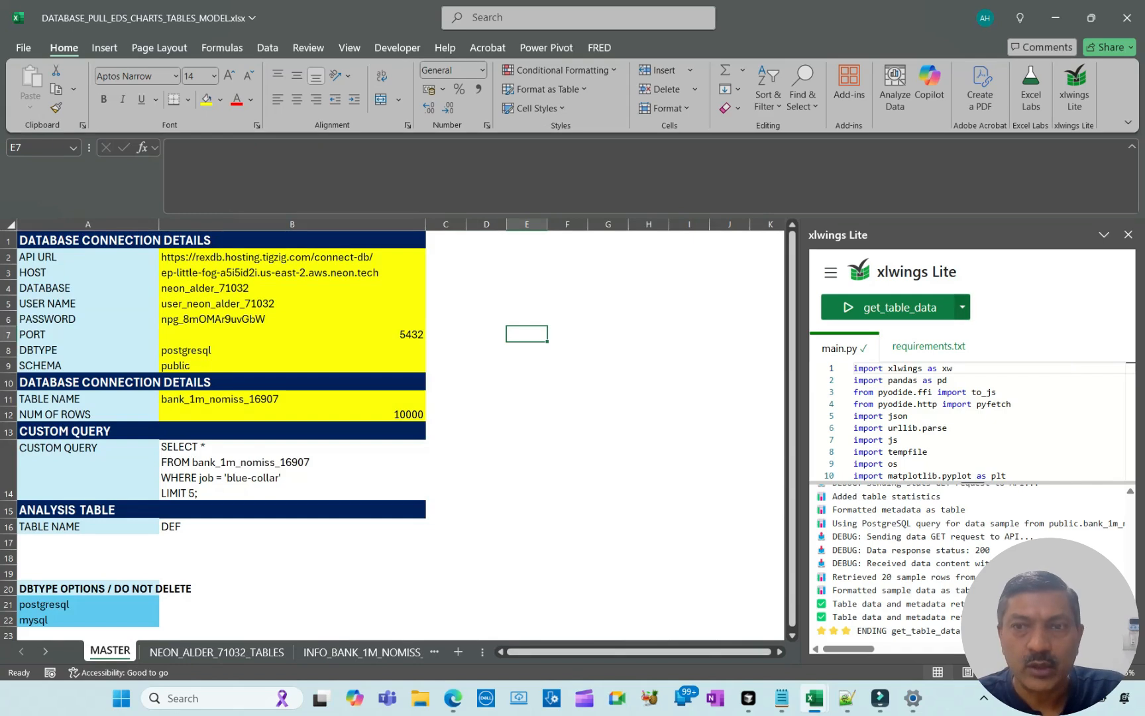
# Fetch 10,000 random bank records and view the BANK_1M_NOMISS_16907 sheet
pyautogui.click(292, 414)
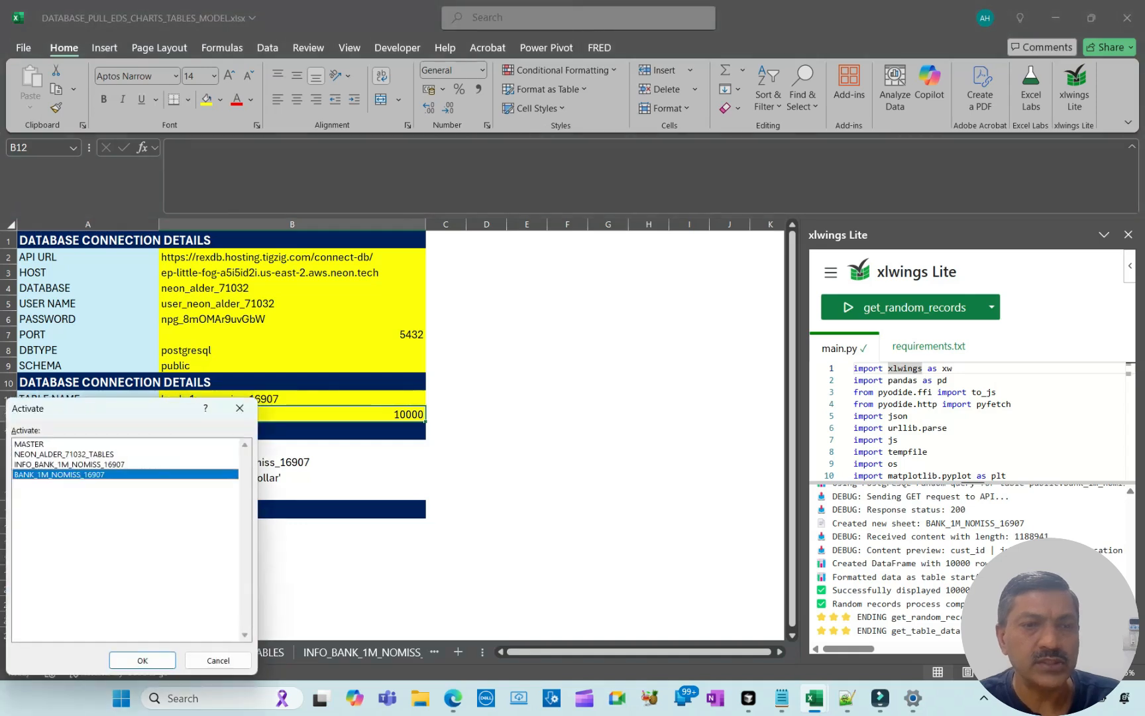
pyautogui.click(142, 660)
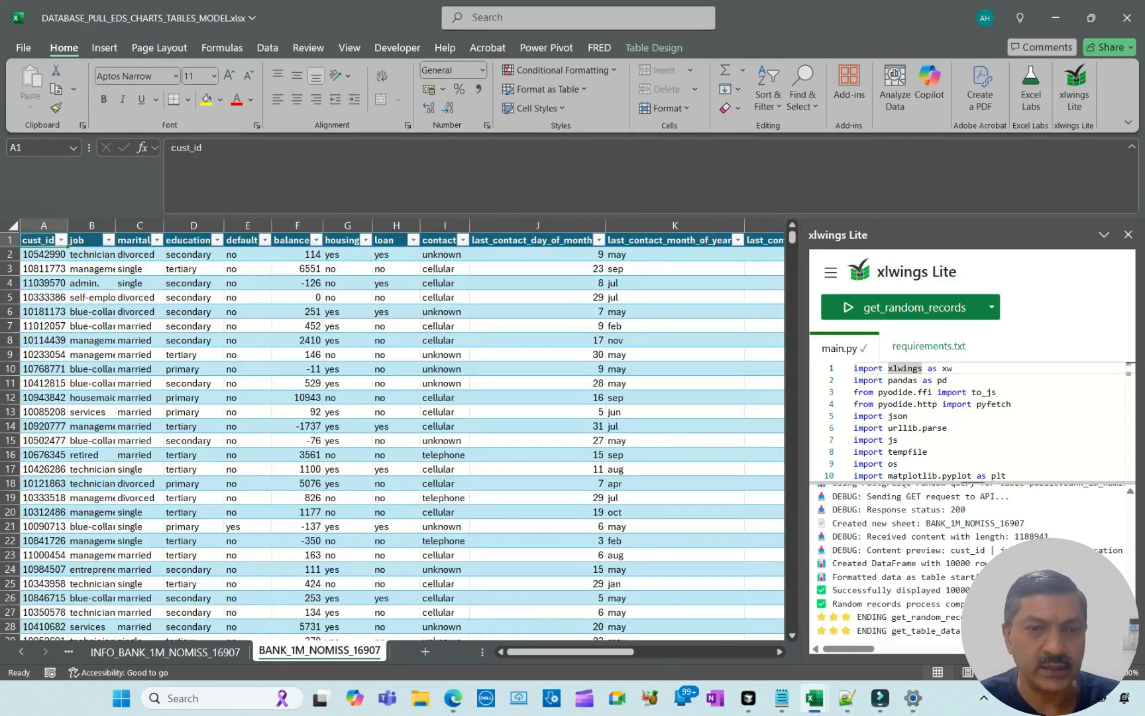
pyautogui.click(109, 650)
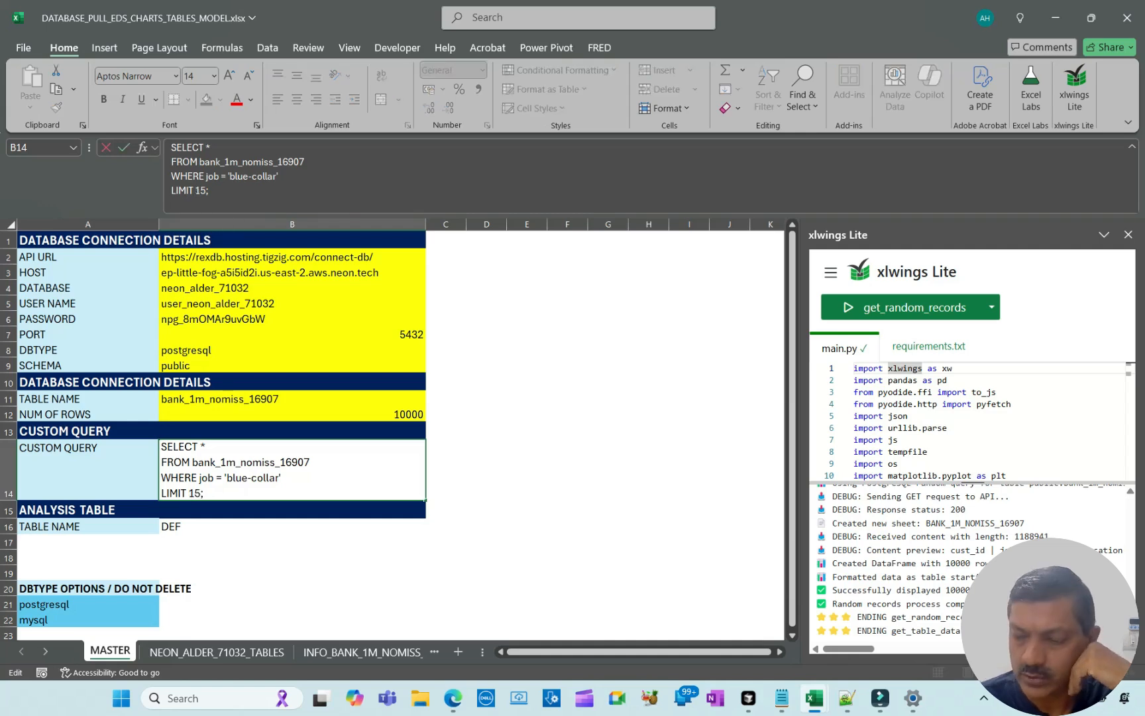
# Change the custom query to LIMIT 100 and run get_custom_query
pyautogui.write('100')
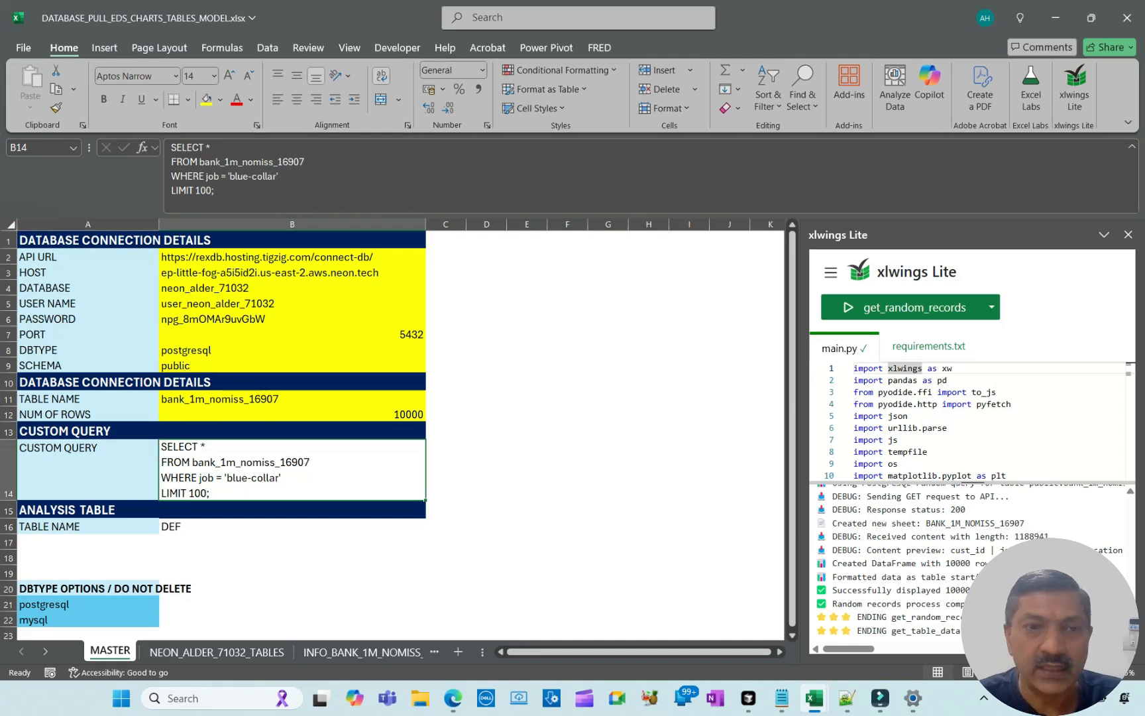
pyautogui.click(608, 224)
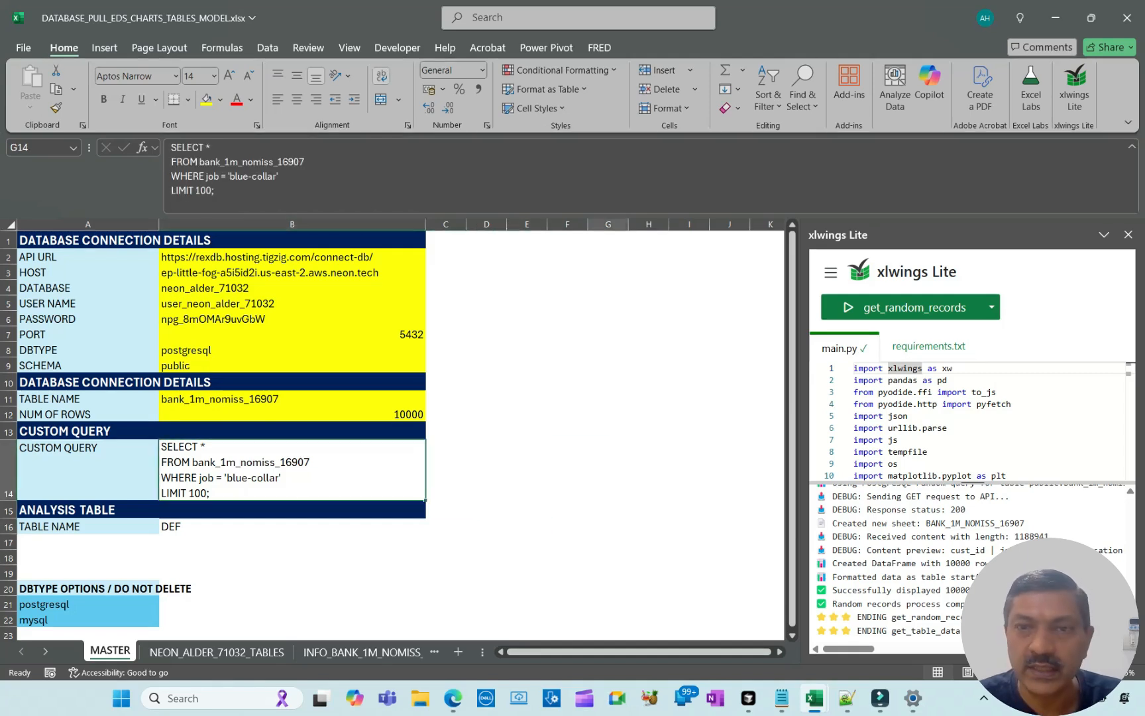
pyautogui.click(990, 307)
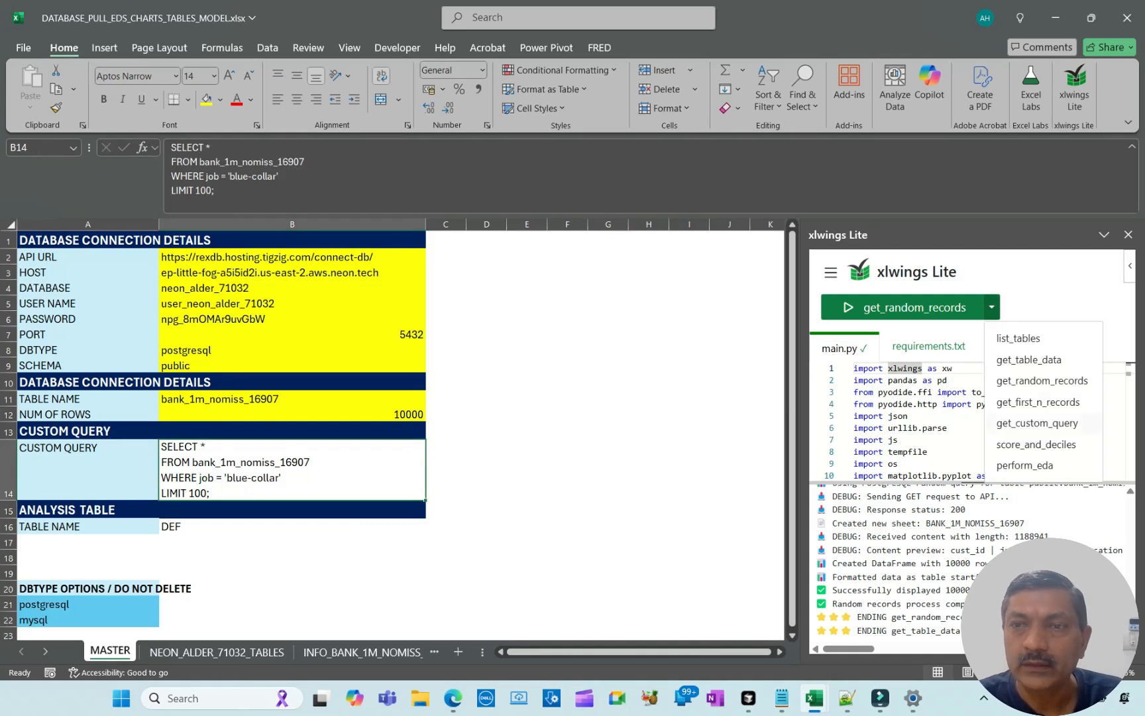
pyautogui.click(1036, 422)
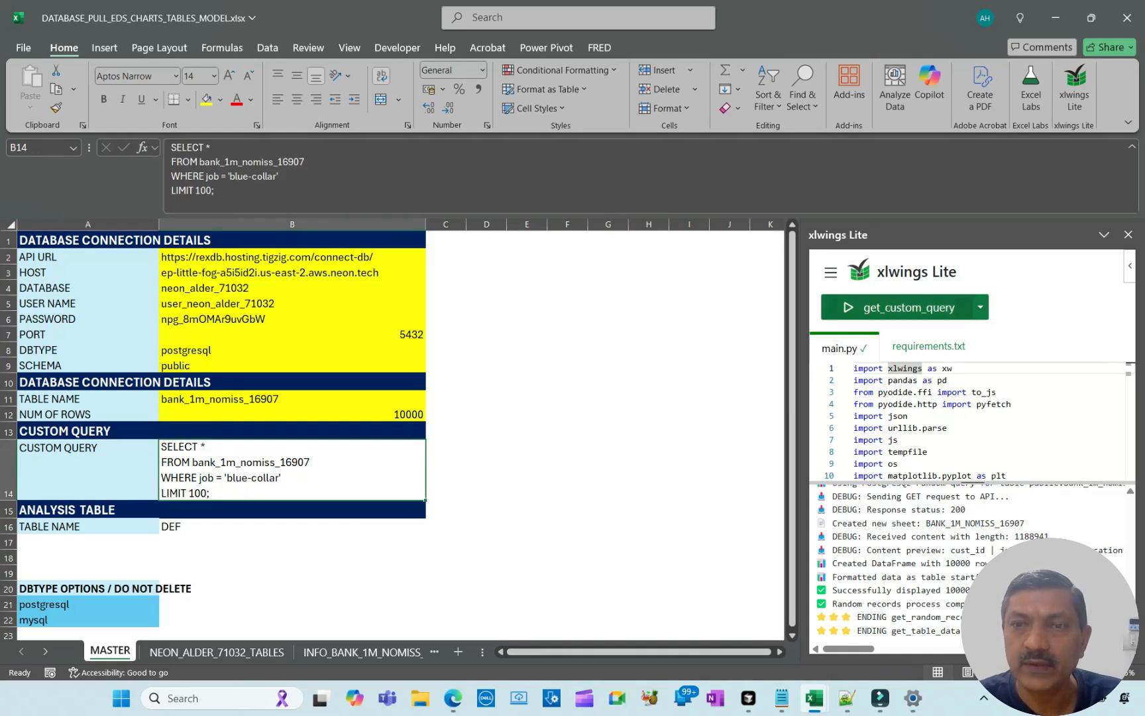
pyautogui.click(893, 307)
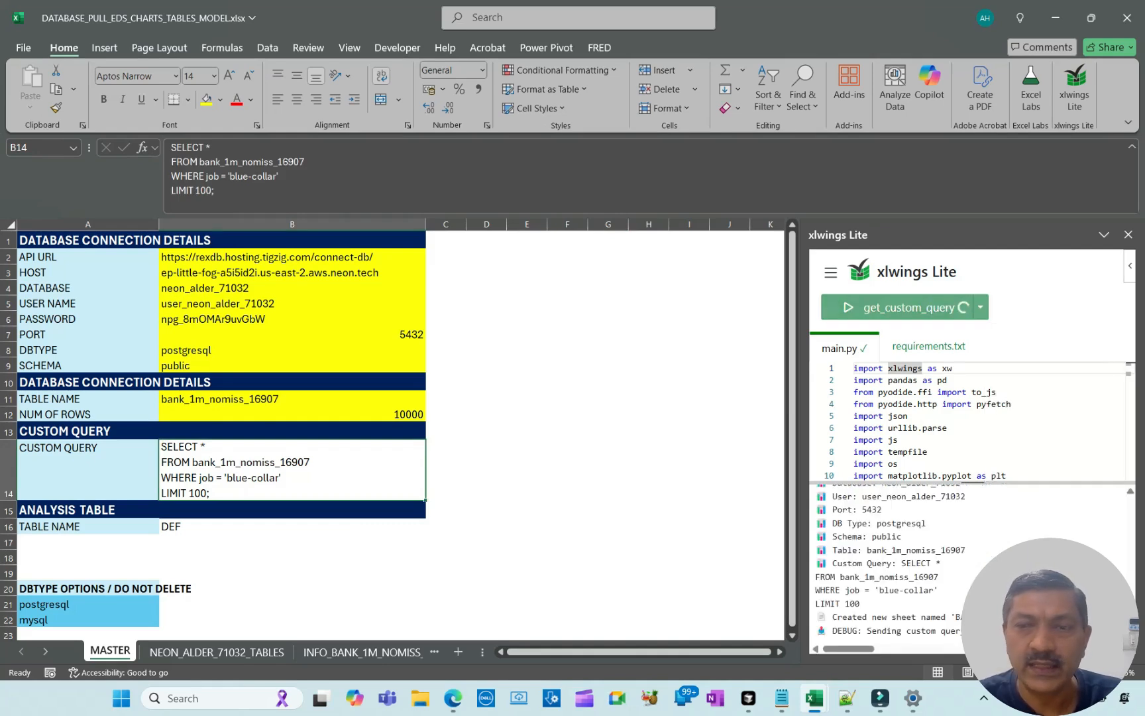
# View the BANK_1M_NOMISS_16907_CUSTOM blue-collar results, then return to MASTER
pyautogui.click(897, 307)
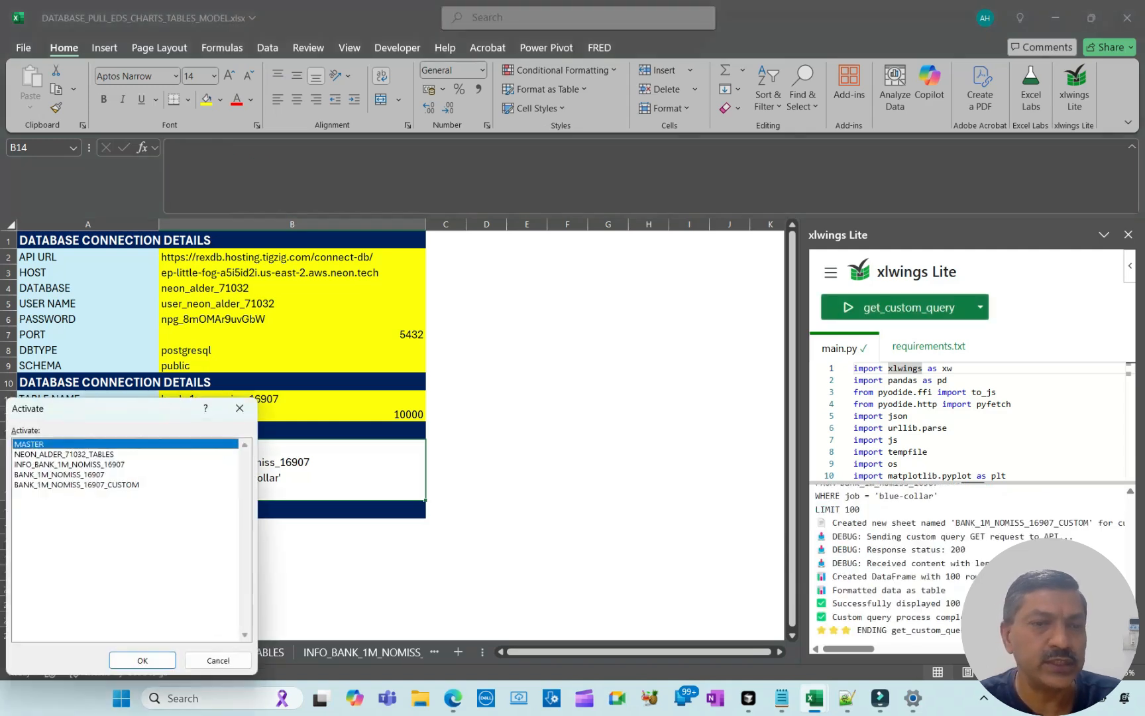
pyautogui.click(142, 660)
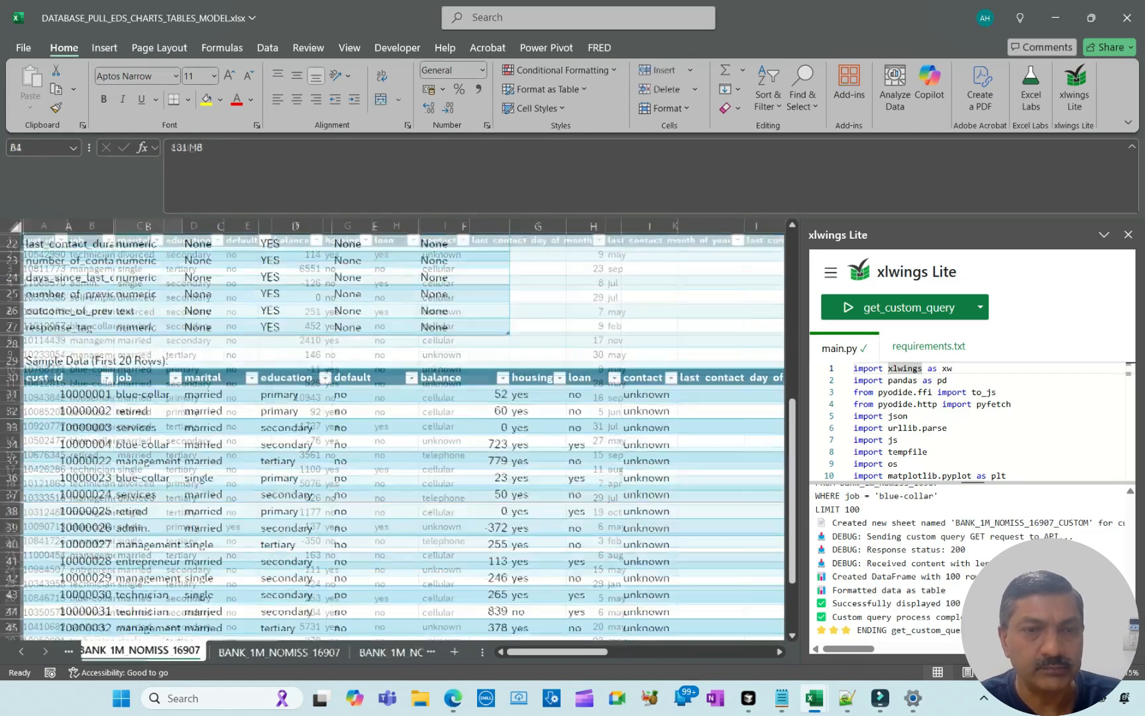
pyautogui.click(109, 651)
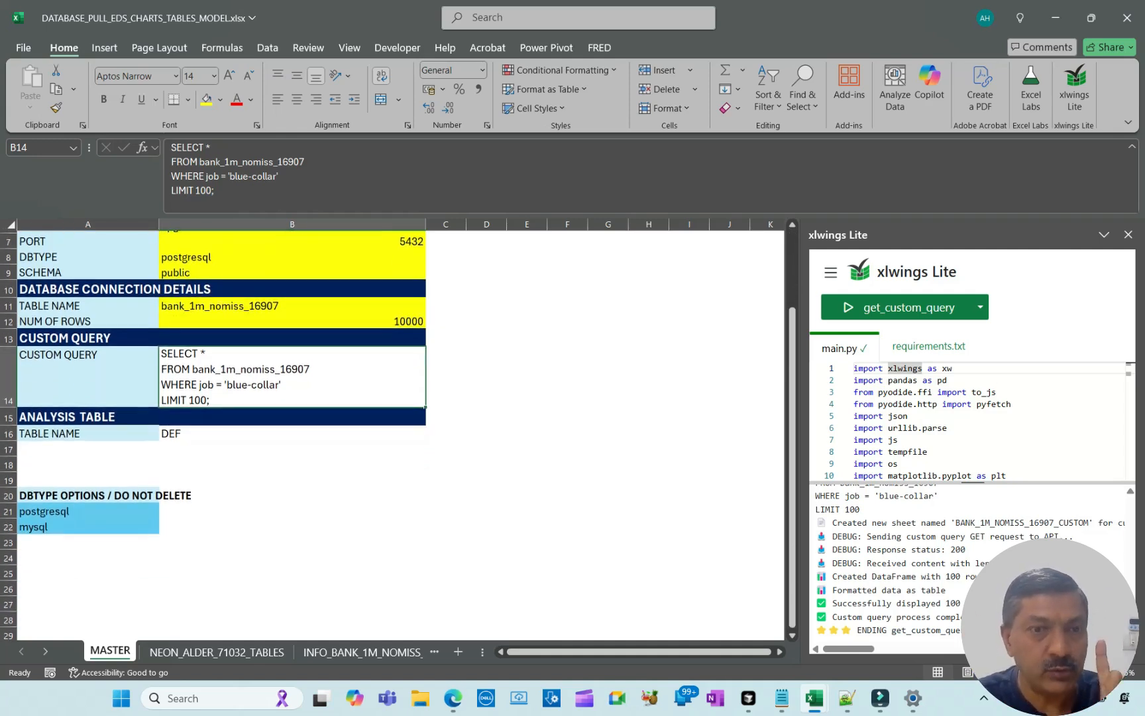
# Rename the bank data table to DEF and check MASTER's analysis table name matches
pyautogui.click(216, 651)
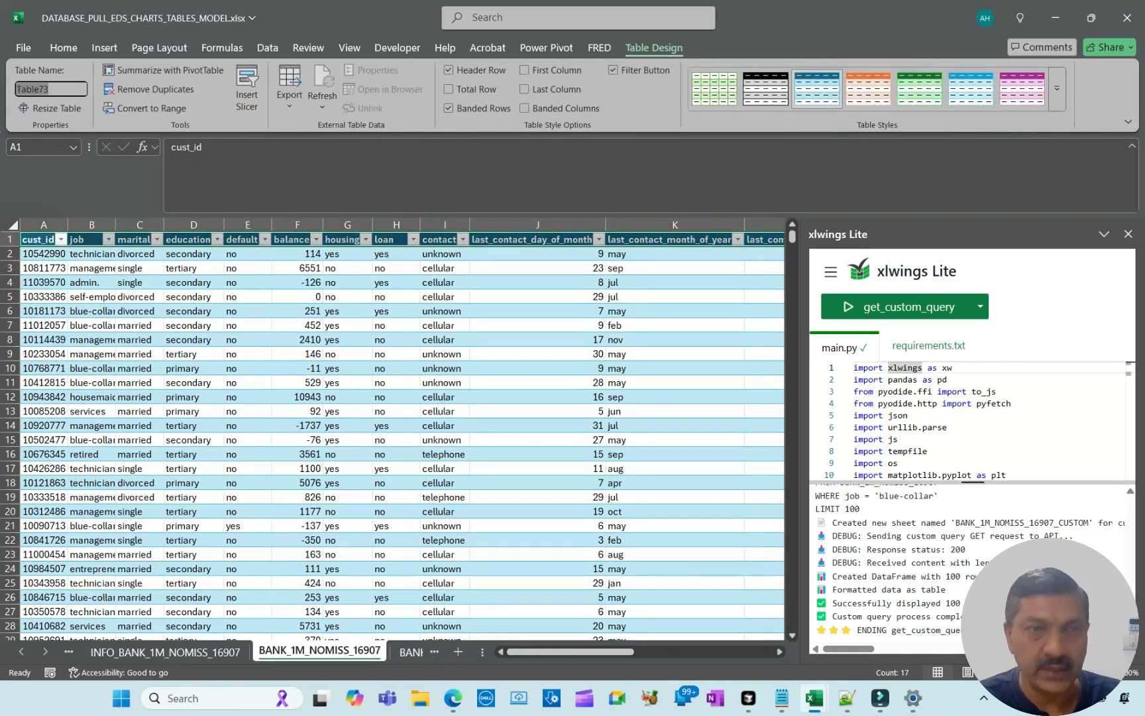
pyautogui.write('DEF')
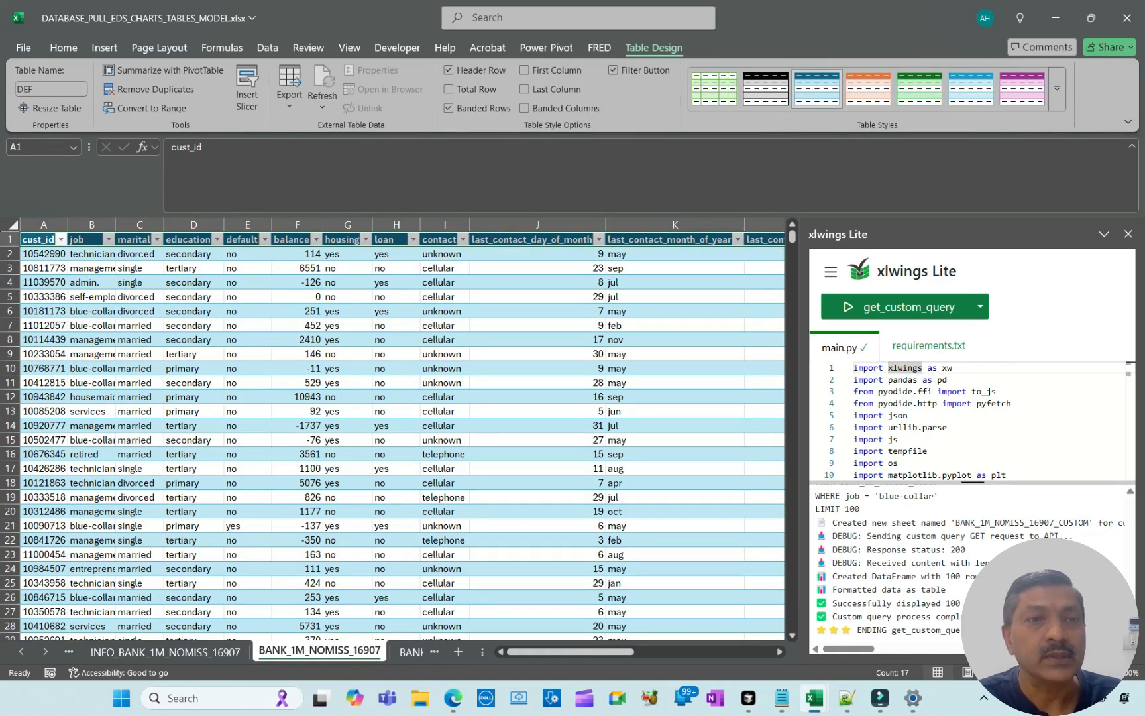
pyautogui.click(42, 268)
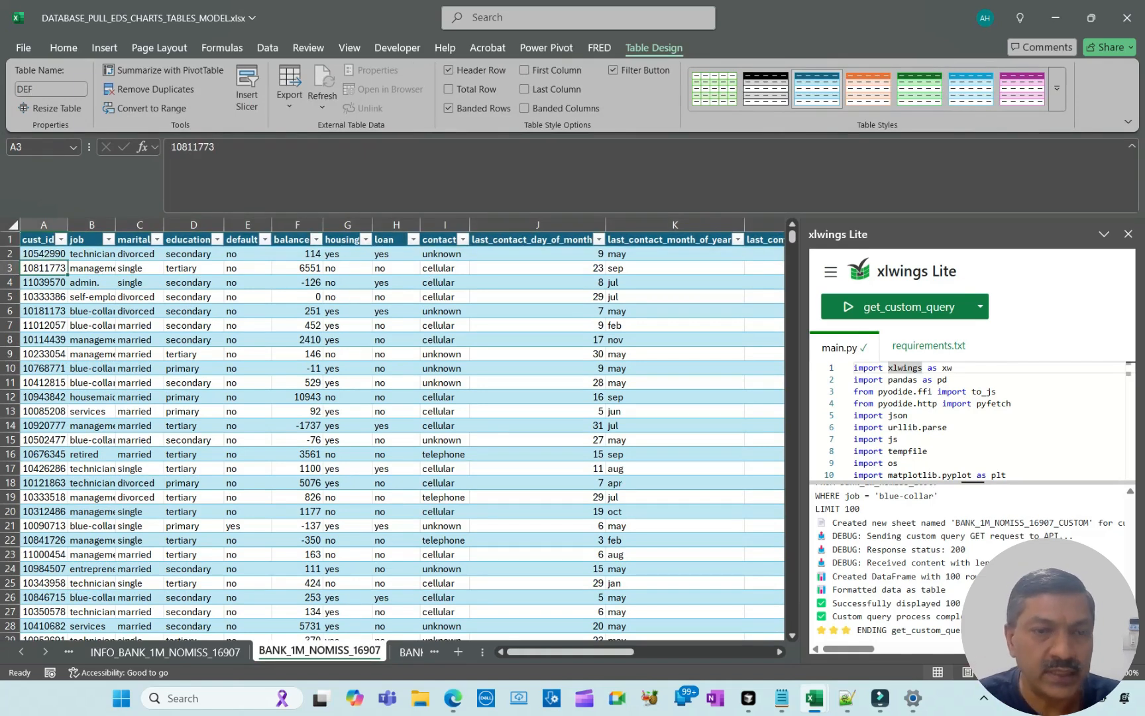
pyautogui.click(109, 651)
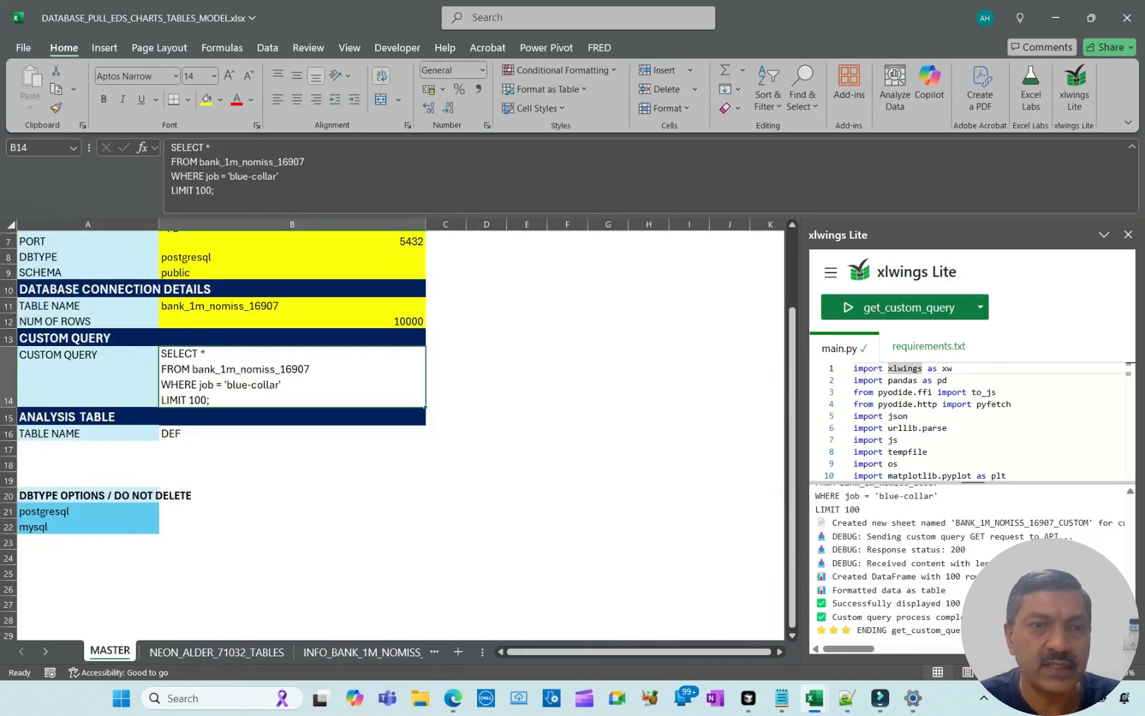
pyautogui.click(293, 433)
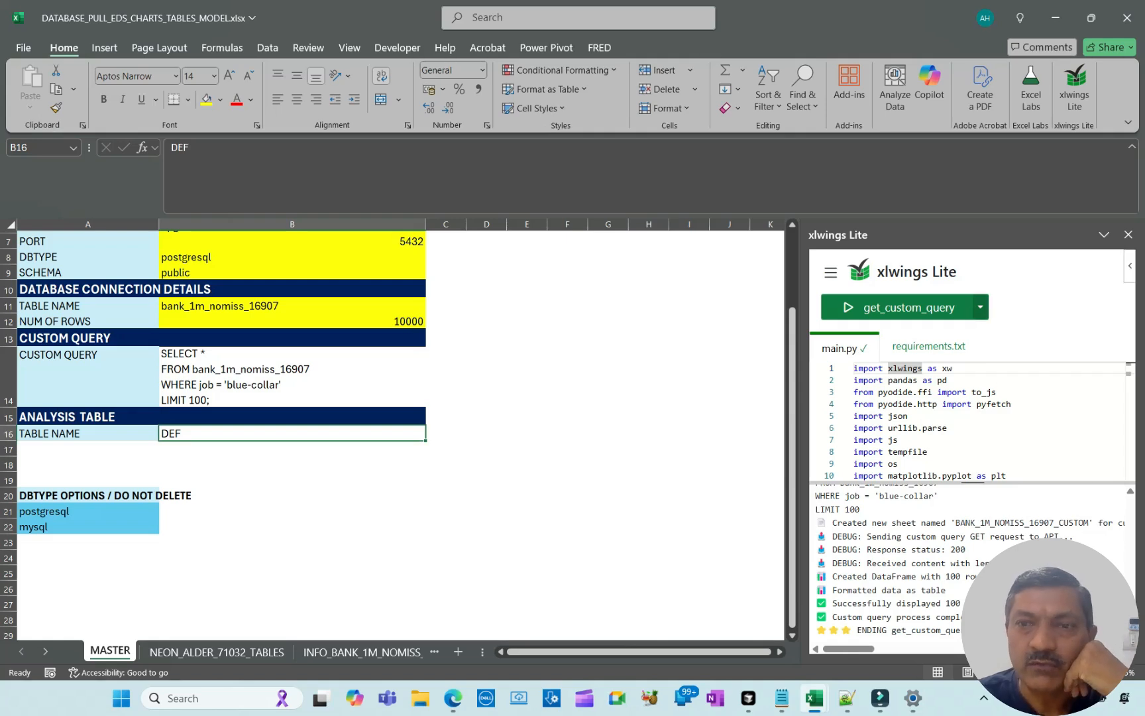
# Run perform_eda on table DEF, then return to the BANK_1M_NOMISS_16907 sheet
pyautogui.click(980, 306)
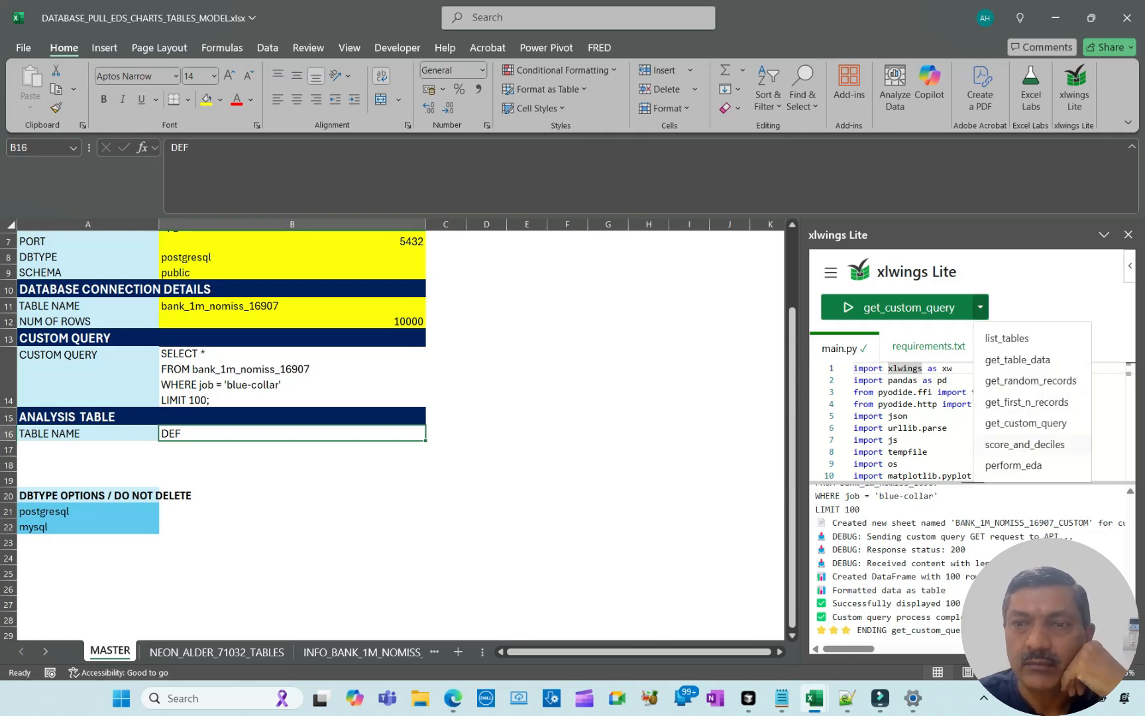
pyautogui.click(1014, 465)
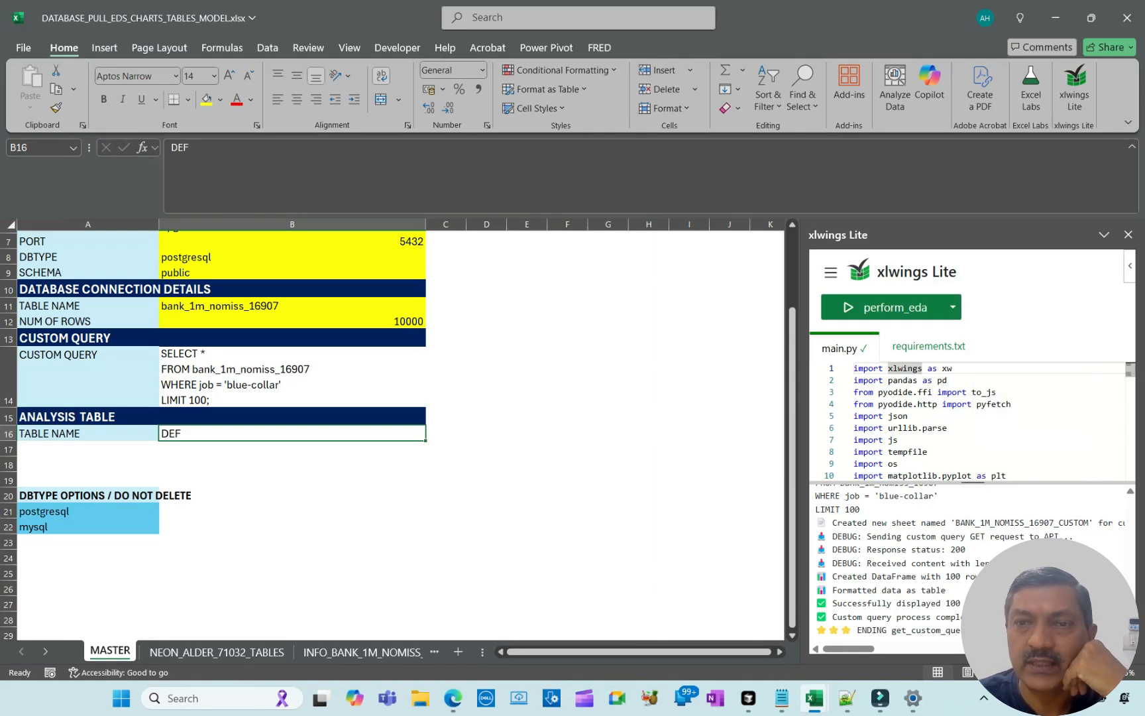
pyautogui.click(883, 307)
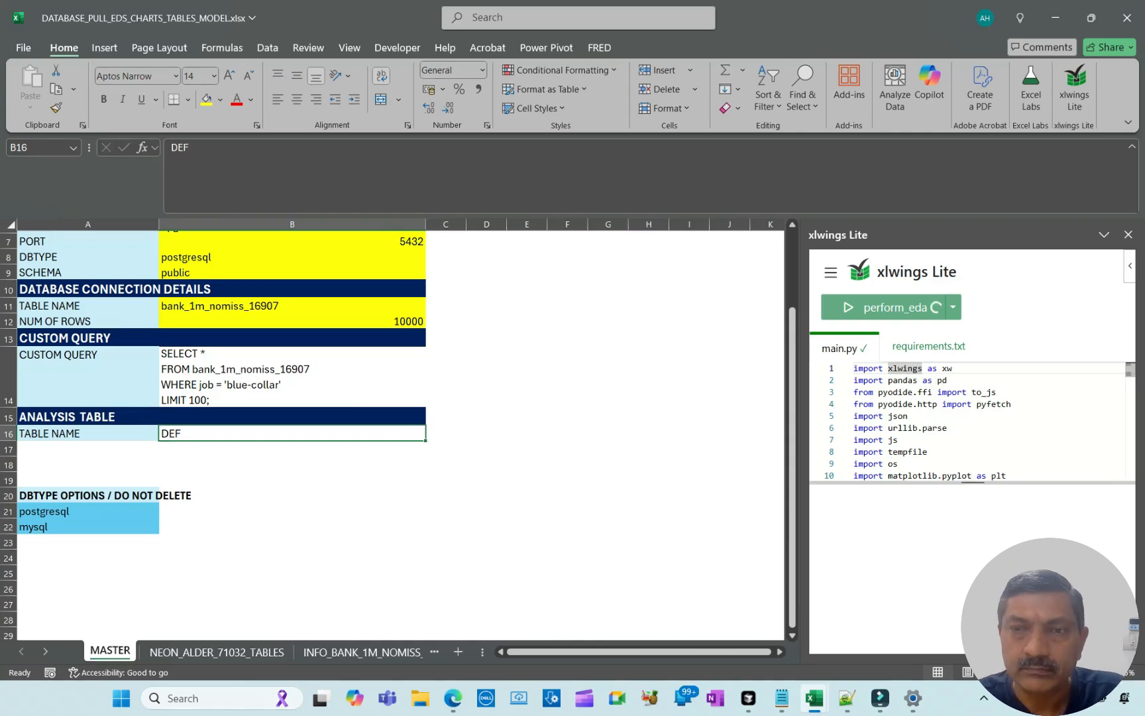
pyautogui.click(847, 306)
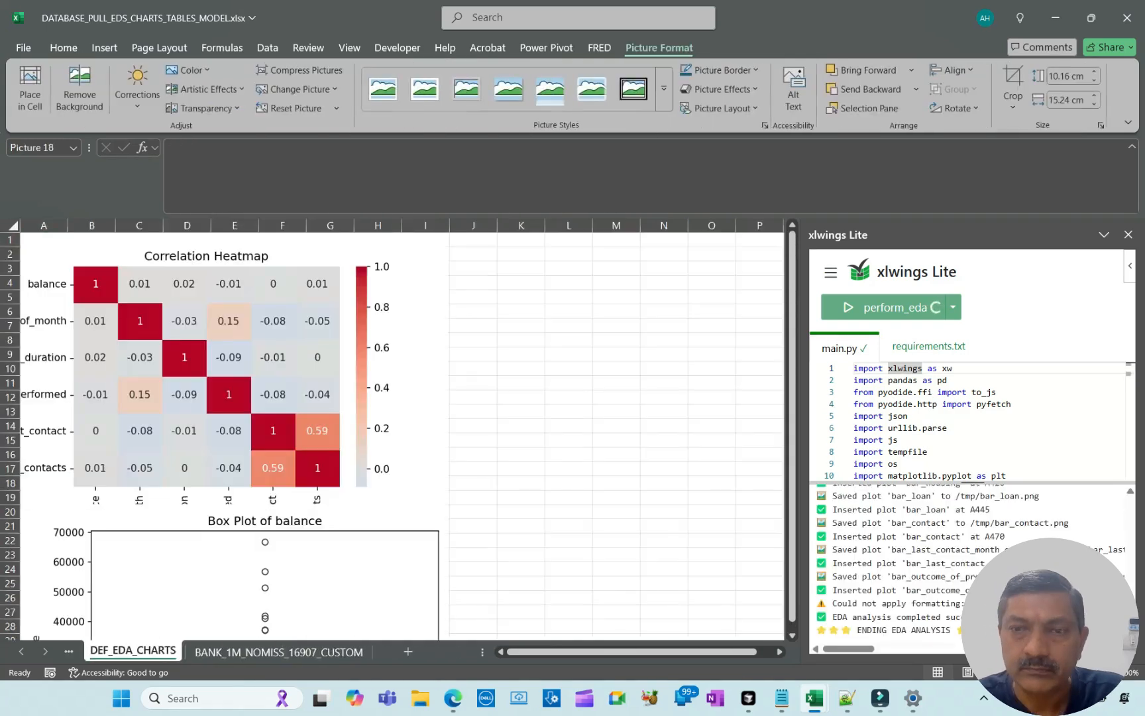
pyautogui.click(880, 307)
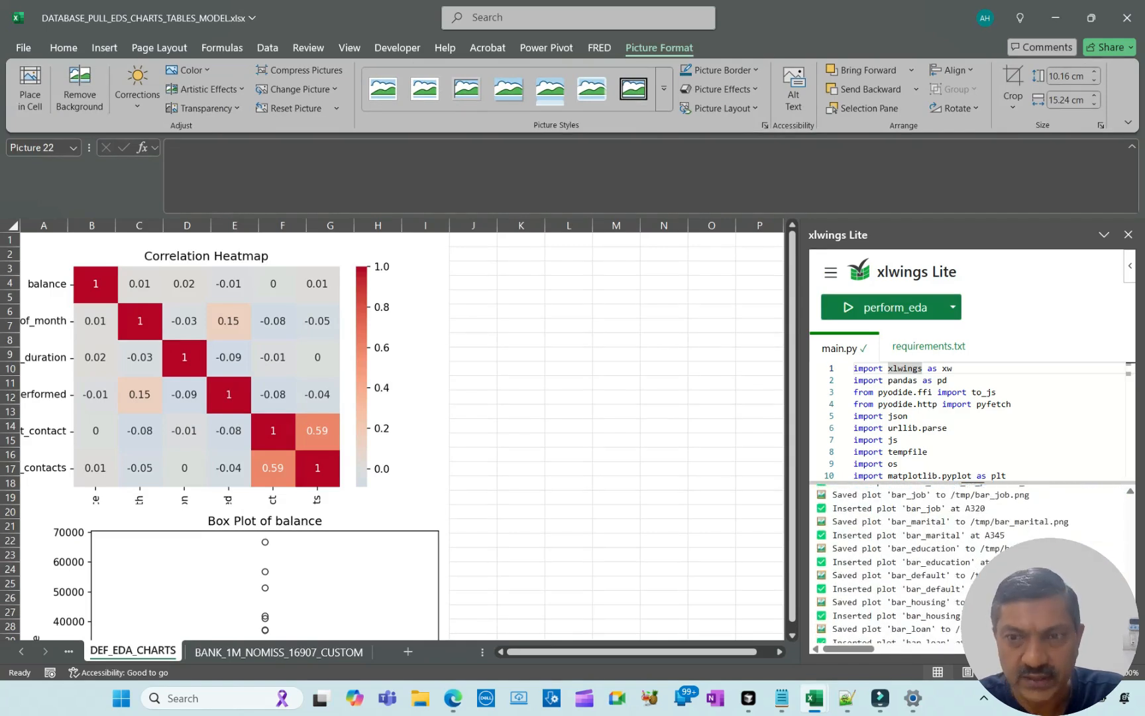
pyautogui.click(521, 541)
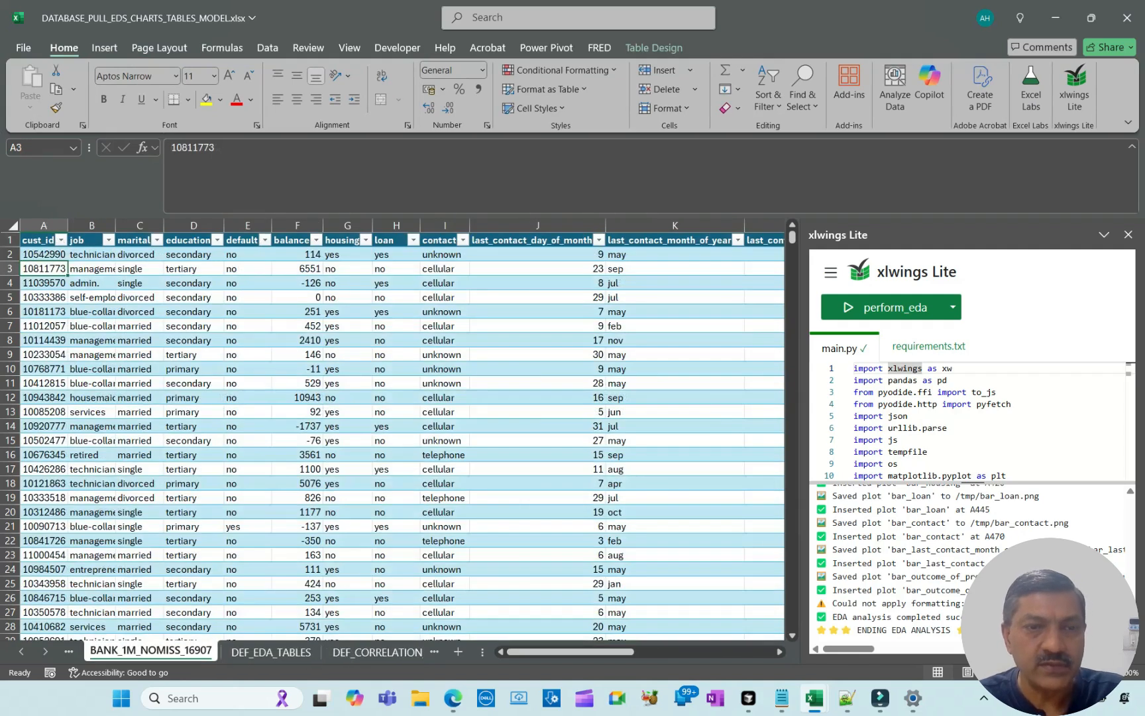
# Review DEF_EDA_TABLES numeric statistics and the job Distribution table
pyautogui.click(270, 651)
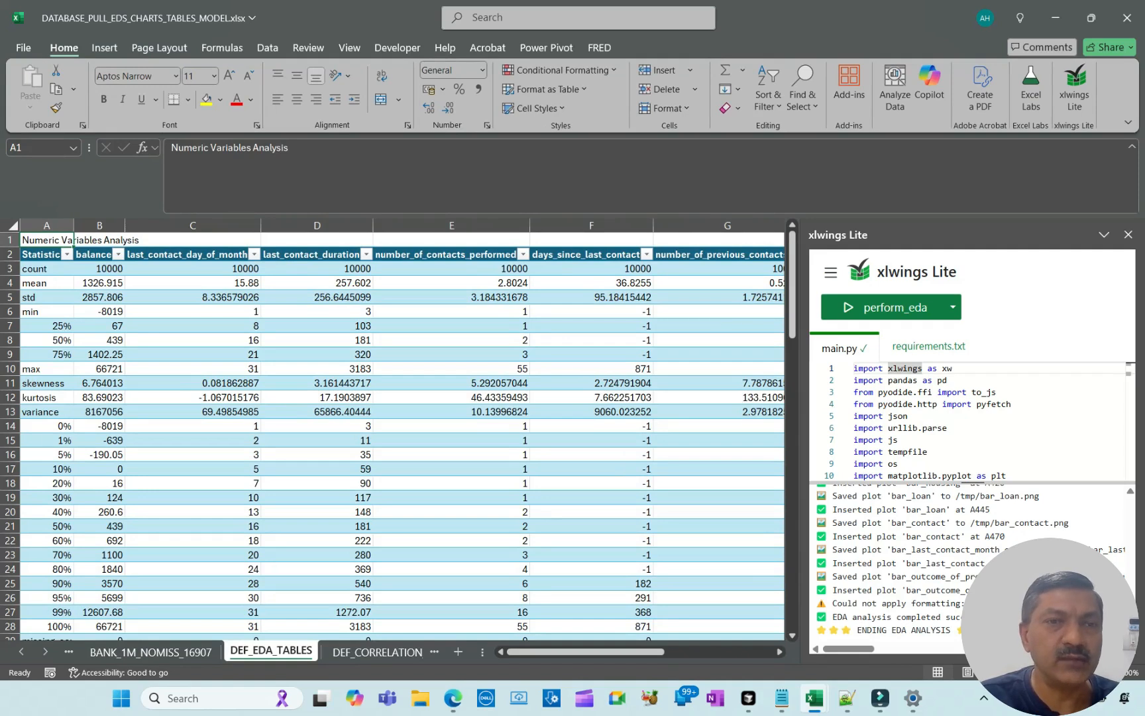
pyautogui.click(191, 254)
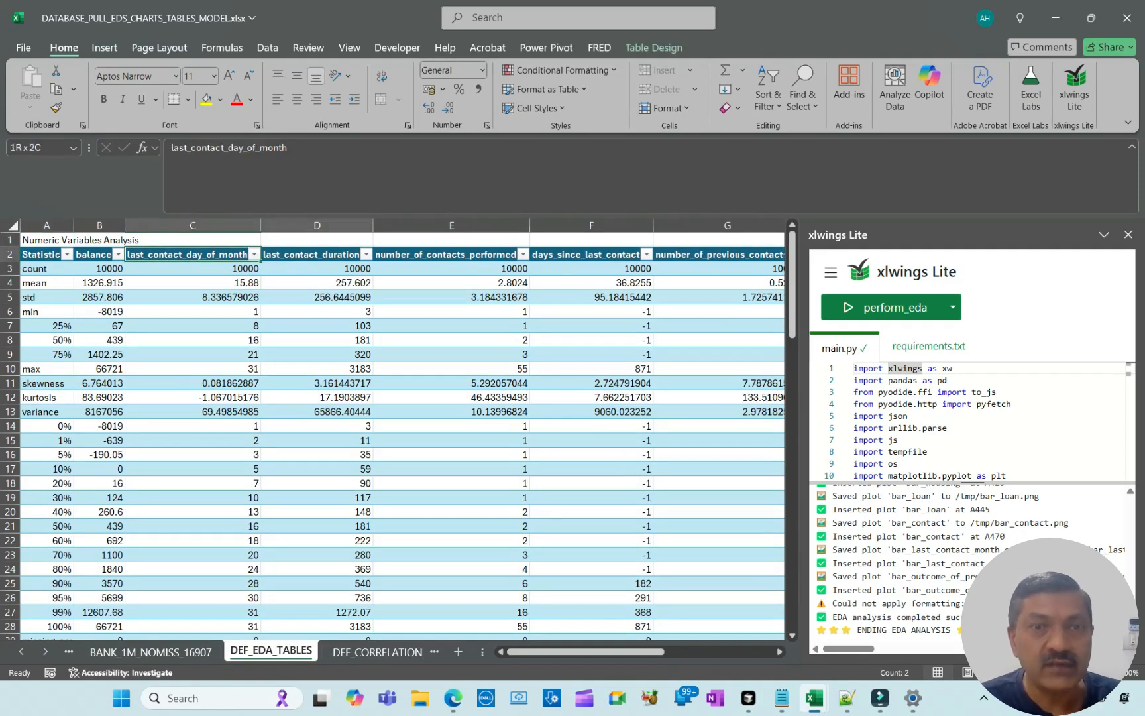
pyautogui.click(40, 255)
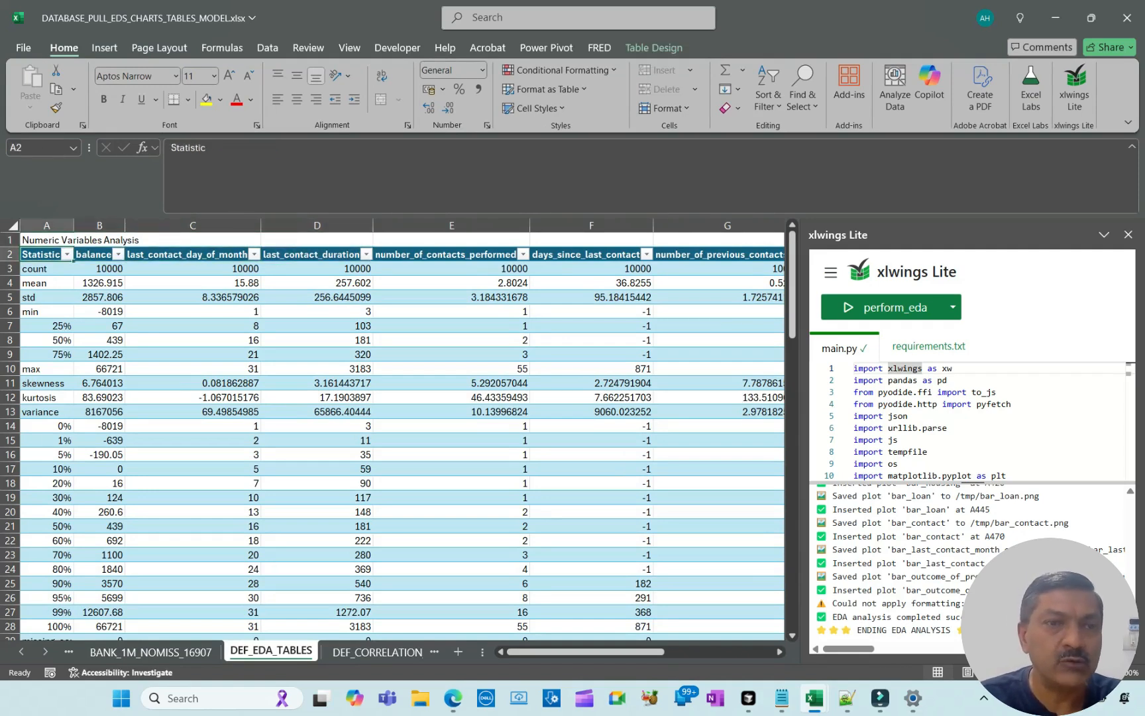
pyautogui.scroll(-3)
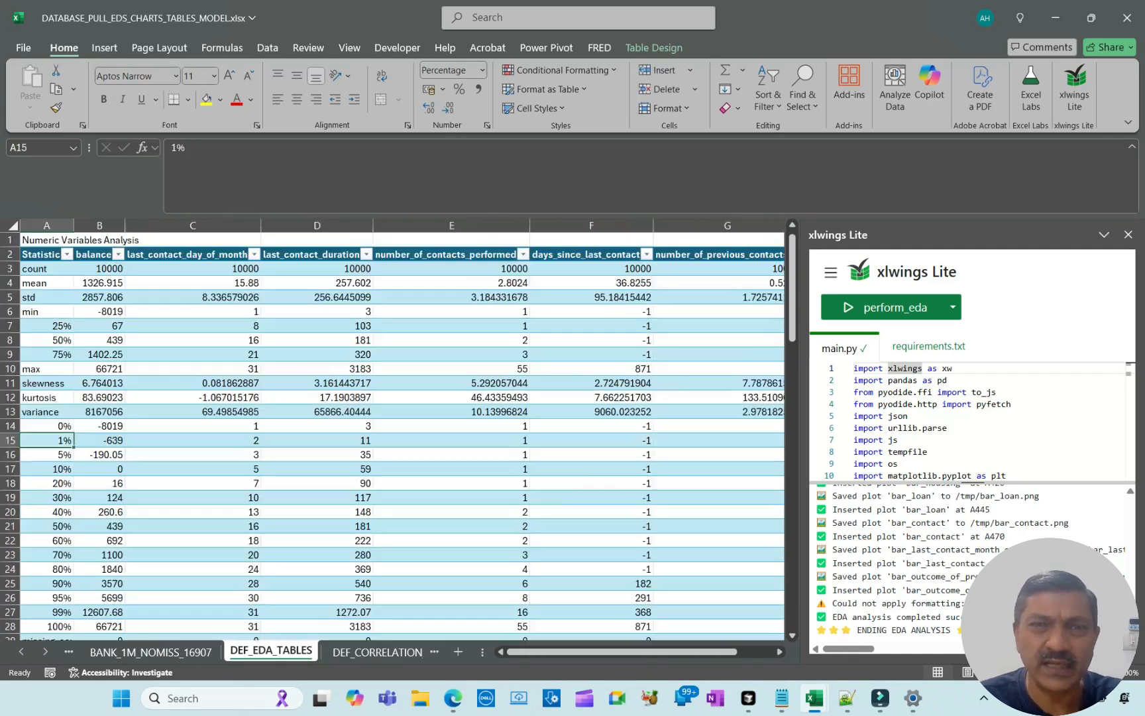
pyautogui.scroll(-3)
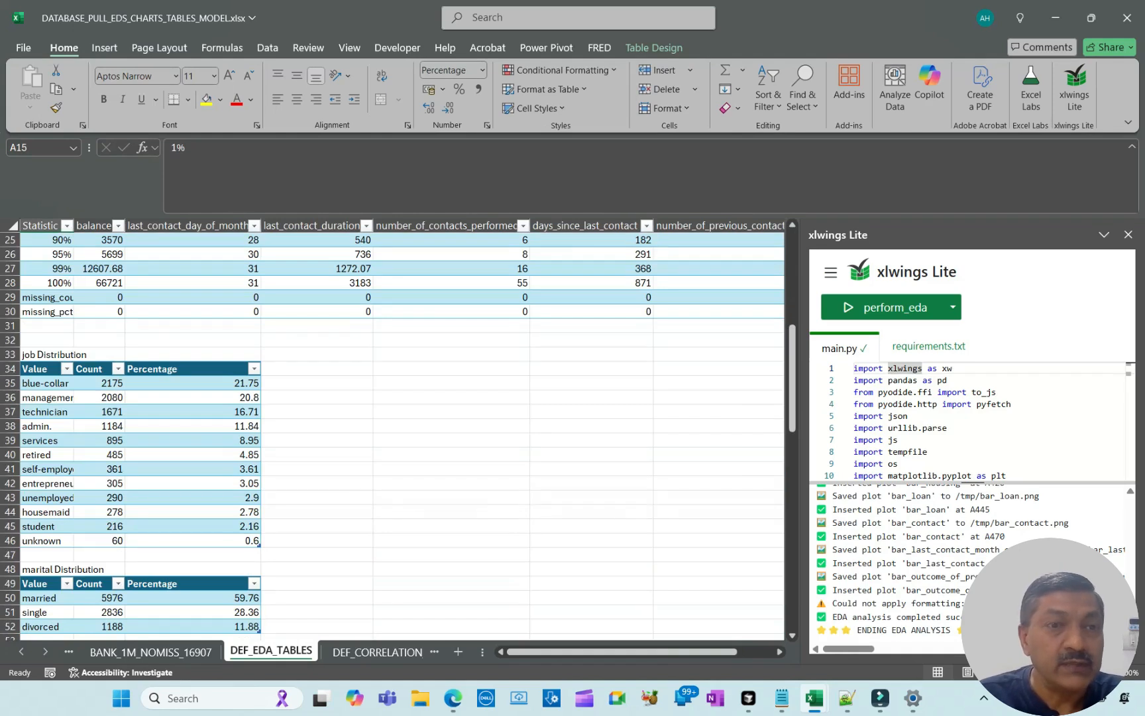
pyautogui.click(46, 339)
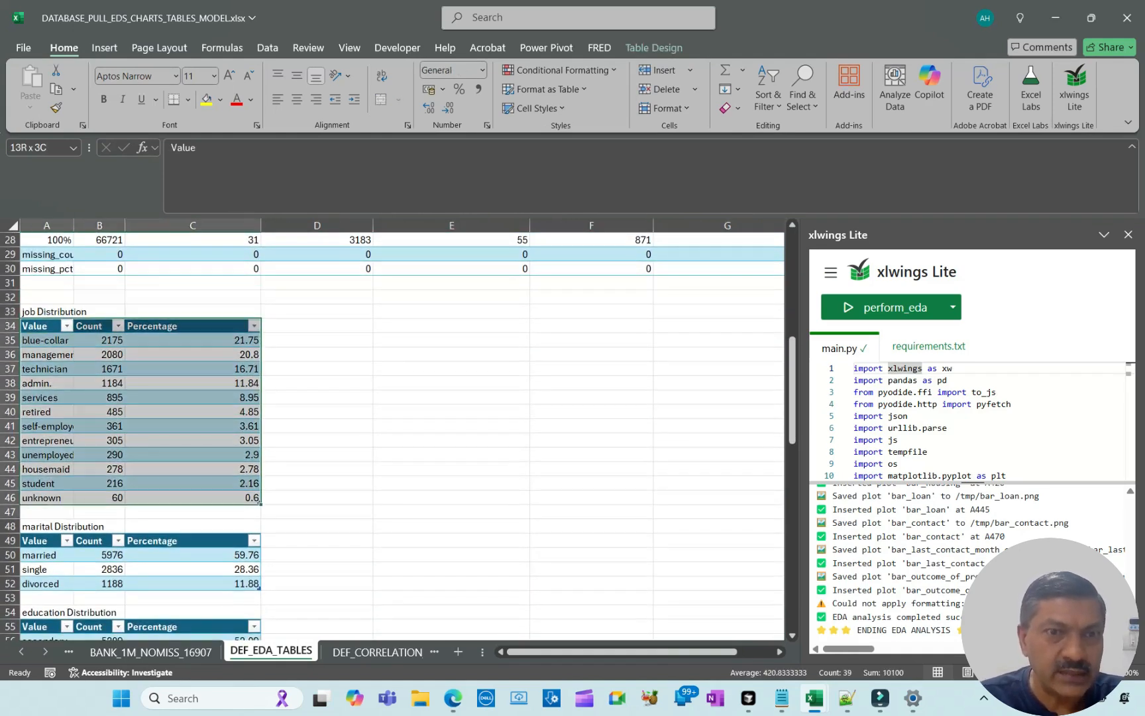
pyautogui.scroll(-3)
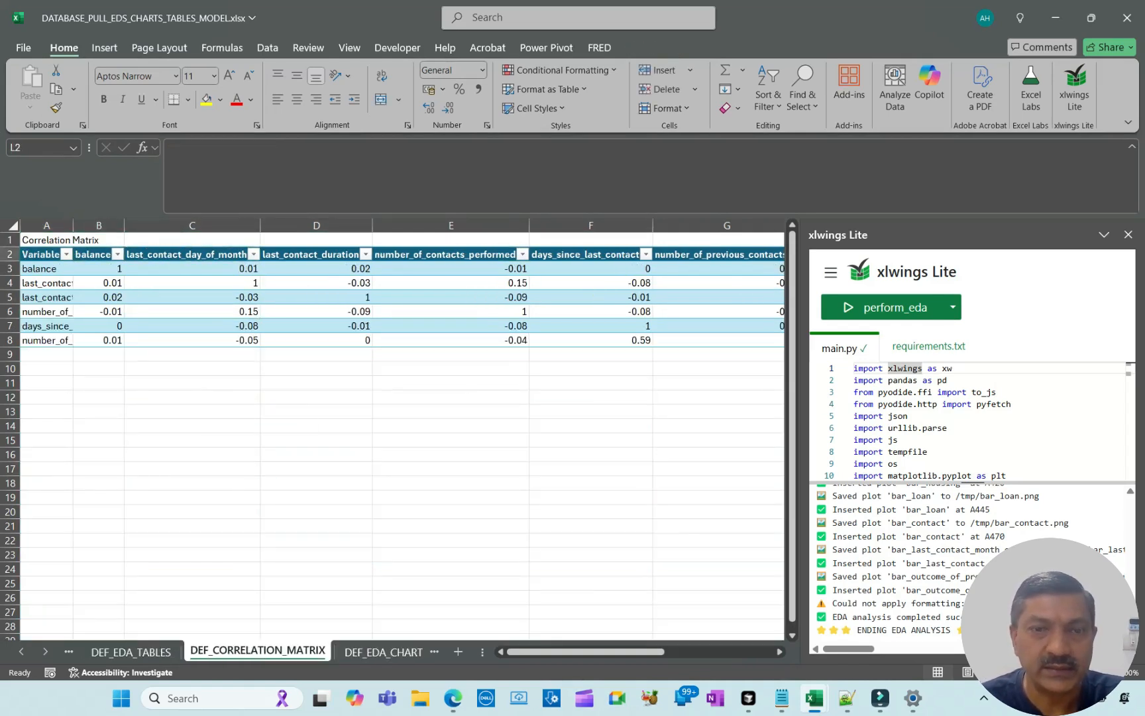
# Scroll through the DEF_EDA_CHARTS plots, briefly checking the correlation matrix sheet
pyautogui.click(285, 651)
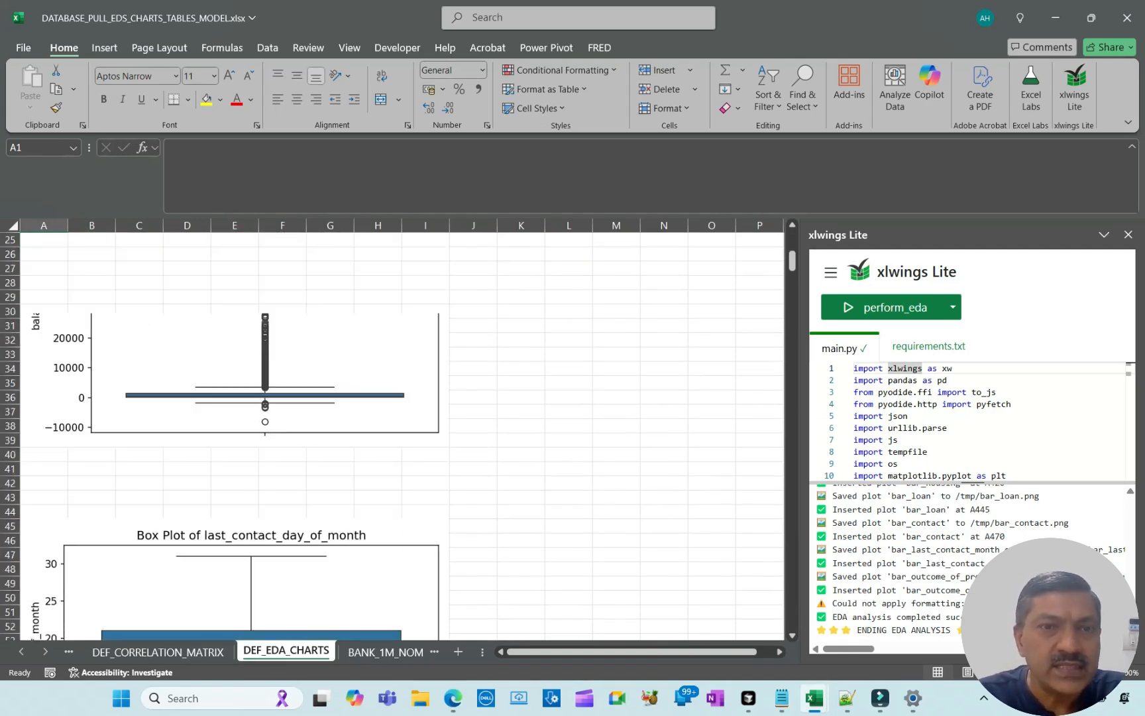
pyautogui.scroll(-3)
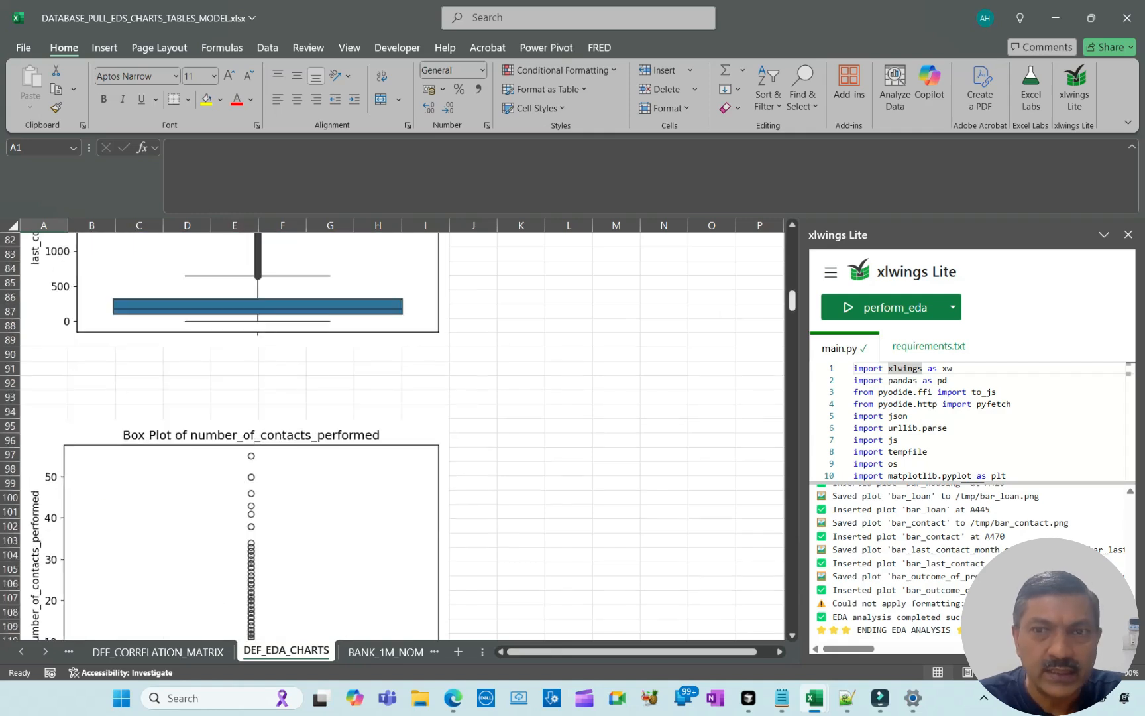
pyautogui.scroll(-3)
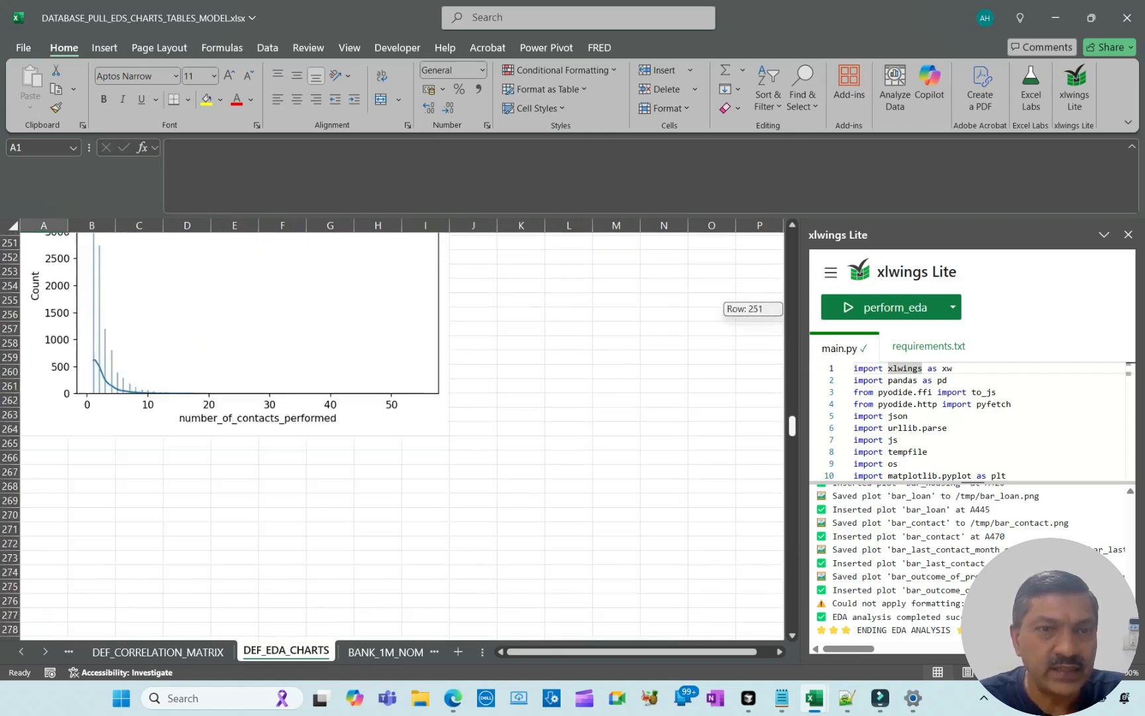
pyautogui.scroll(-3)
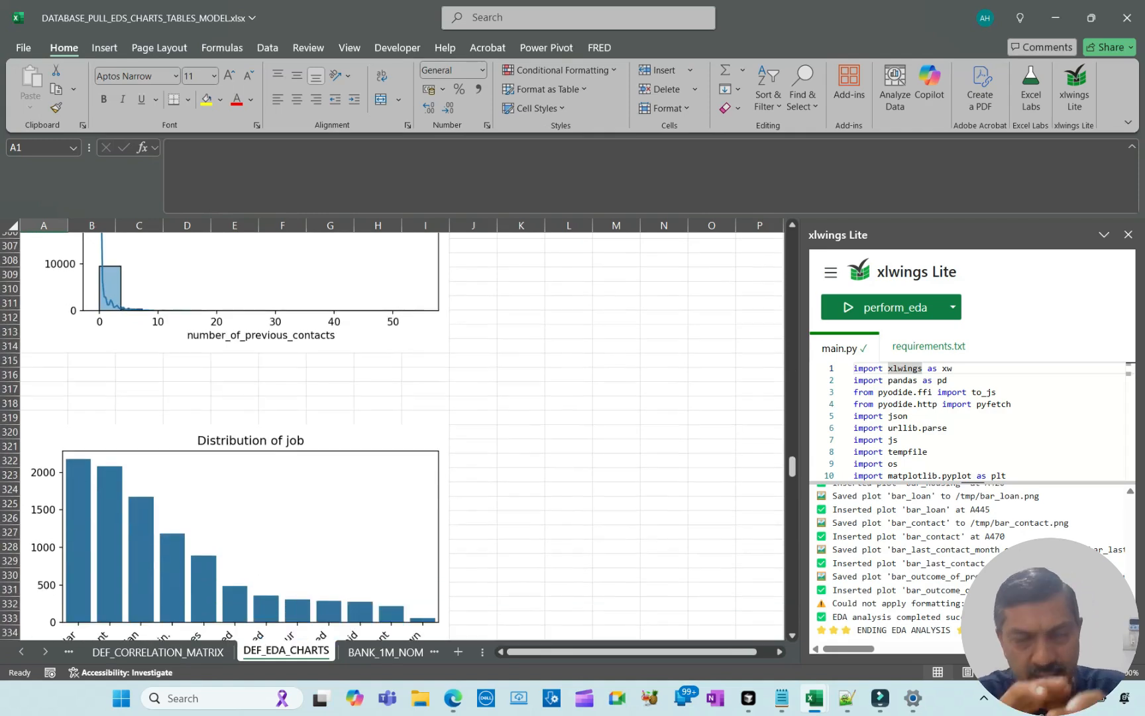
pyautogui.scroll(-3)
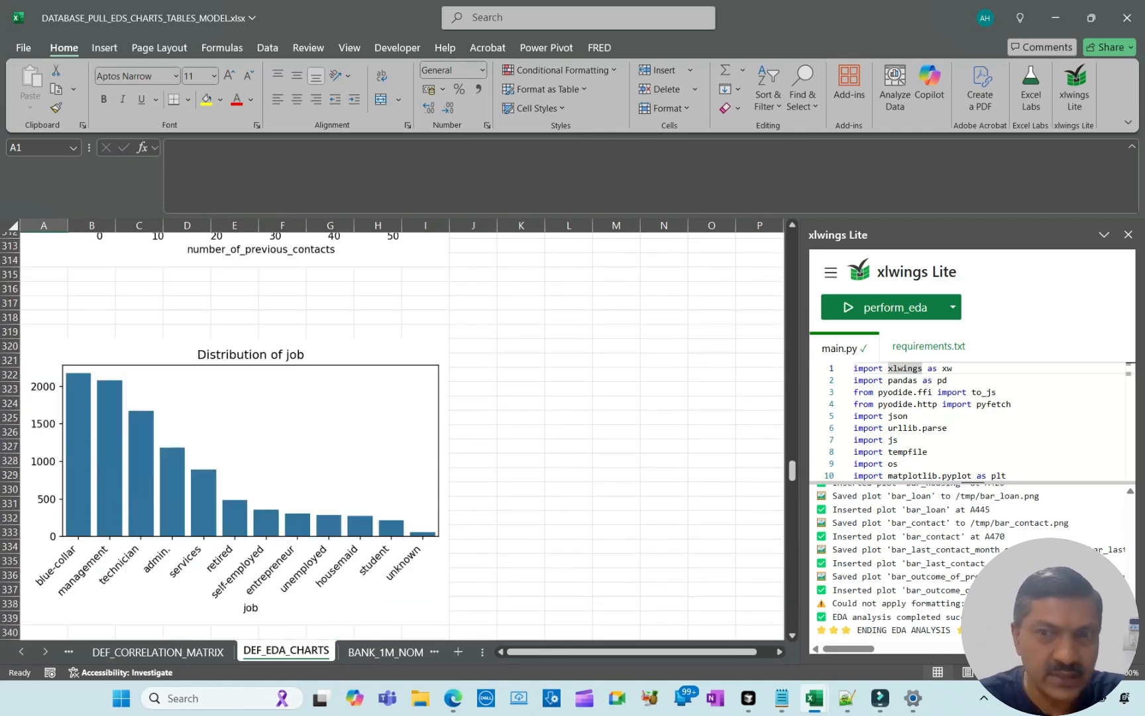
pyautogui.click(156, 652)
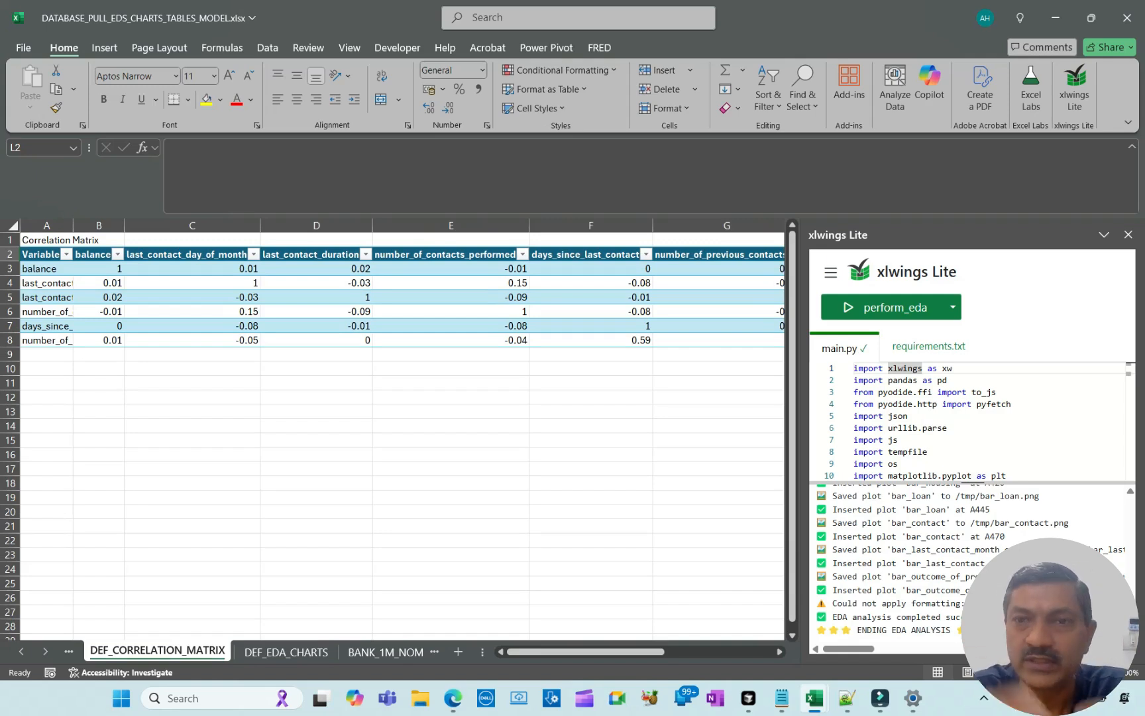
pyautogui.click(285, 651)
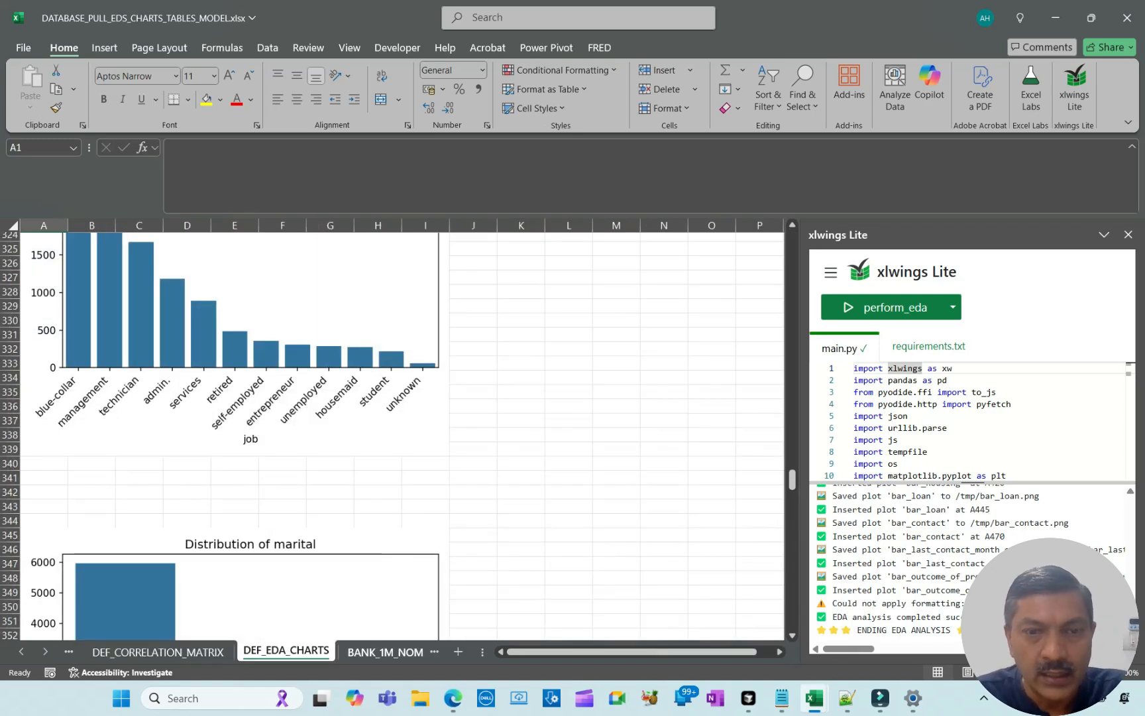
# From the CUSTOM sheet, run score_and_deciles to produce the DEF_MODEL_EVAL sheet
pyautogui.click(278, 651)
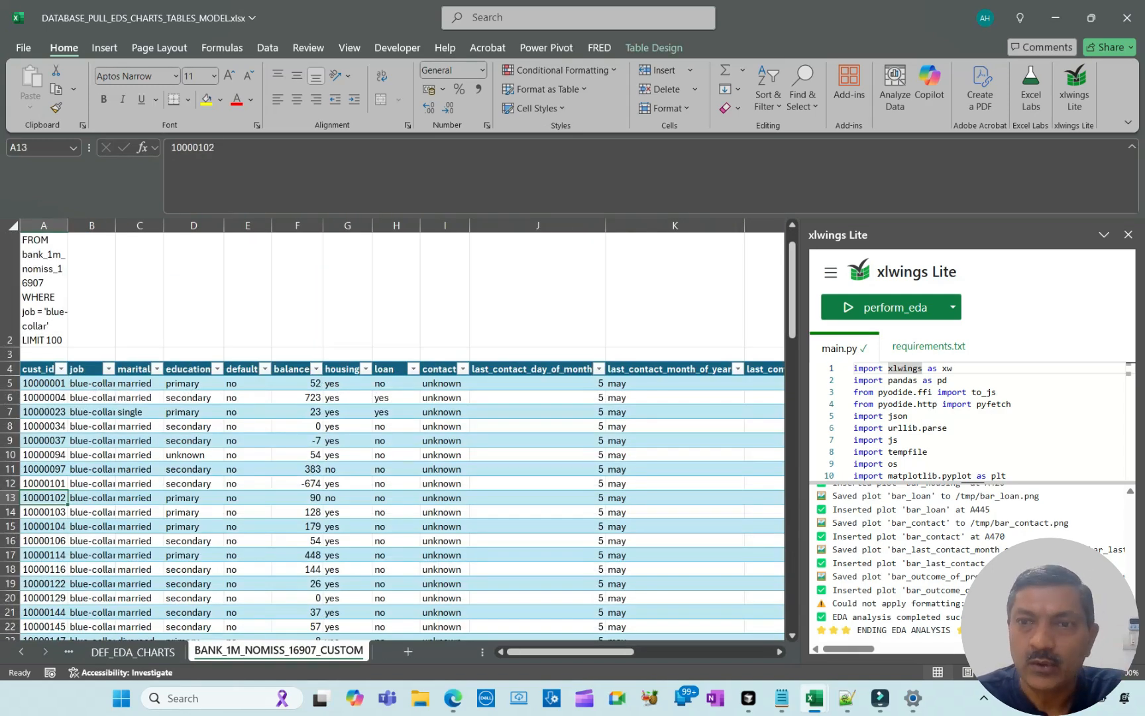
pyautogui.click(952, 307)
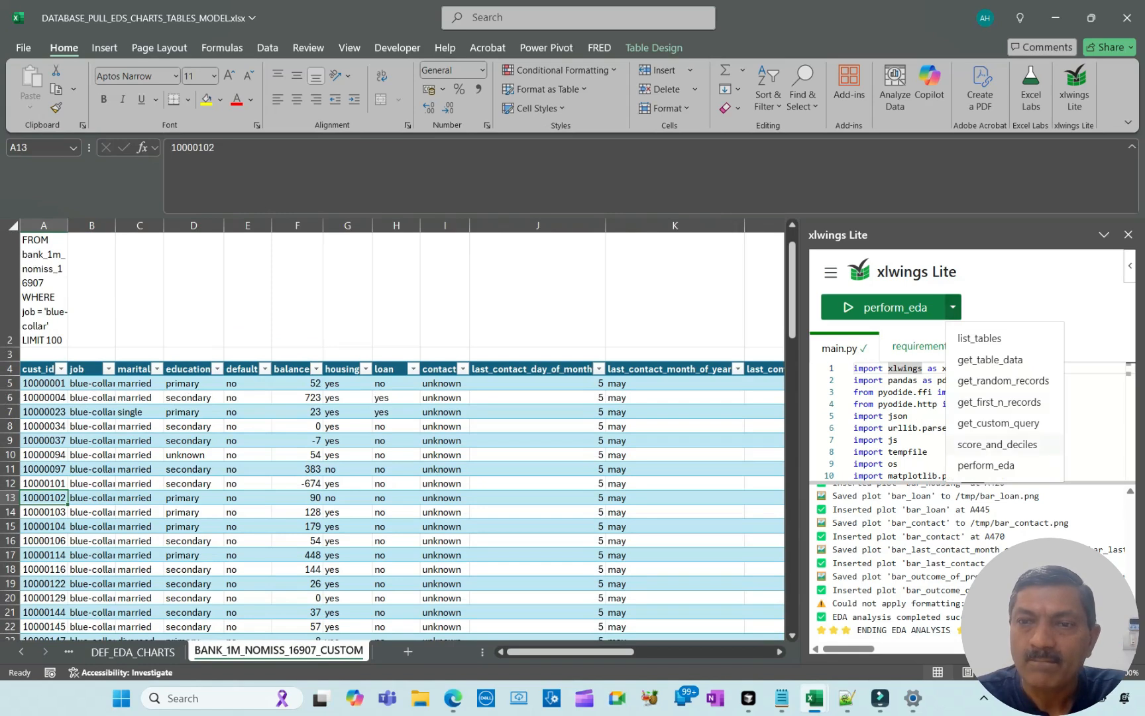
pyautogui.click(996, 444)
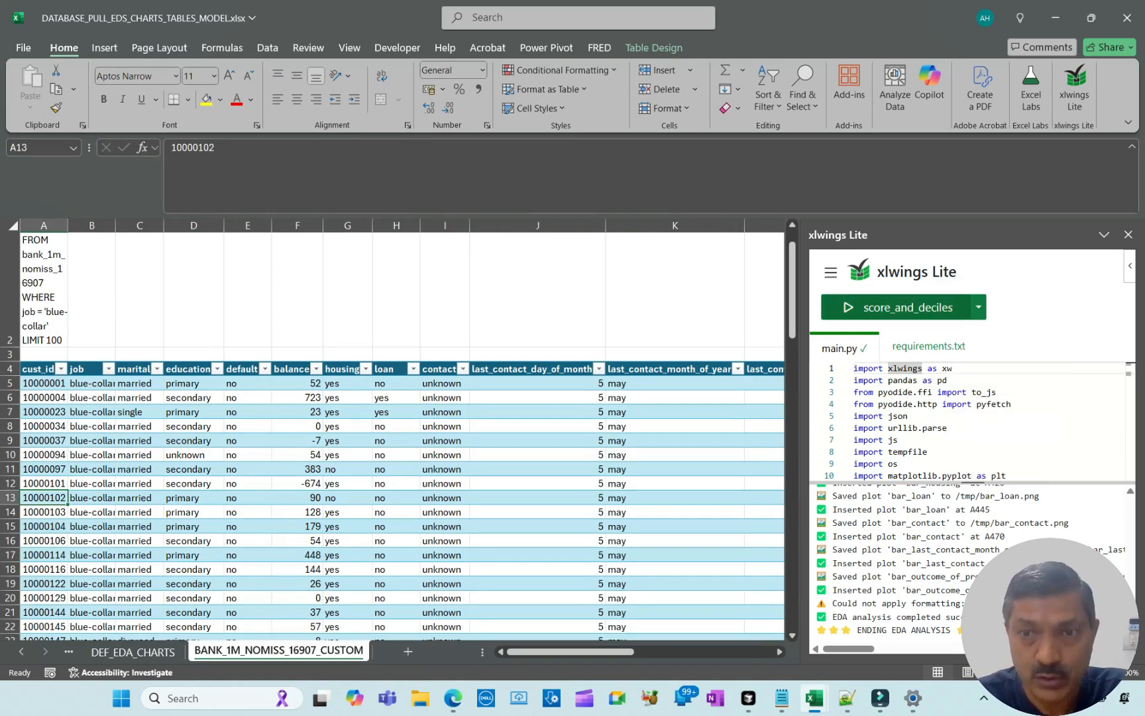
pyautogui.click(273, 651)
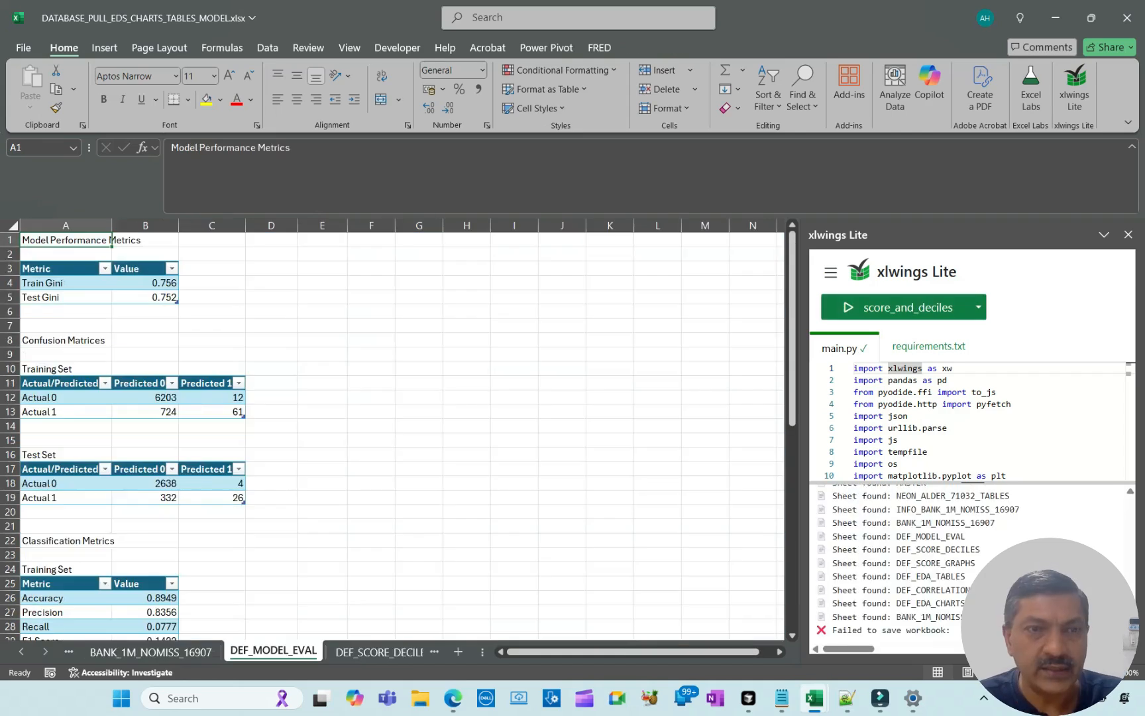
# Review the DEF_MODEL_EVAL metrics, then bring up the DEF_SCORE_DECILES sheet
pyautogui.click(322, 354)
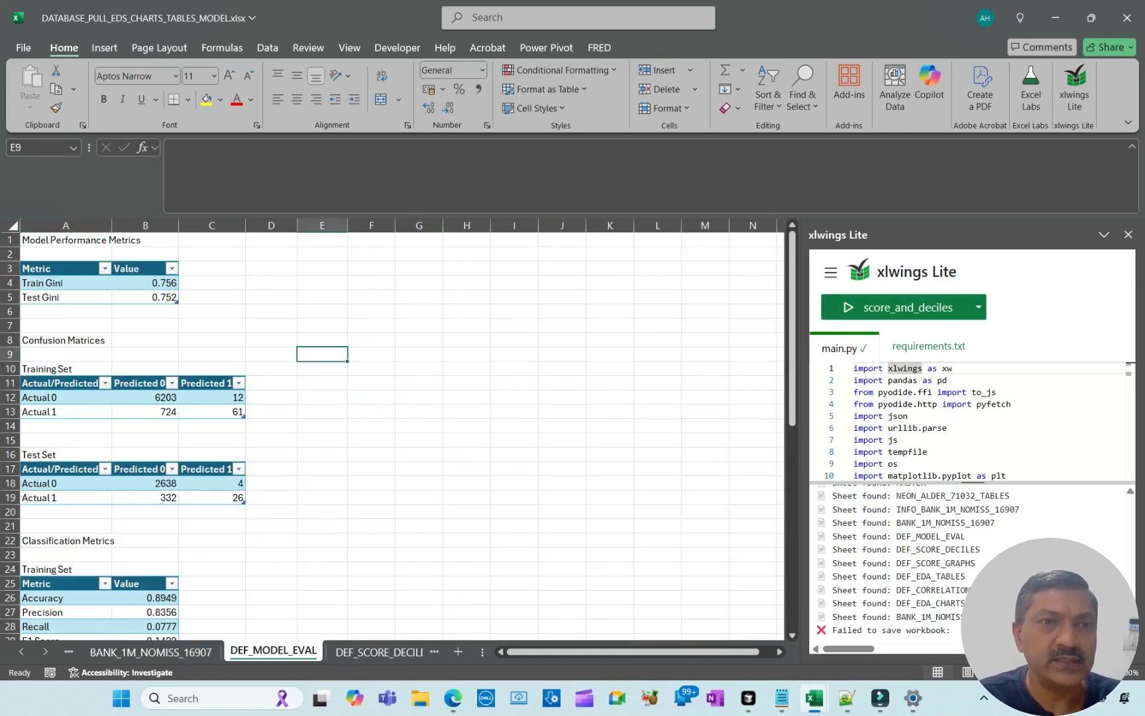
pyautogui.moveTo(65, 282); pyautogui.dragTo(65, 298)
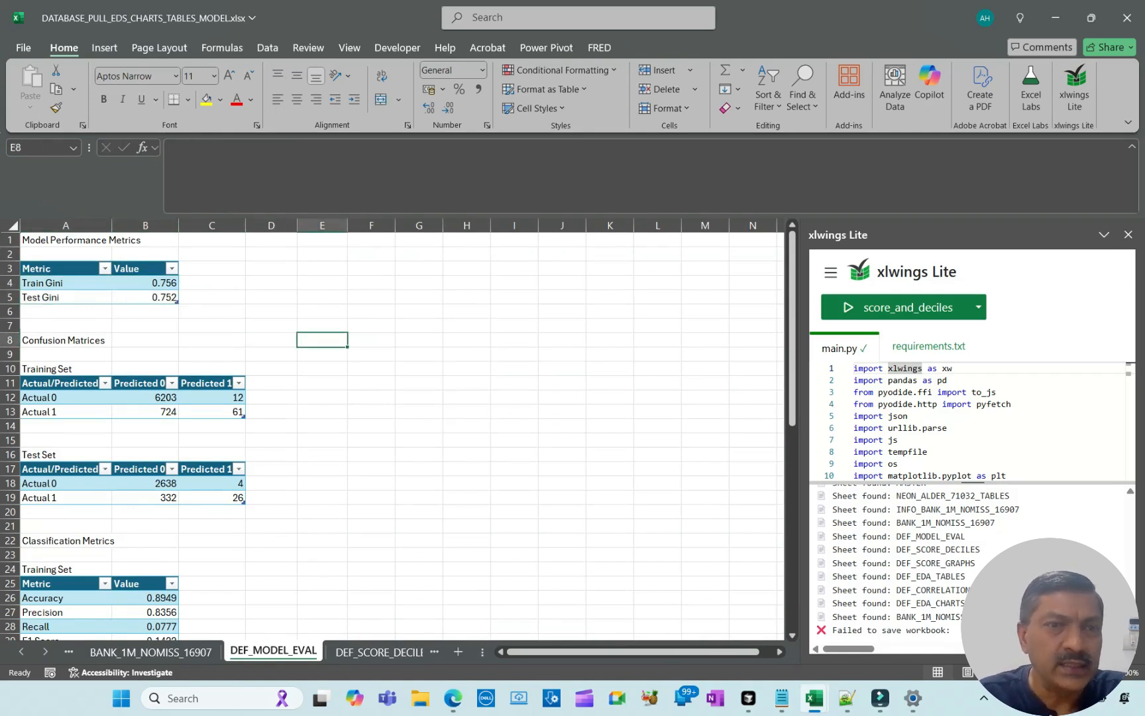
pyautogui.click(65, 368)
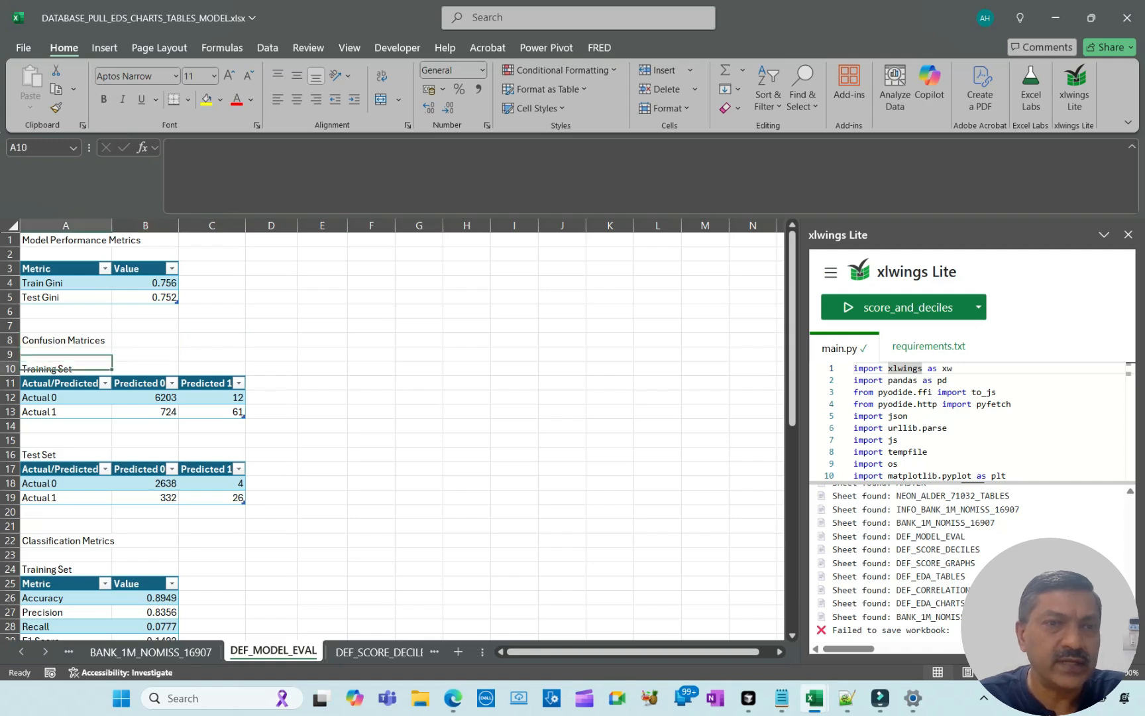
pyautogui.scroll(-3)
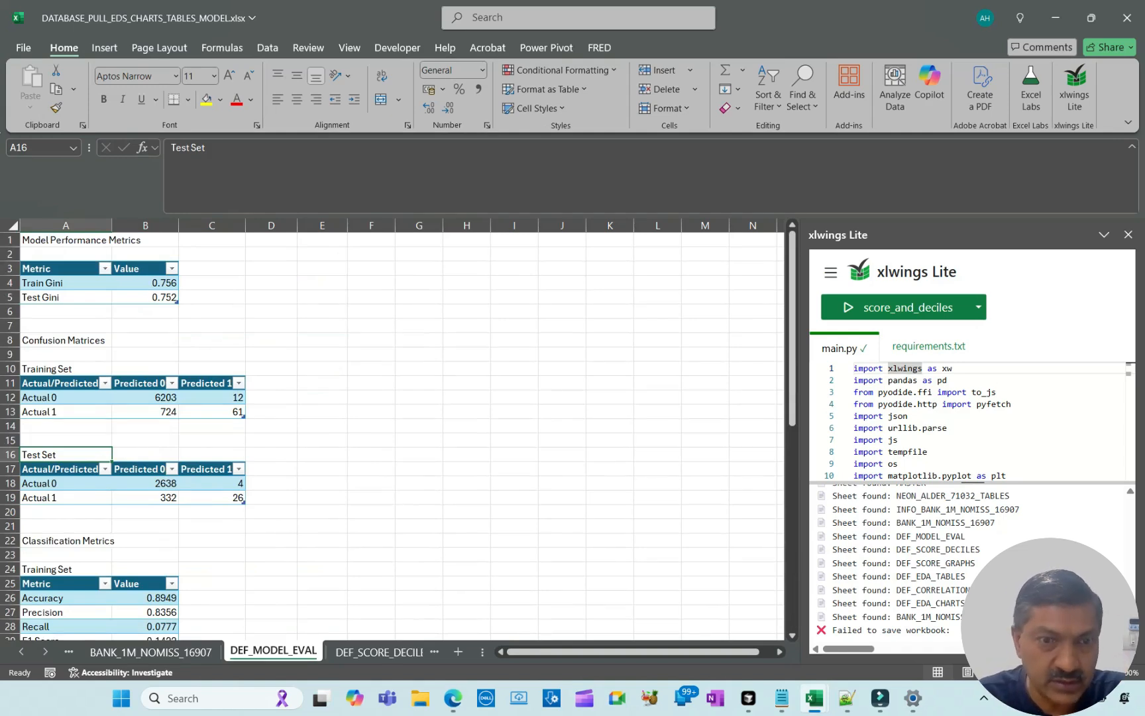
pyautogui.click(246, 651)
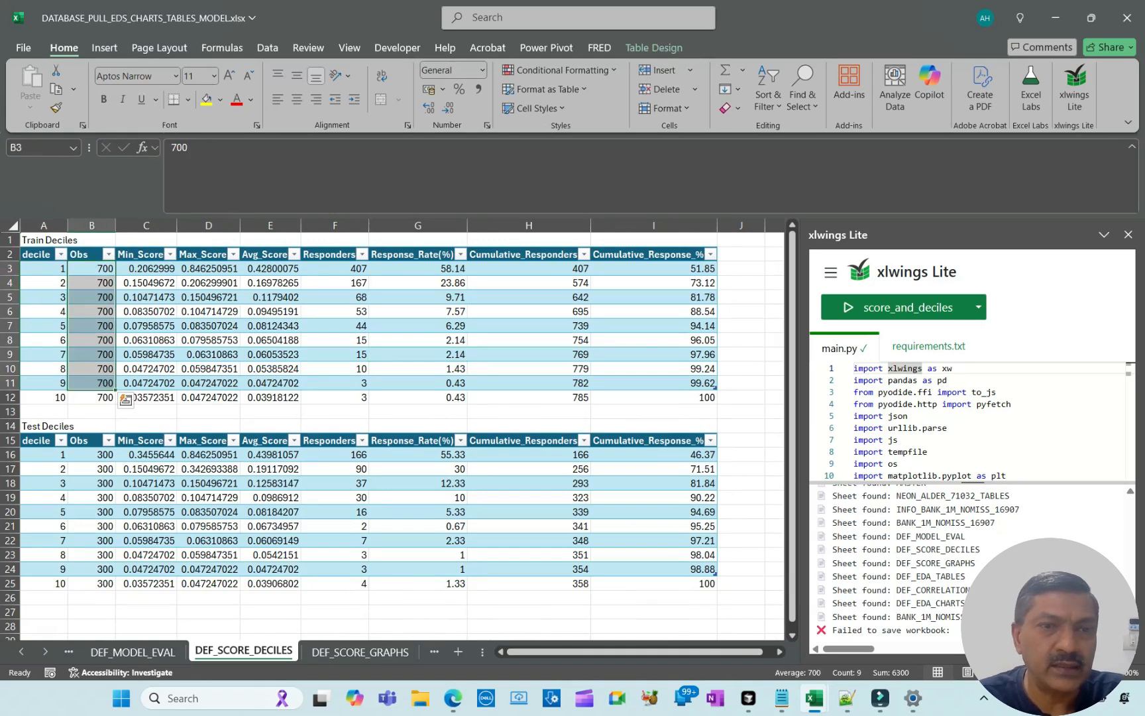
# View the ROC and gain charts on DEF_SCORE_GRAPHS, then return to the MASTER sheet
pyautogui.click(359, 651)
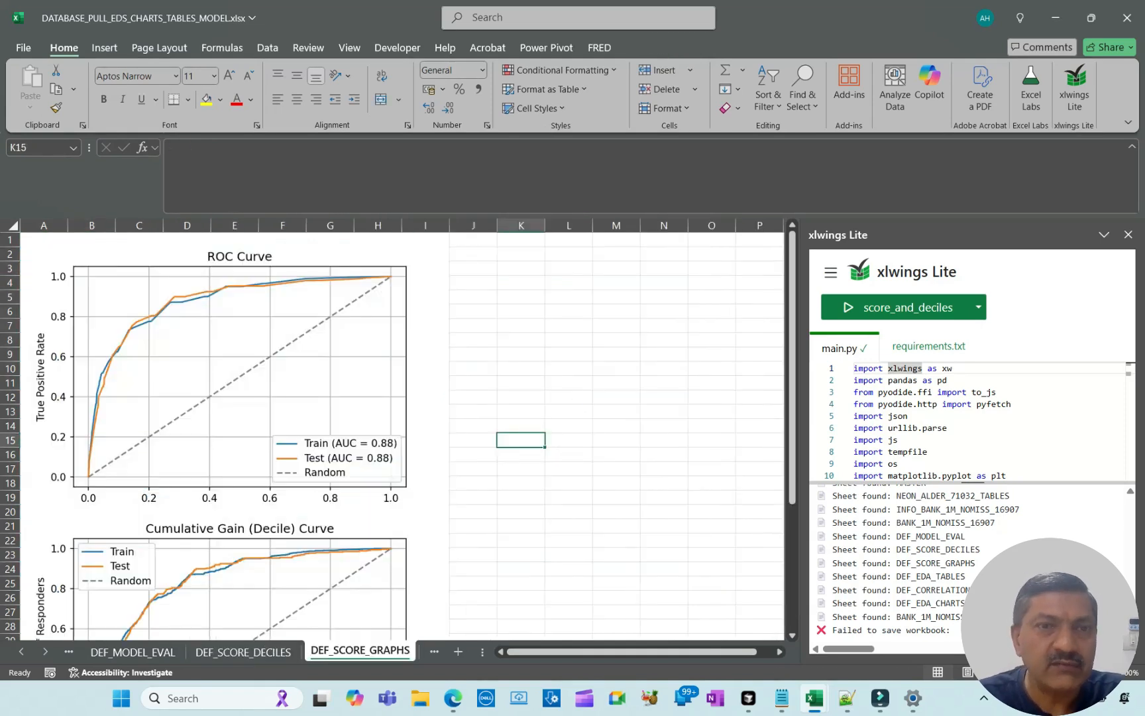
pyautogui.scroll(-3)
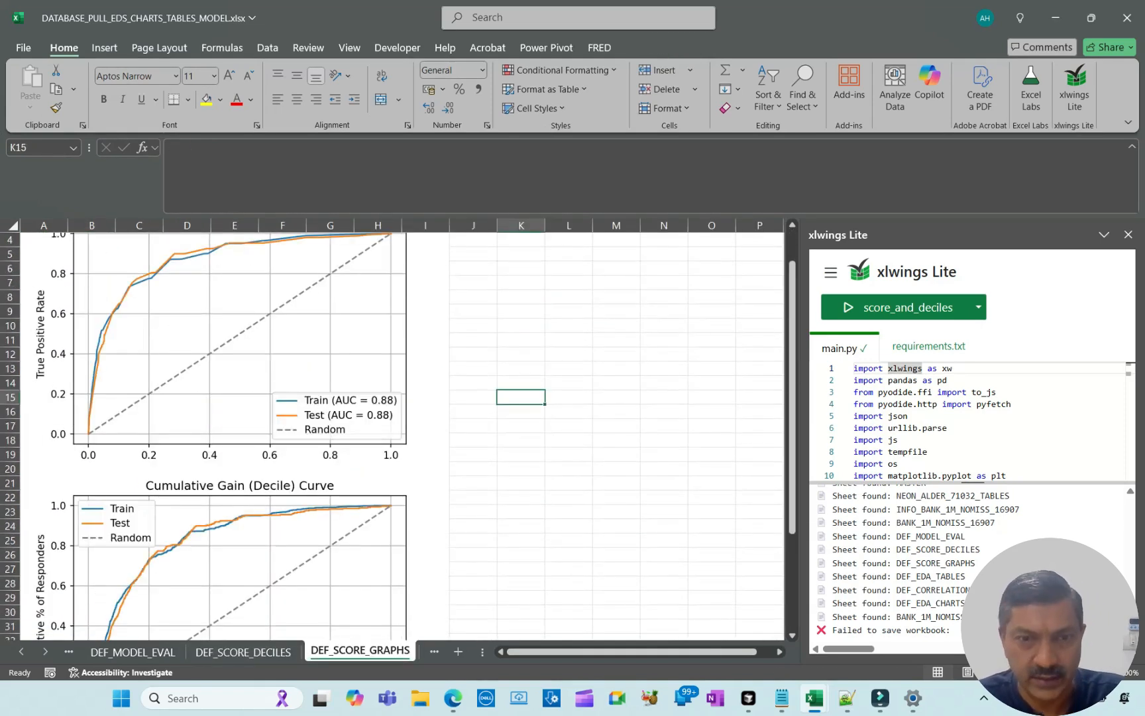
pyautogui.click(109, 651)
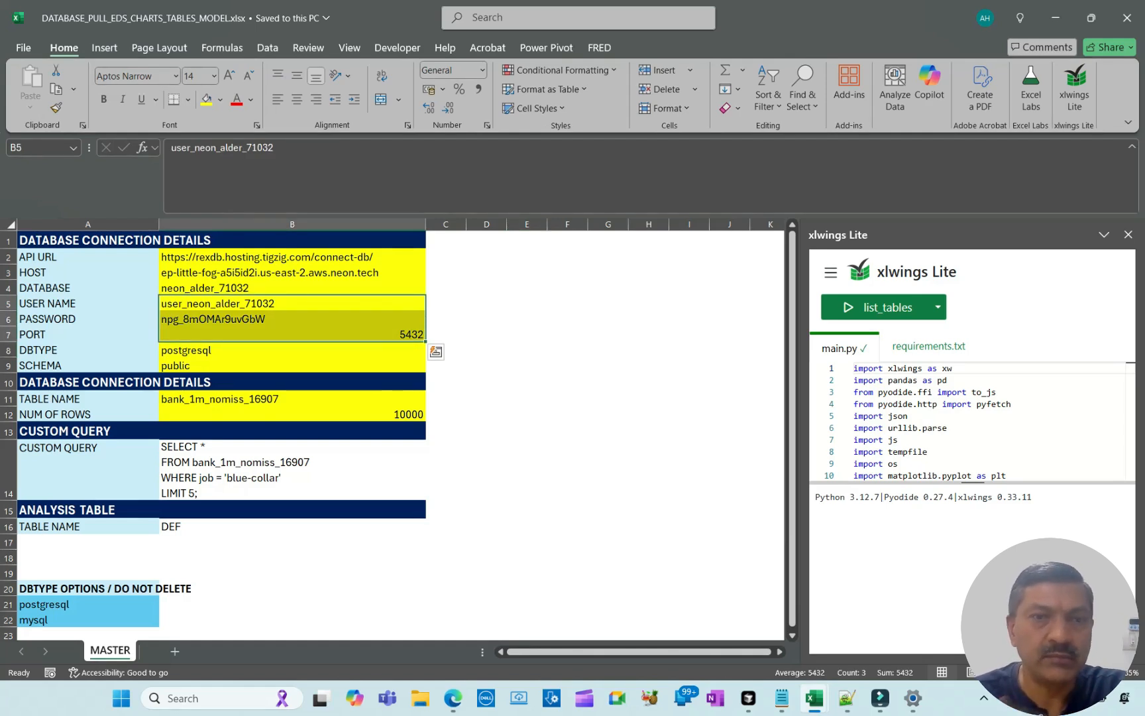
pyautogui.click(292, 470)
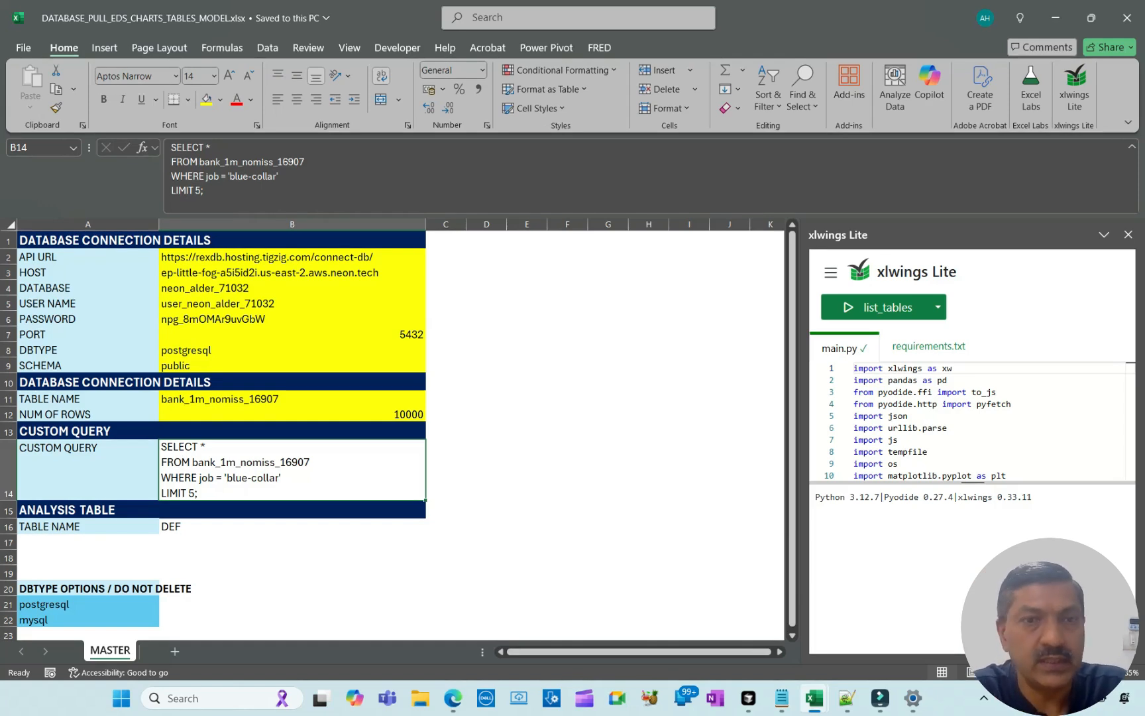
pyautogui.click(292, 303)
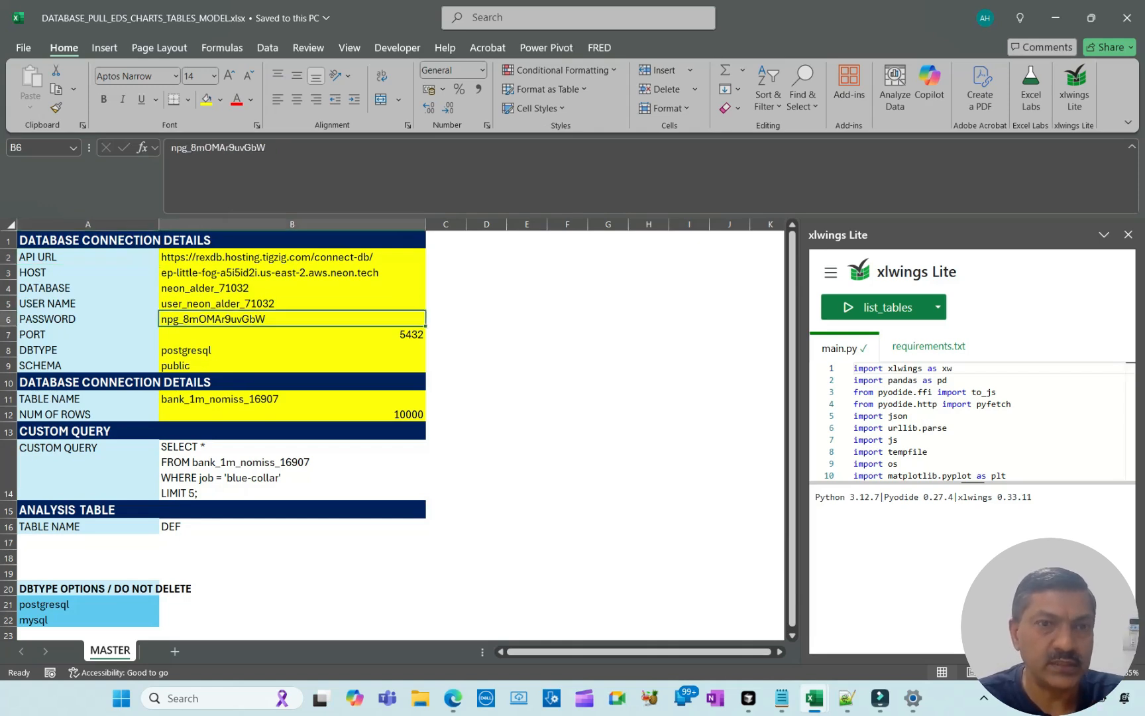
pyautogui.click(267, 257)
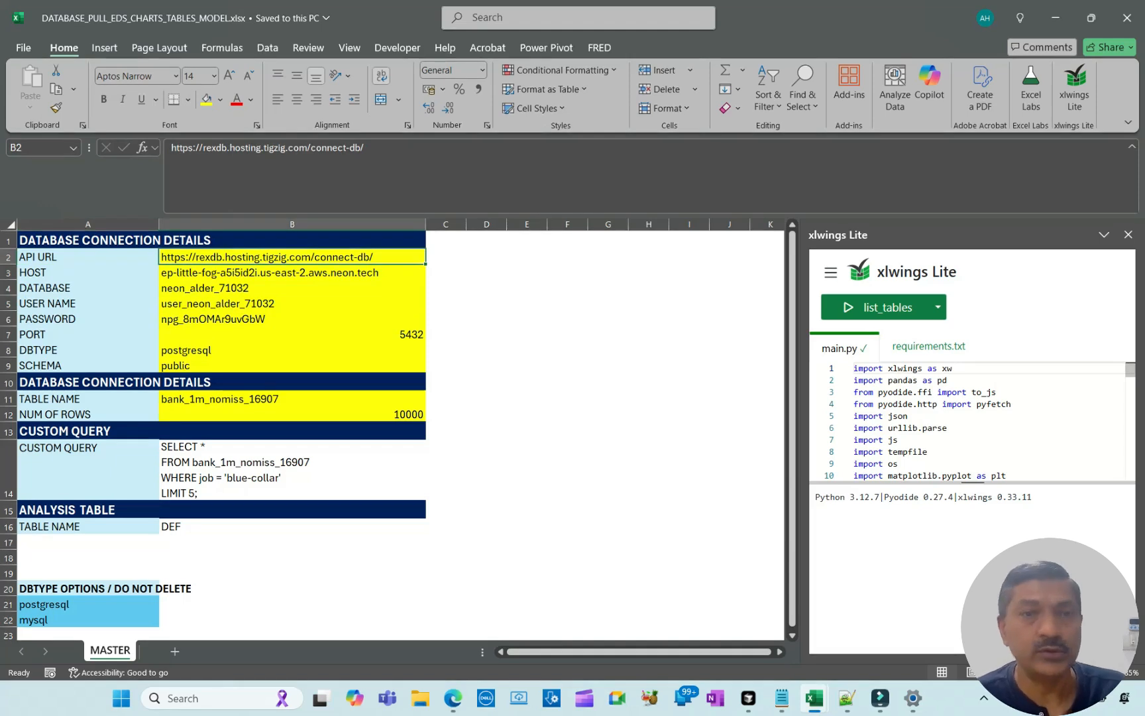
pyautogui.click(291, 272)
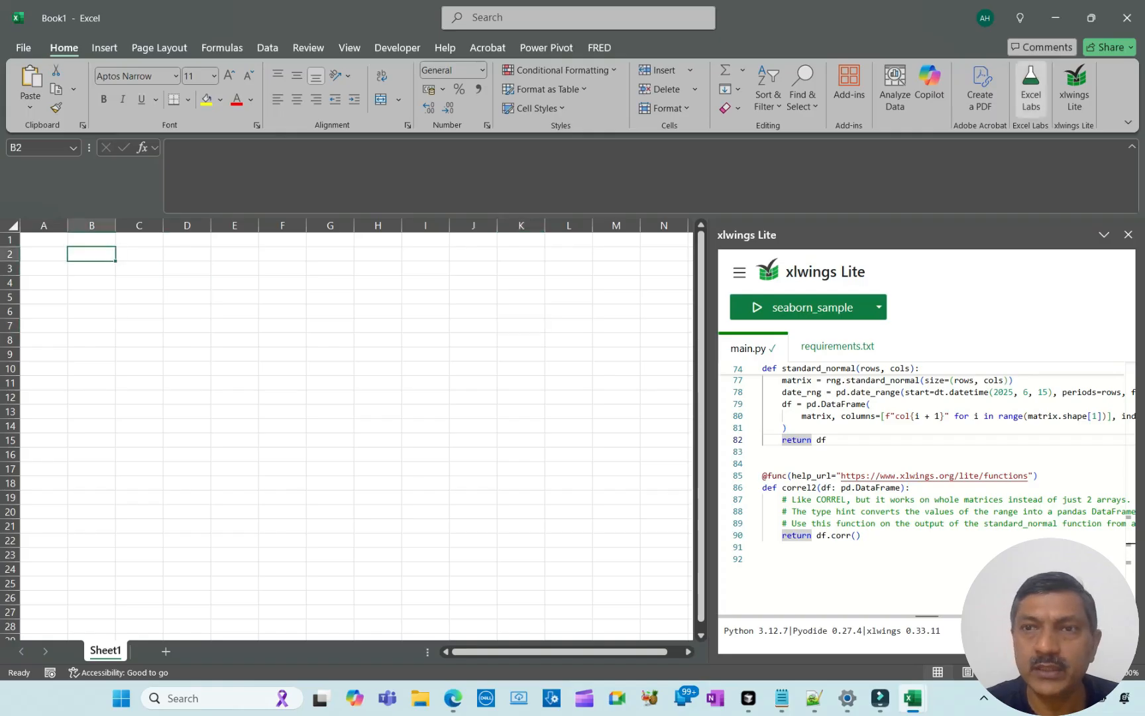
pyautogui.moveTo(1074, 86)
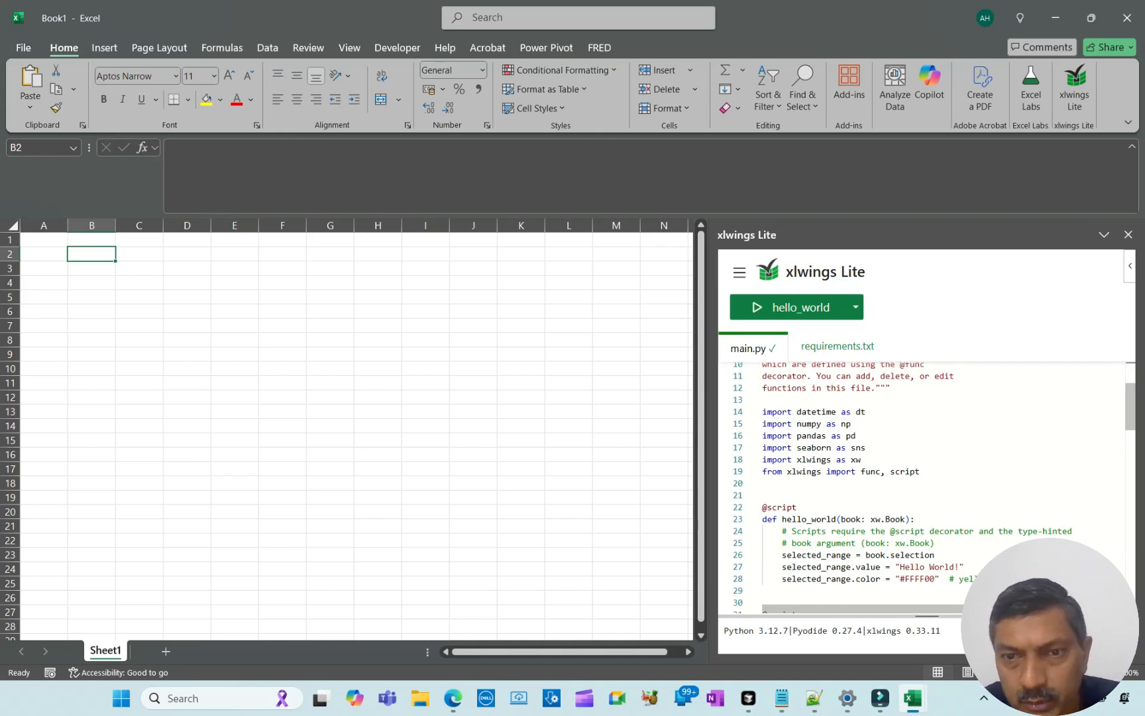
# Run hello_world to write a yellow 'Hello World!' into cell B2
pyautogui.scroll(-3)
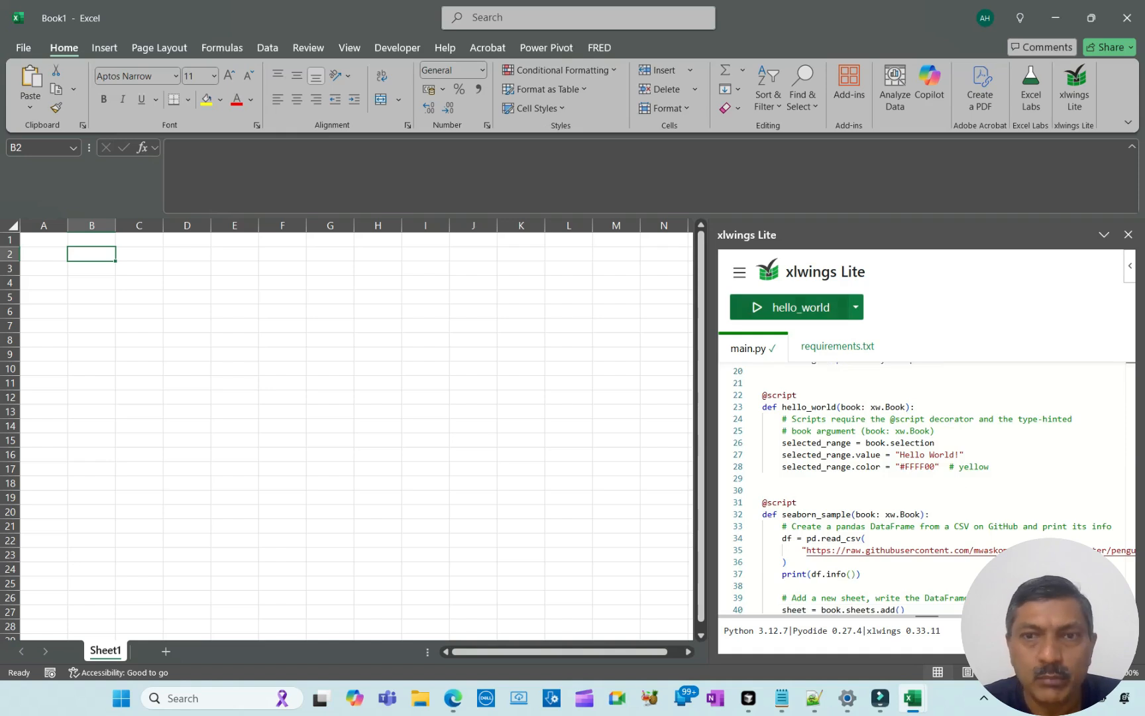
pyautogui.click(758, 307)
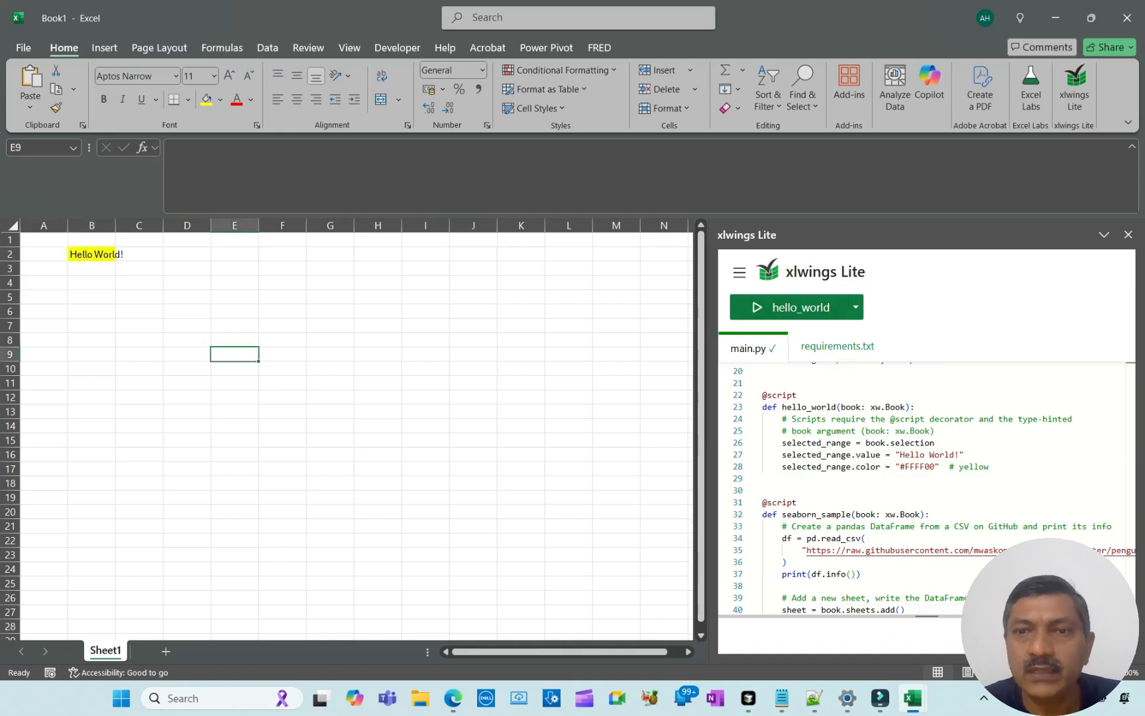
pyautogui.click(91, 253)
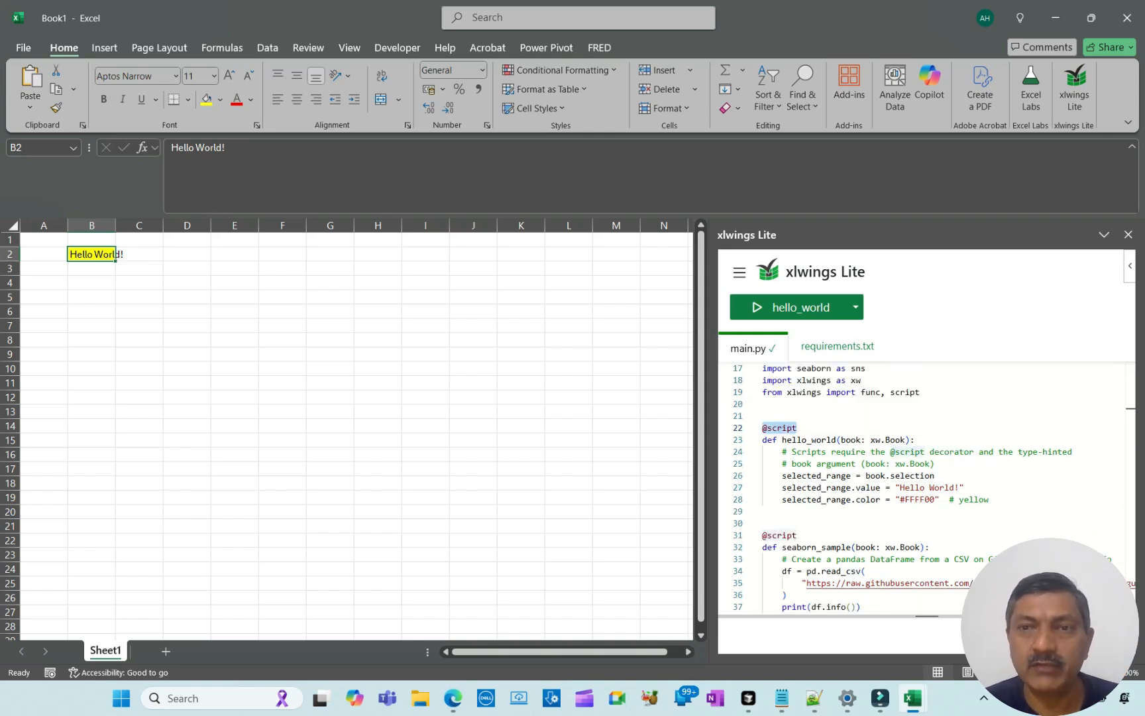
# Scroll the add-in and begin entering the =hel formula
pyautogui.scroll(-3)
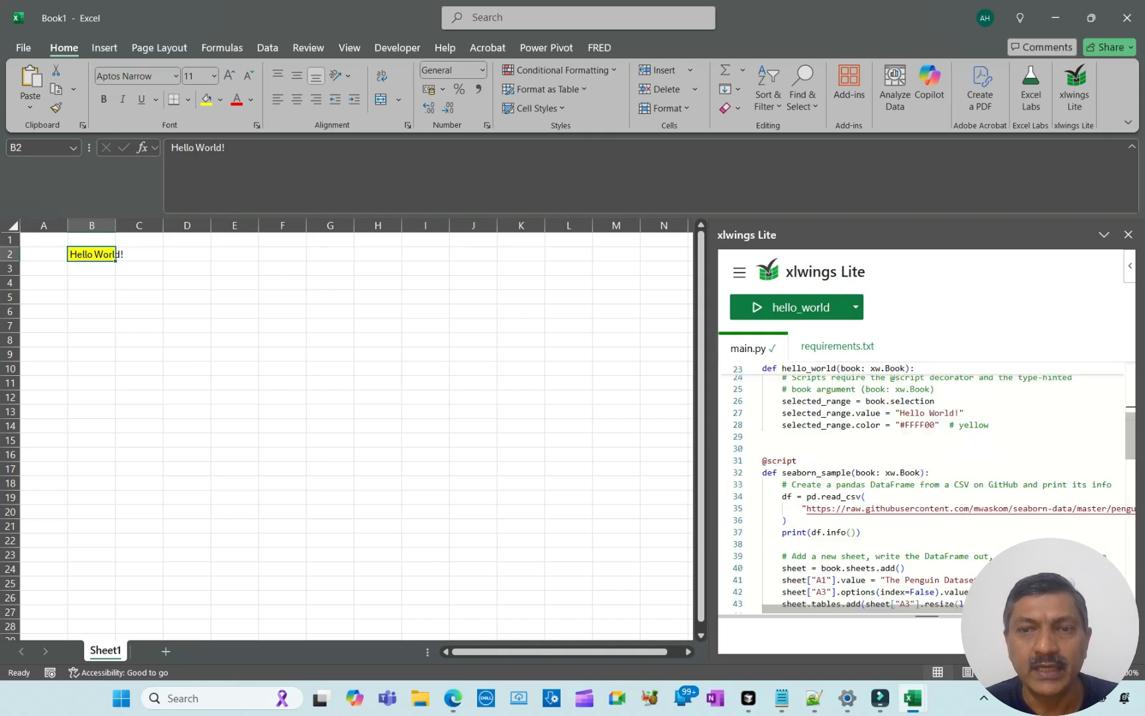
pyautogui.scroll(-3)
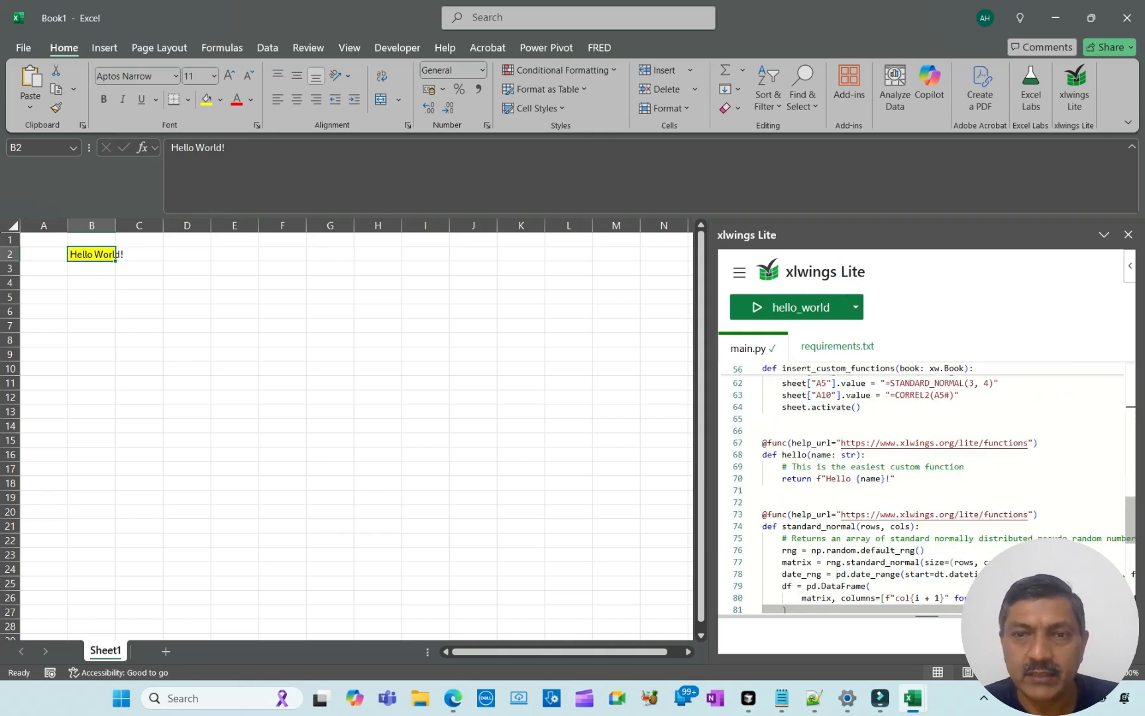
pyautogui.write('=hel')
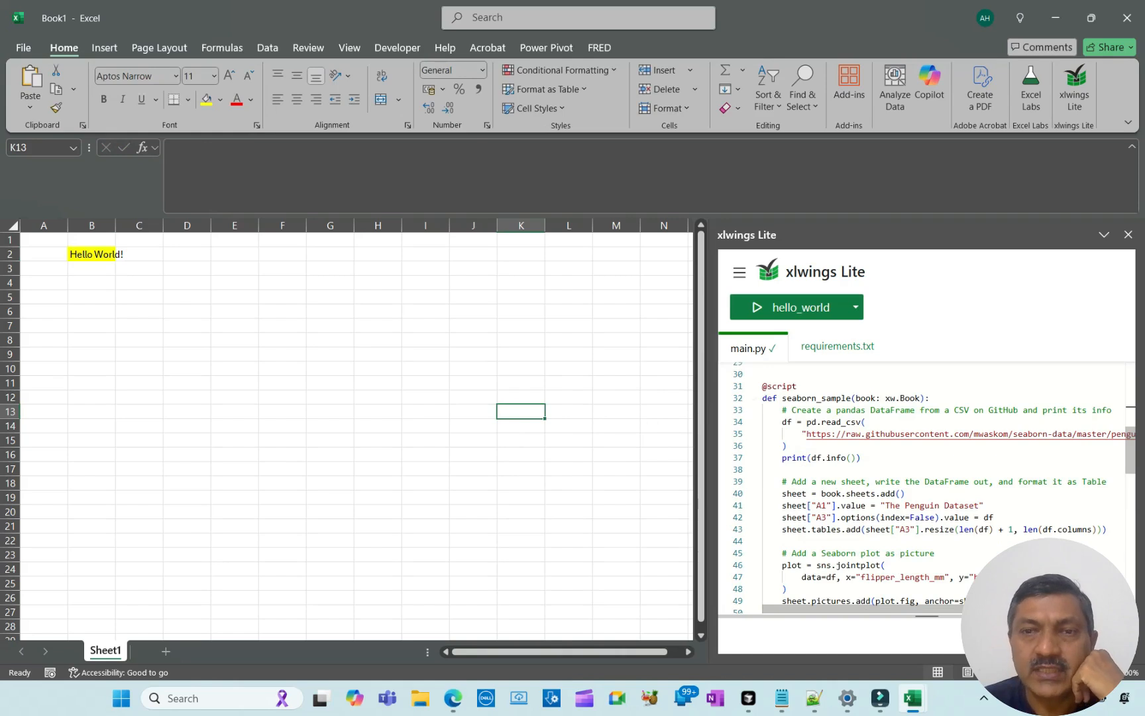
pyautogui.moveTo(782, 397); pyautogui.dragTo(764, 541)
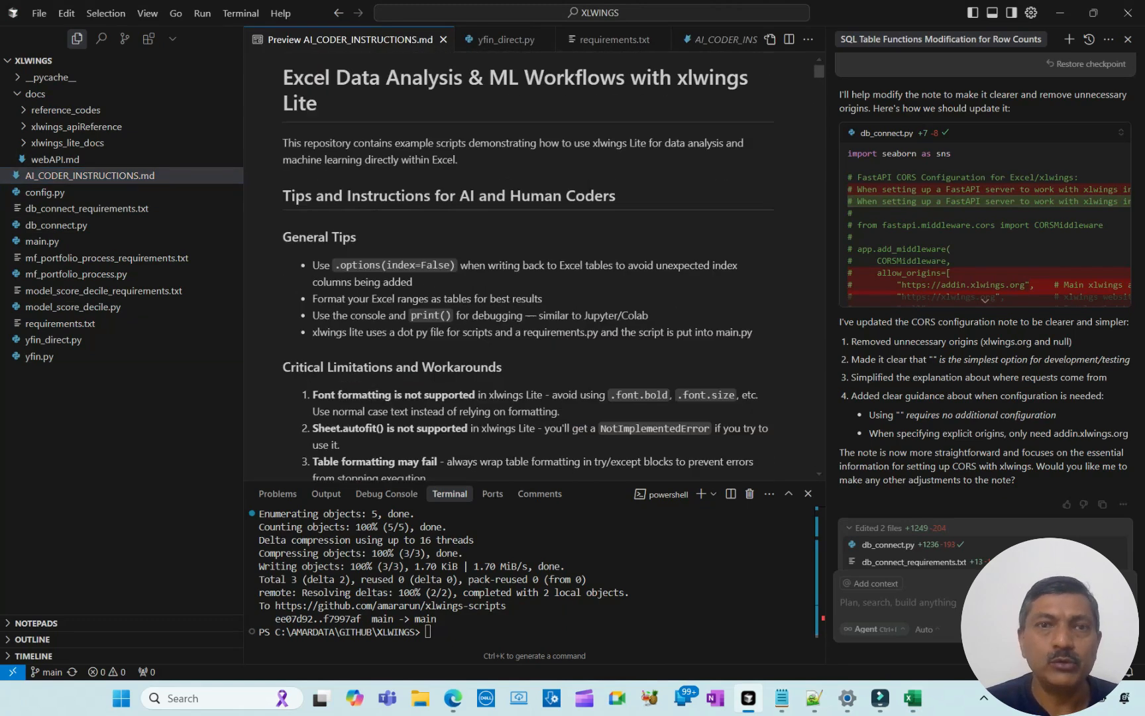
# Scroll through the AI_CODER_INSTRUCTIONS.md preview in Cursor
pyautogui.scroll(-3)
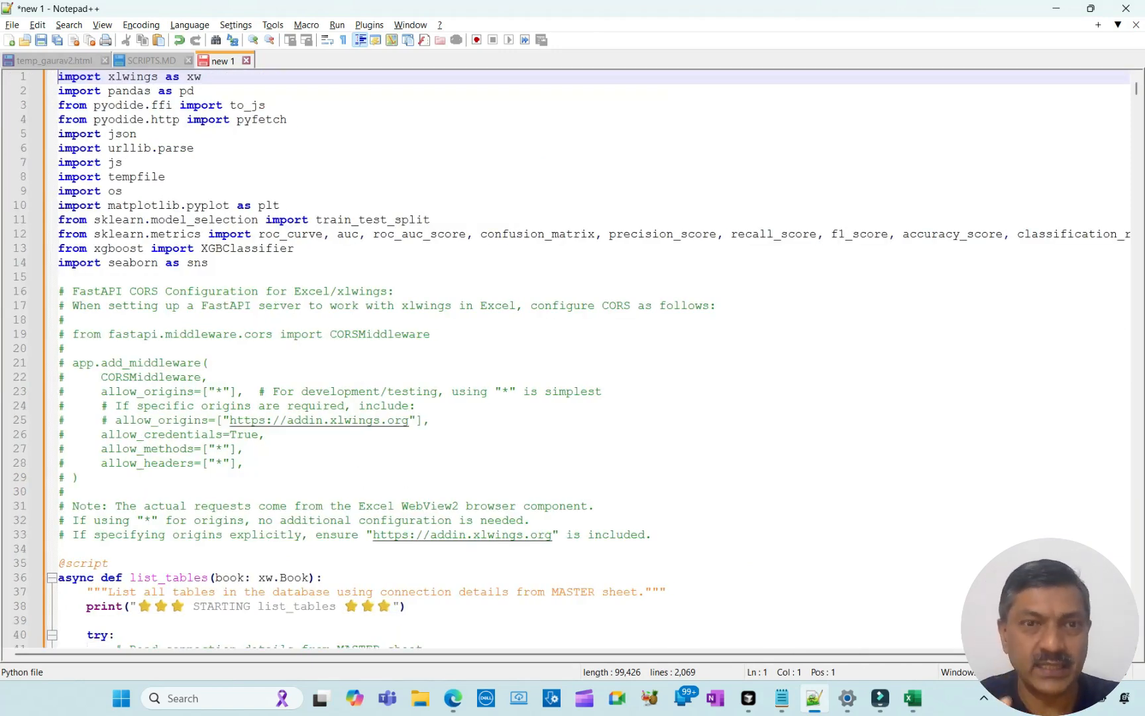
# Walk through list_tables in Notepad++, then jump back to the script's top
pyautogui.scroll(-3)
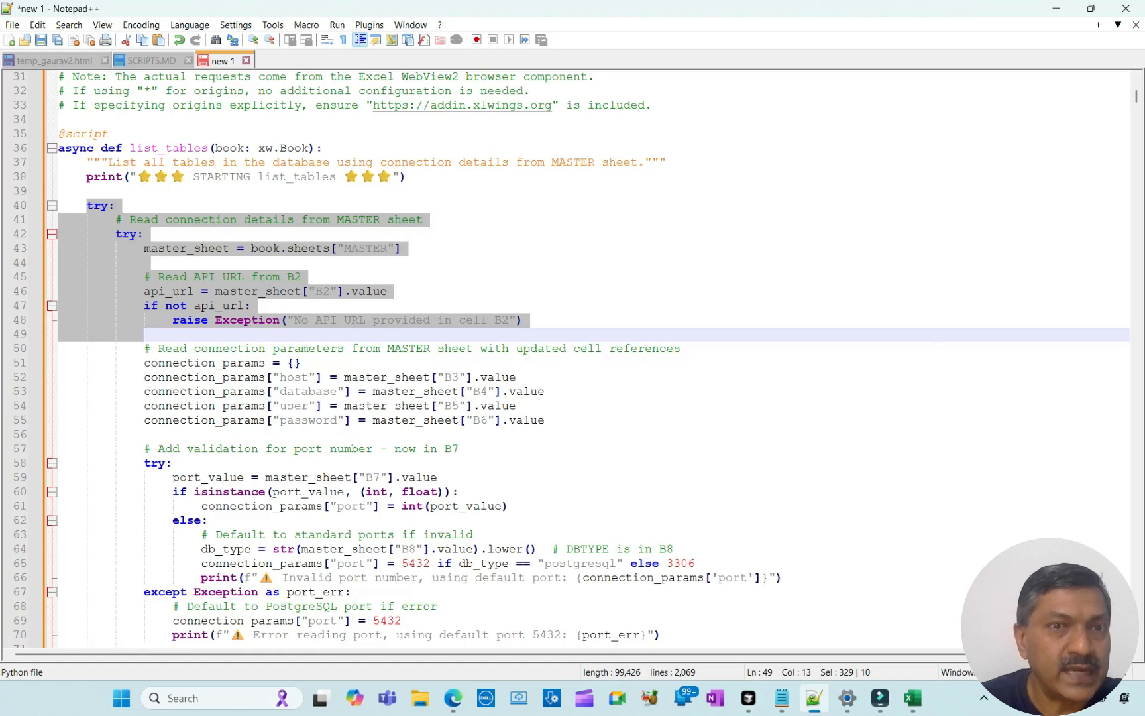
pyautogui.scroll(-3)
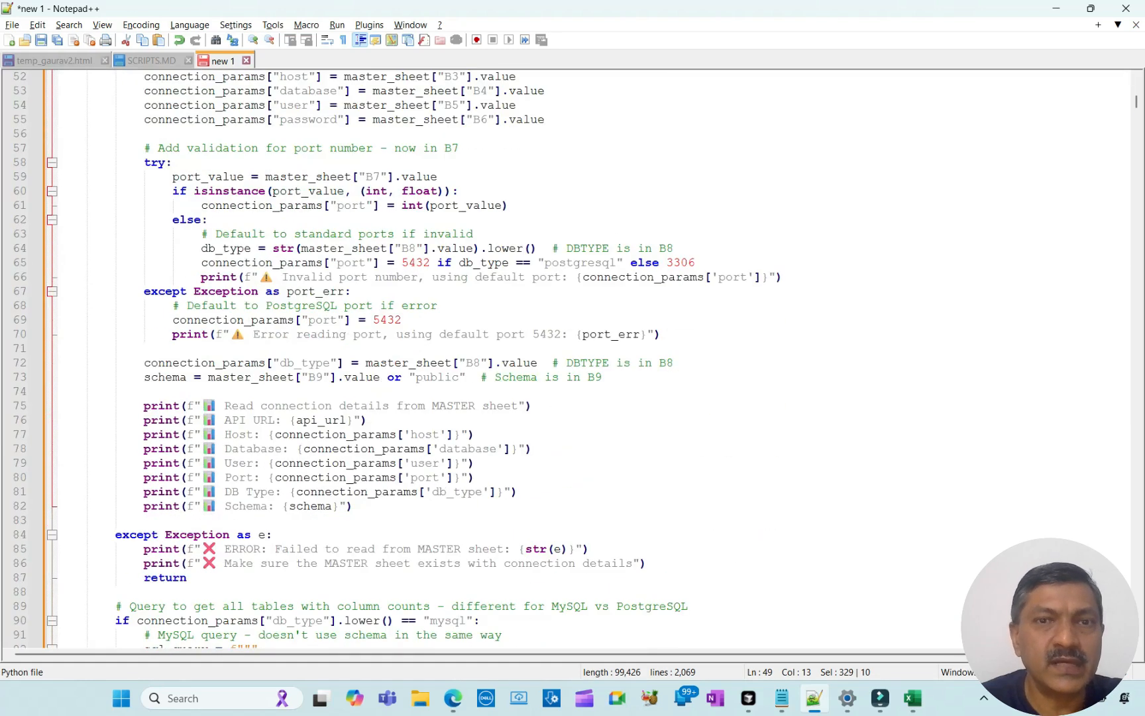
pyautogui.moveTo(144, 148); pyautogui.dragTo(400, 320)
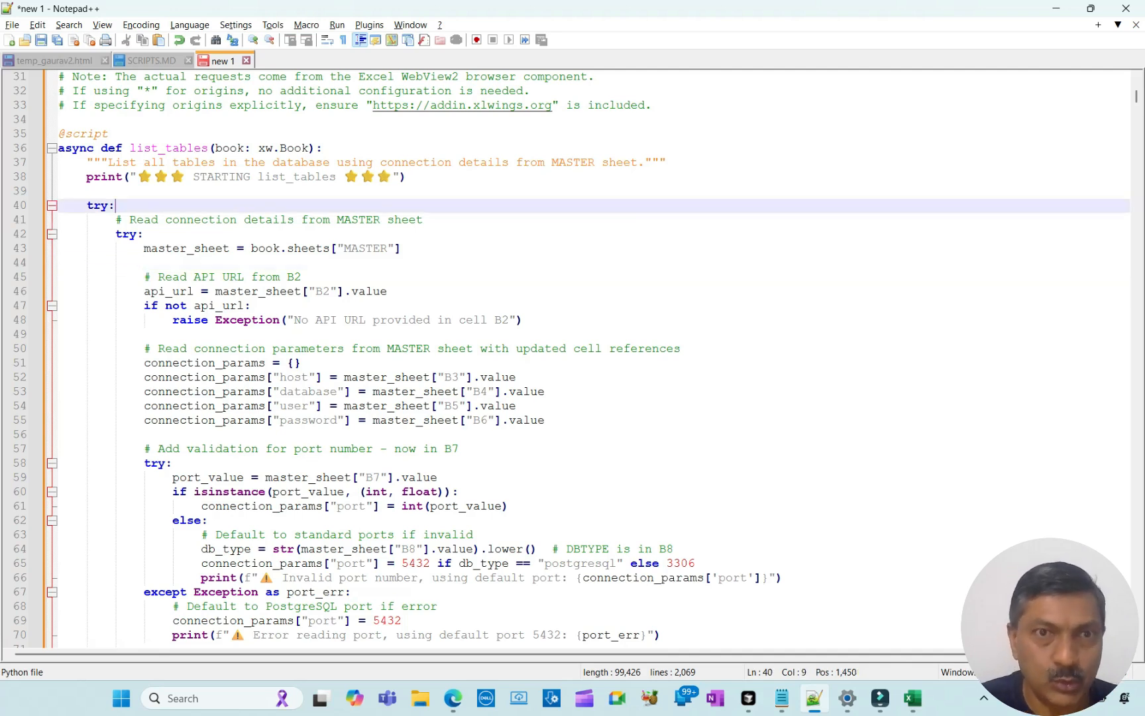
pyautogui.press('ctrl+Home')
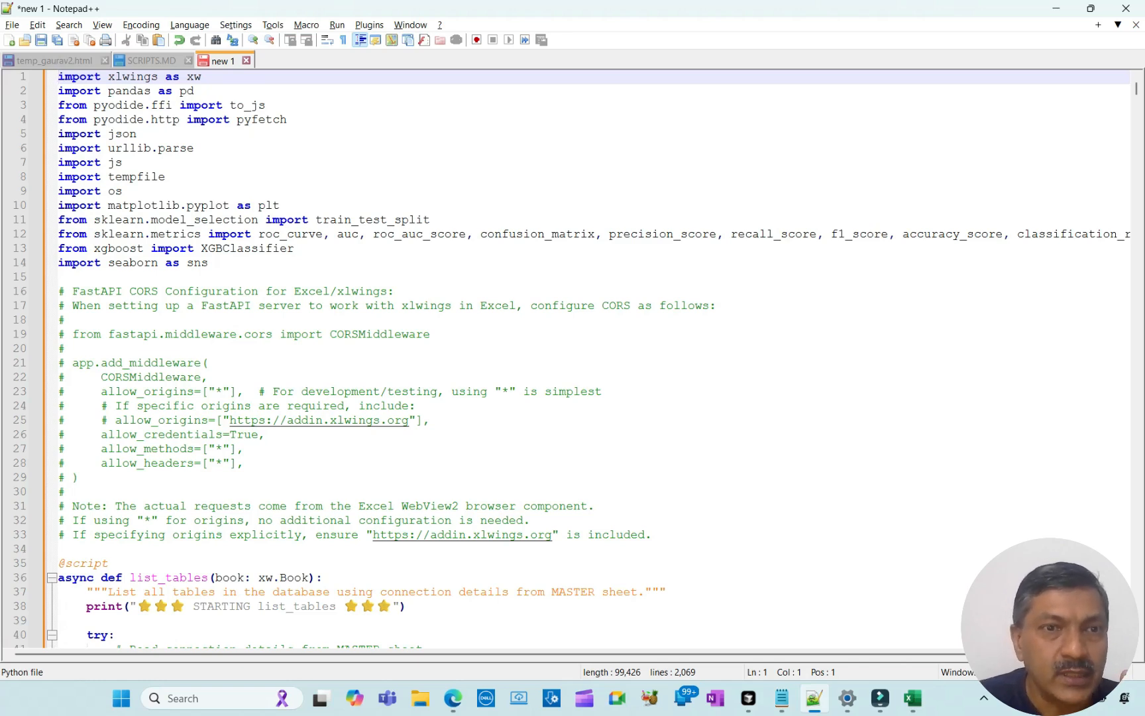
pyautogui.click(501, 505)
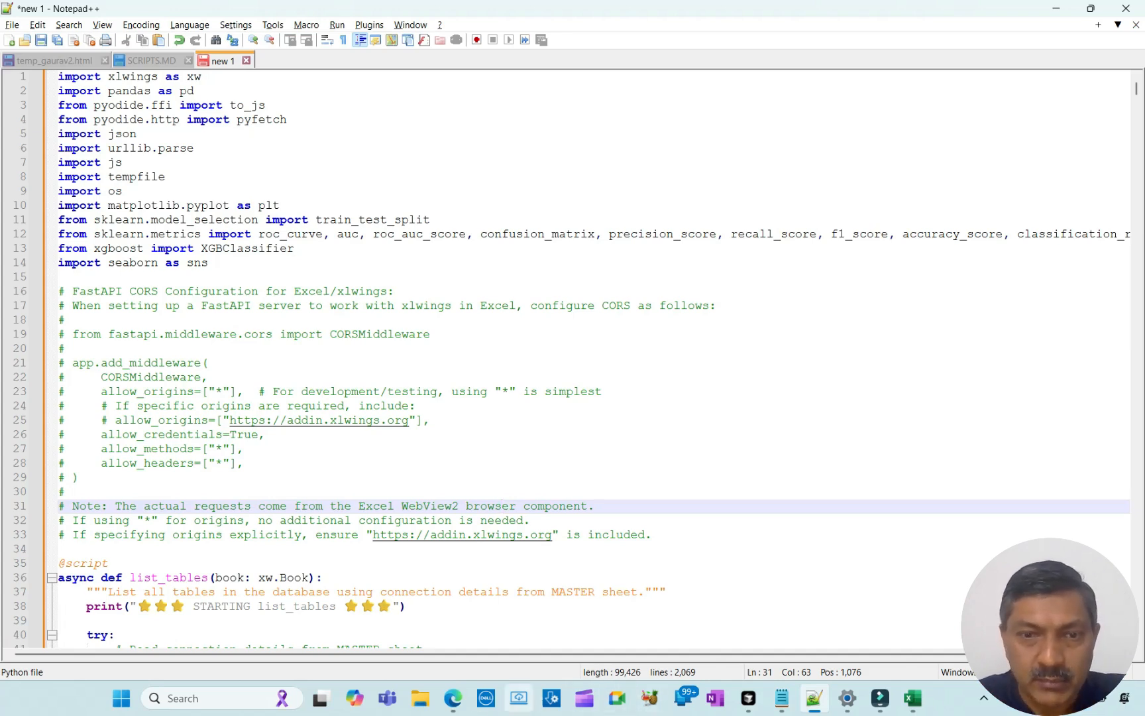
pyautogui.moveTo(453, 699)
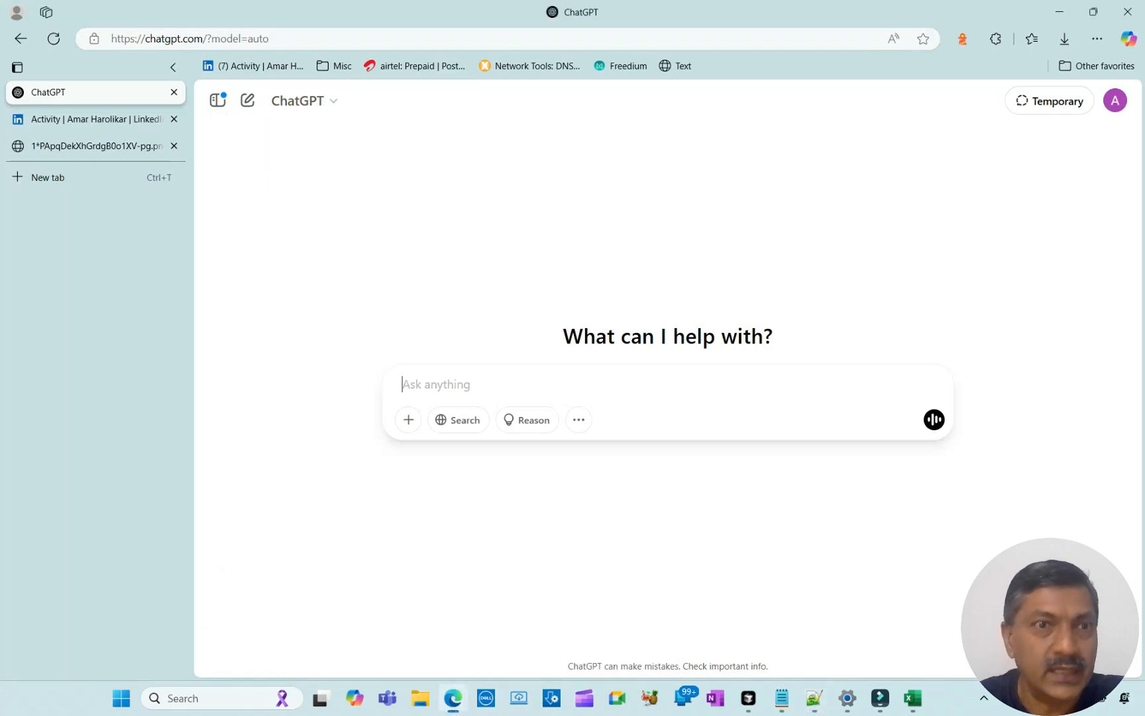
# Scroll the LinkedIn activity page, then display the architecture diagram tab
pyautogui.click(87, 119)
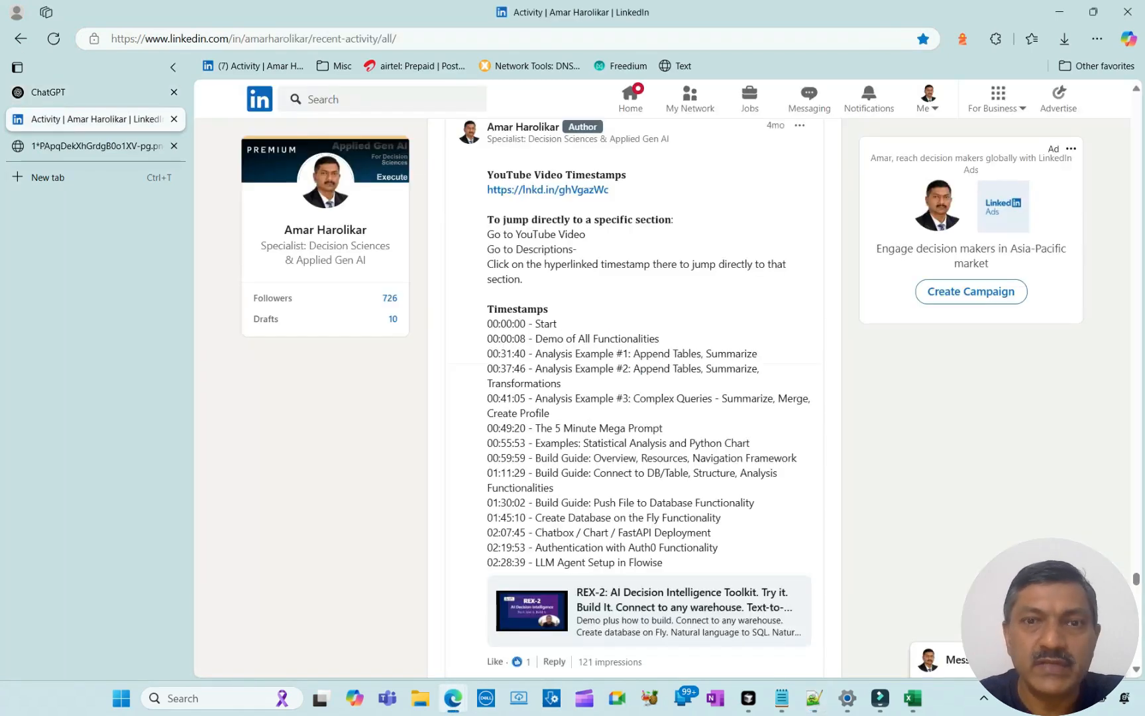
pyautogui.scroll(-3)
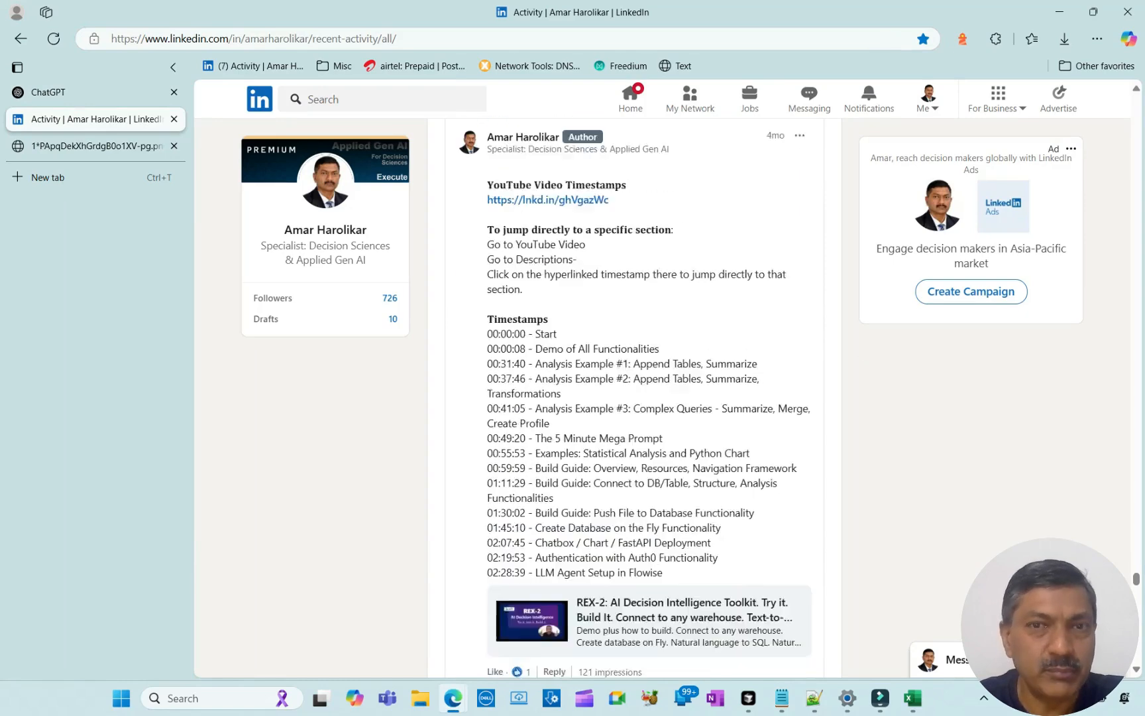
pyautogui.scroll(-3)
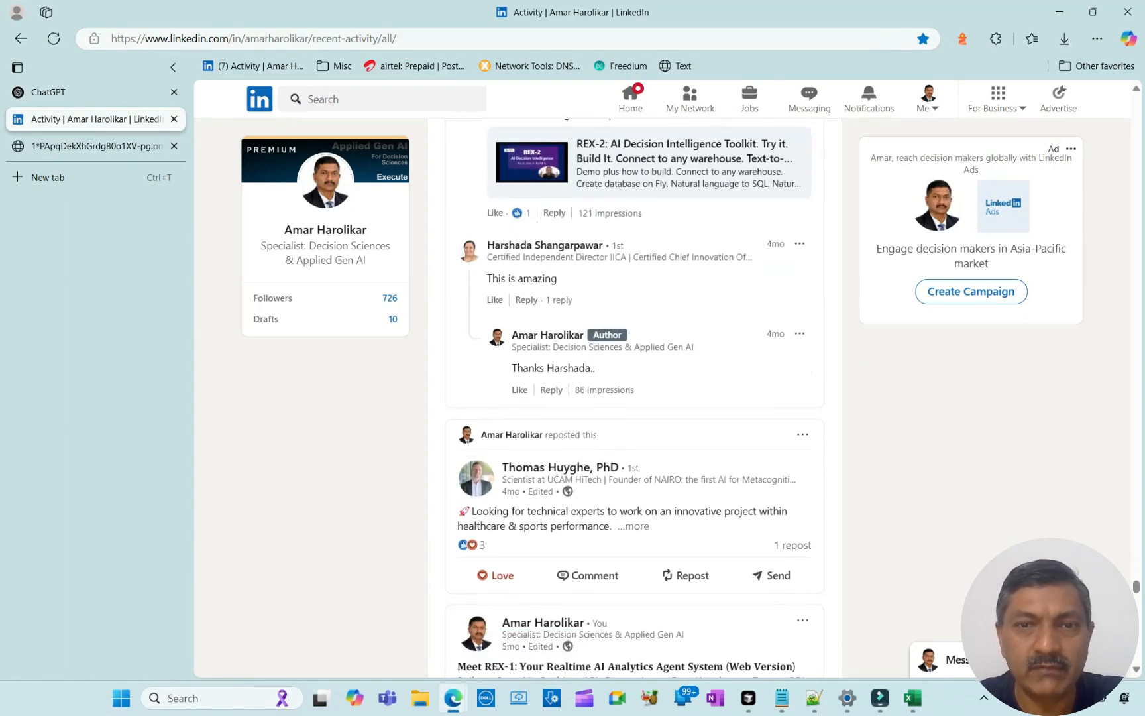
pyautogui.click(88, 145)
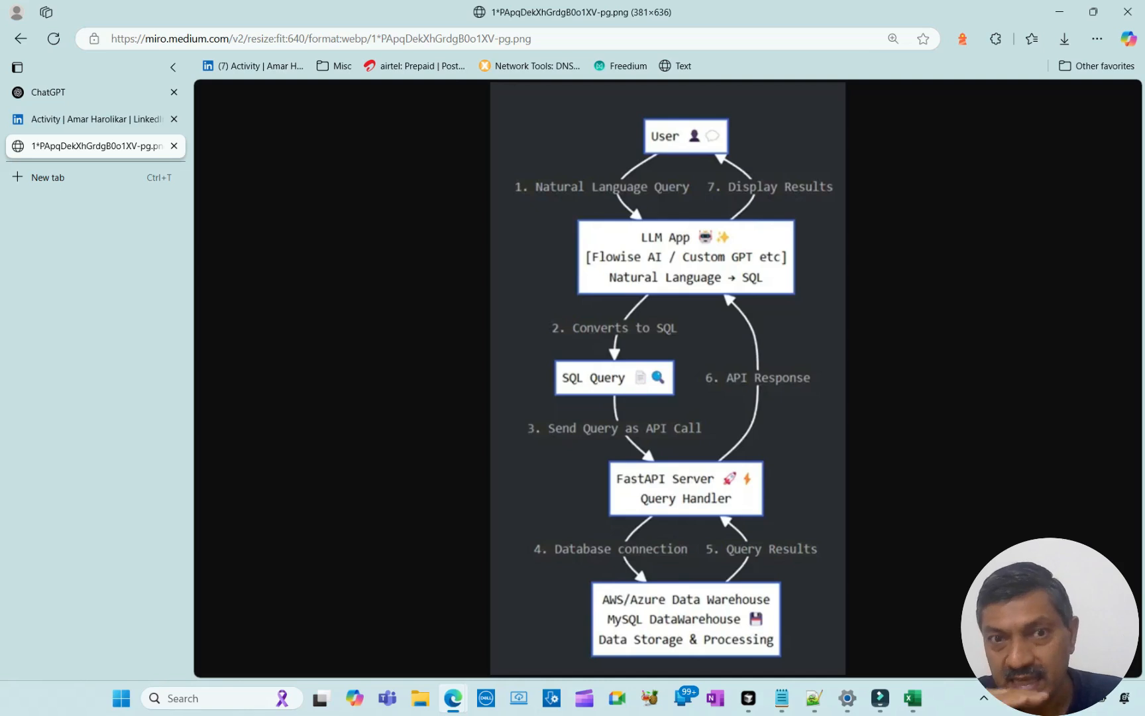
pyautogui.moveTo(1096, 39)
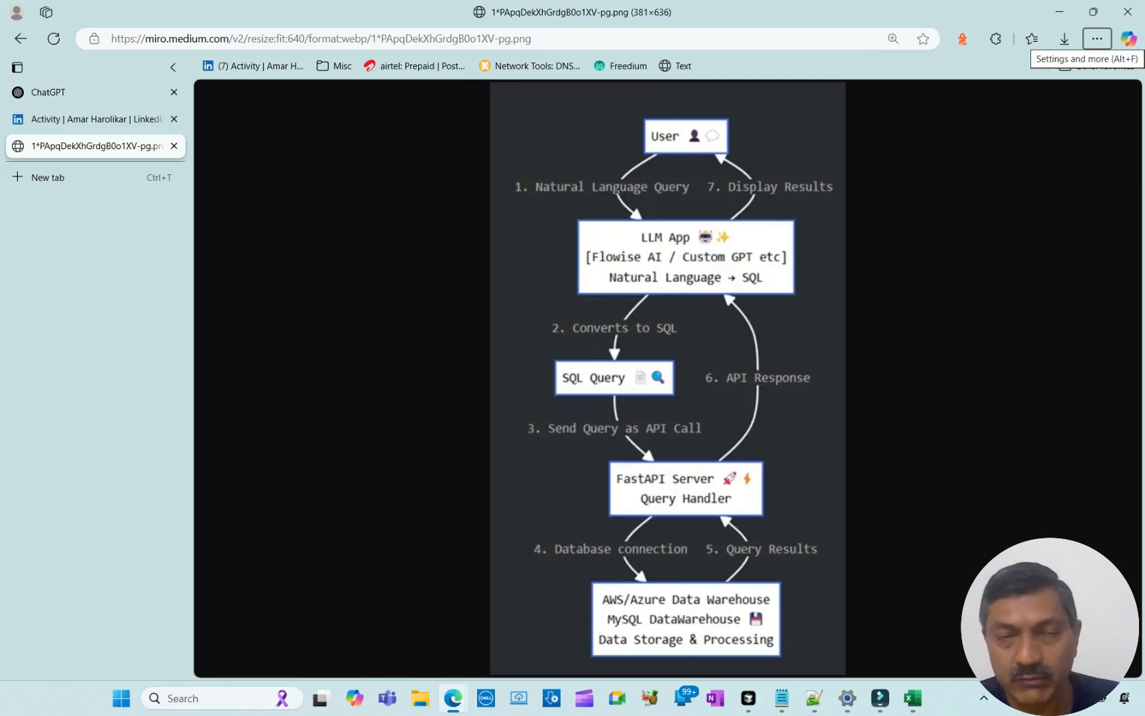
pyautogui.press('alt+tab')
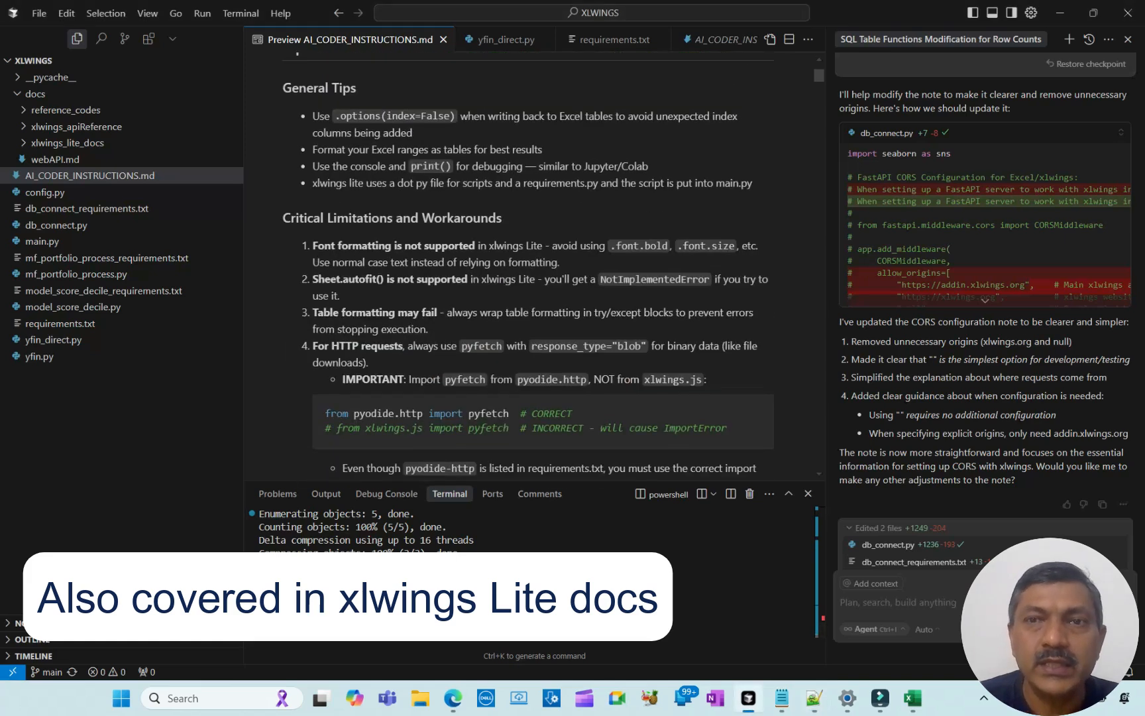
pyautogui.scroll(-3)
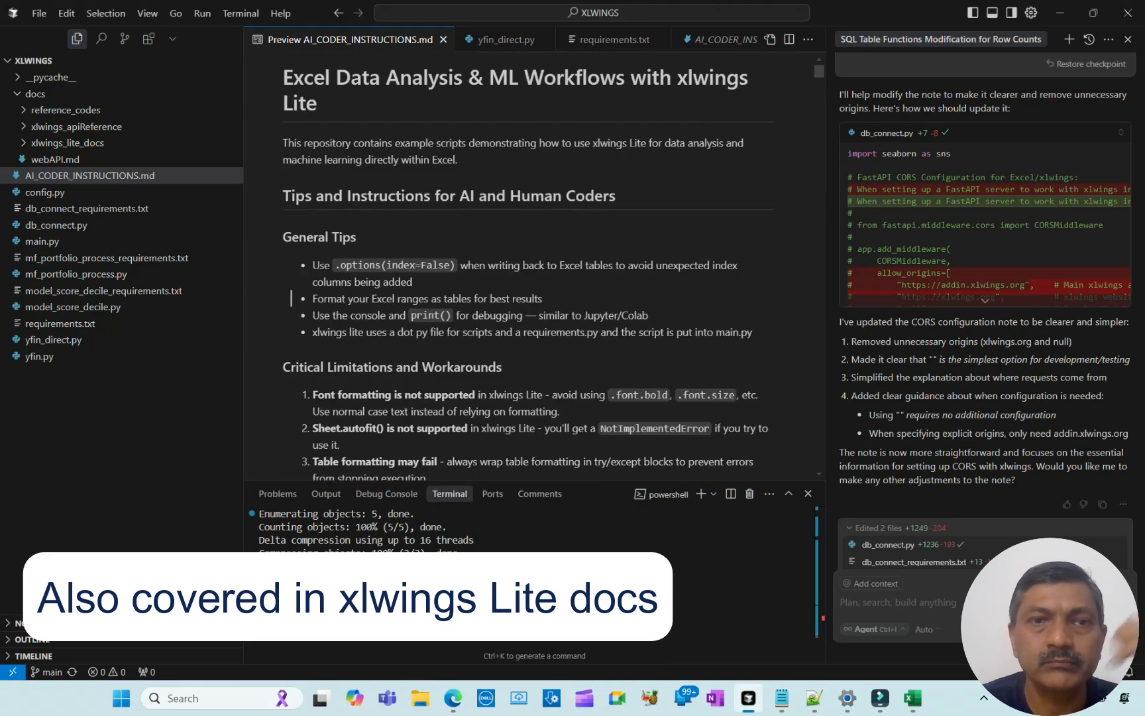
pyautogui.scroll(-3)
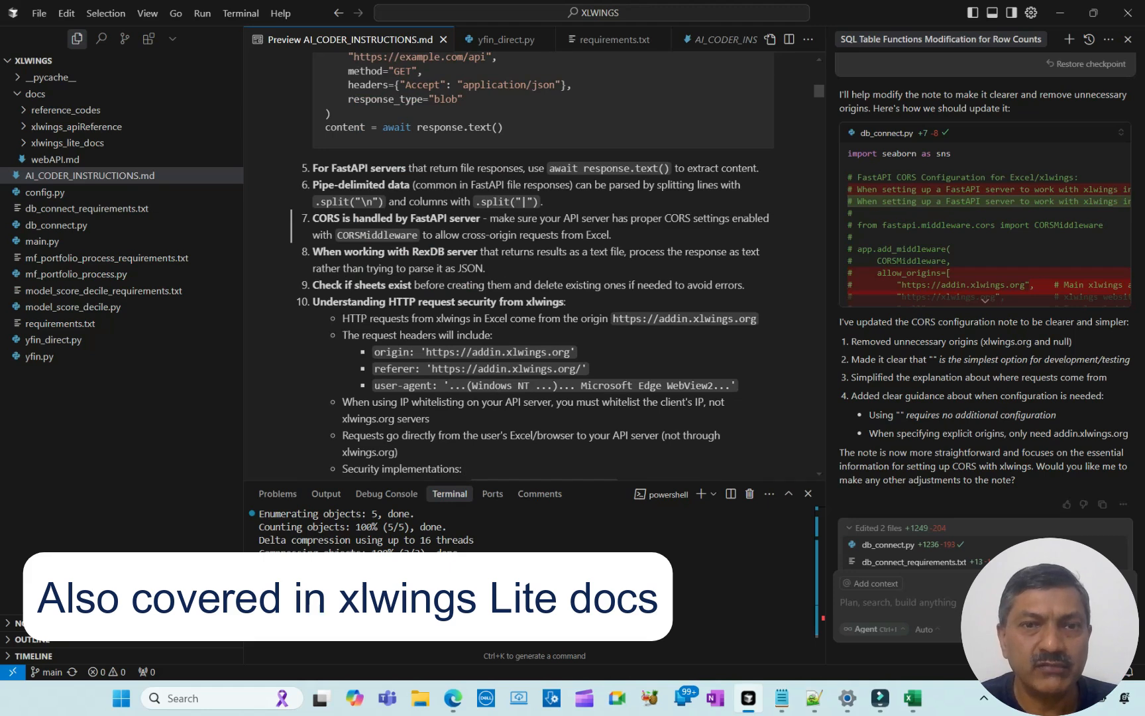
pyautogui.scroll(-3)
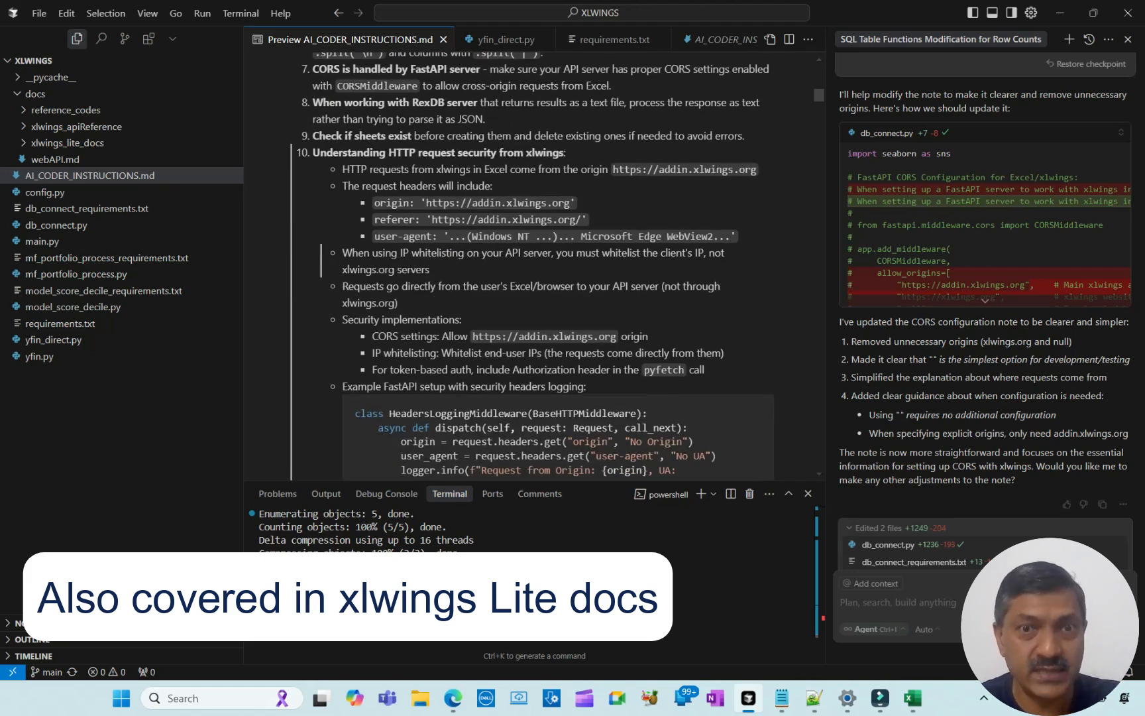
pyautogui.scroll(-3)
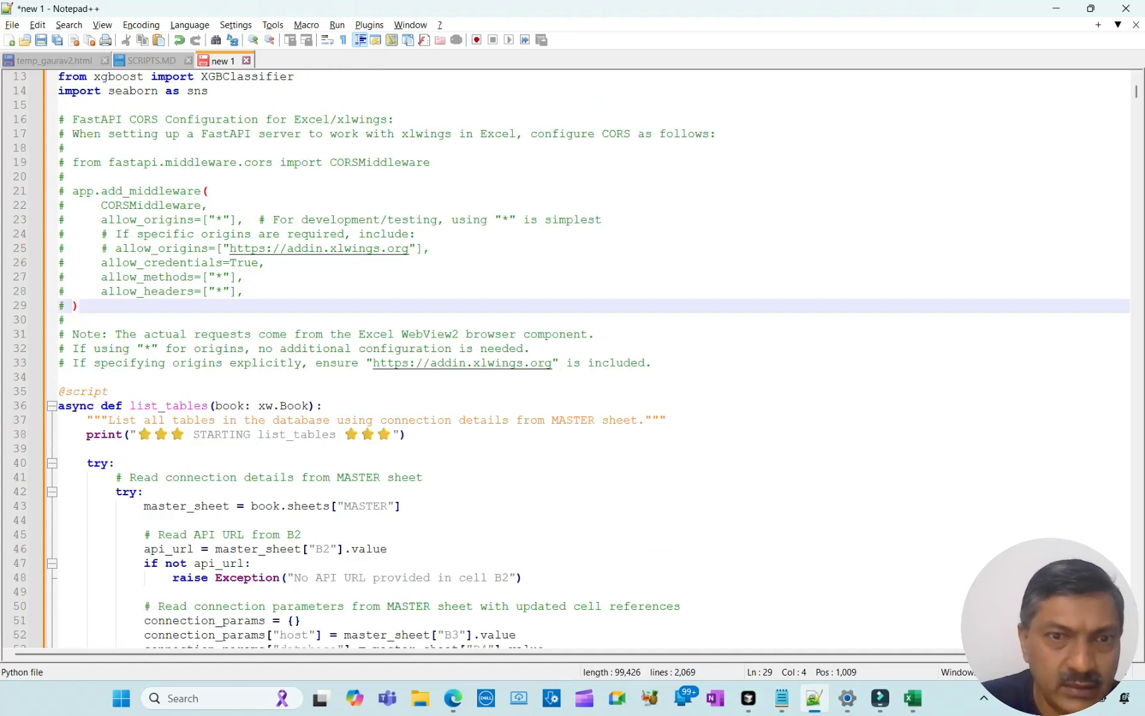
pyautogui.scroll(-3)
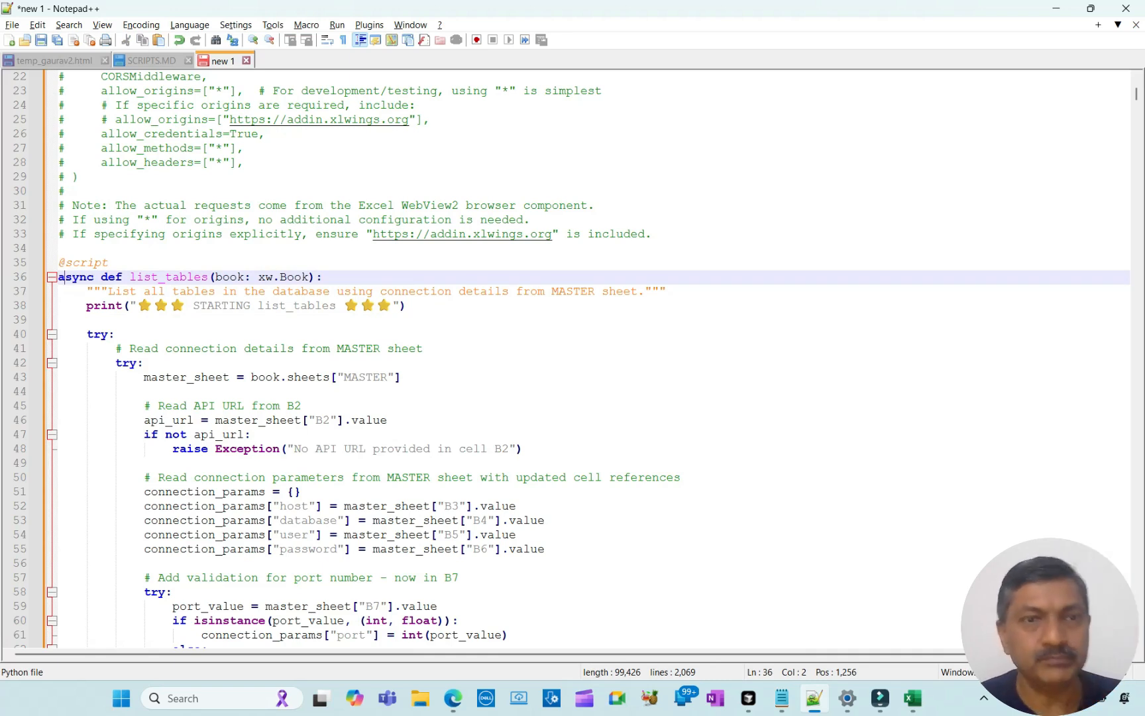
pyautogui.scroll(-3)
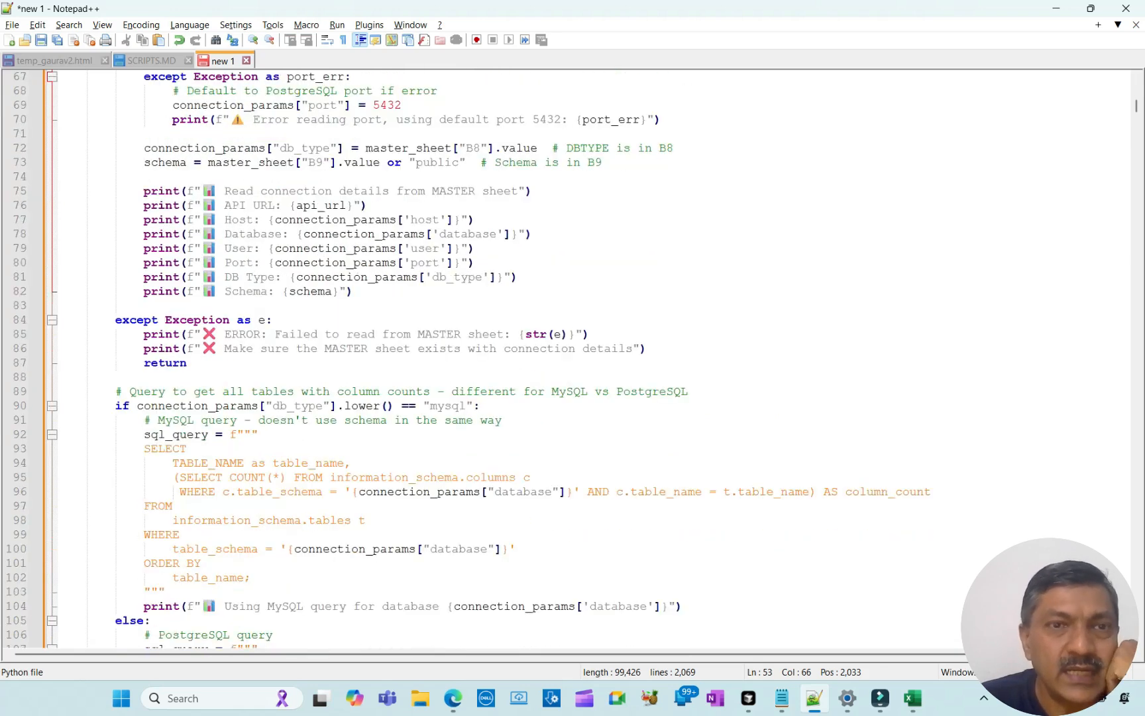
pyautogui.scroll(-3)
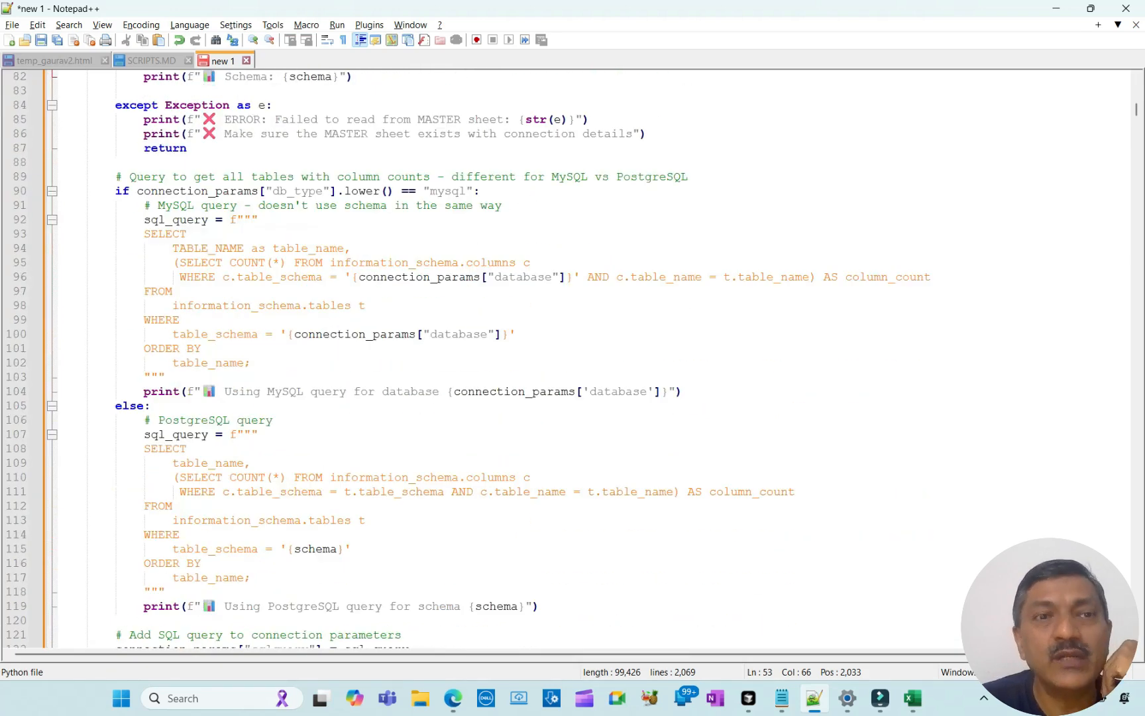
pyautogui.click(245, 277)
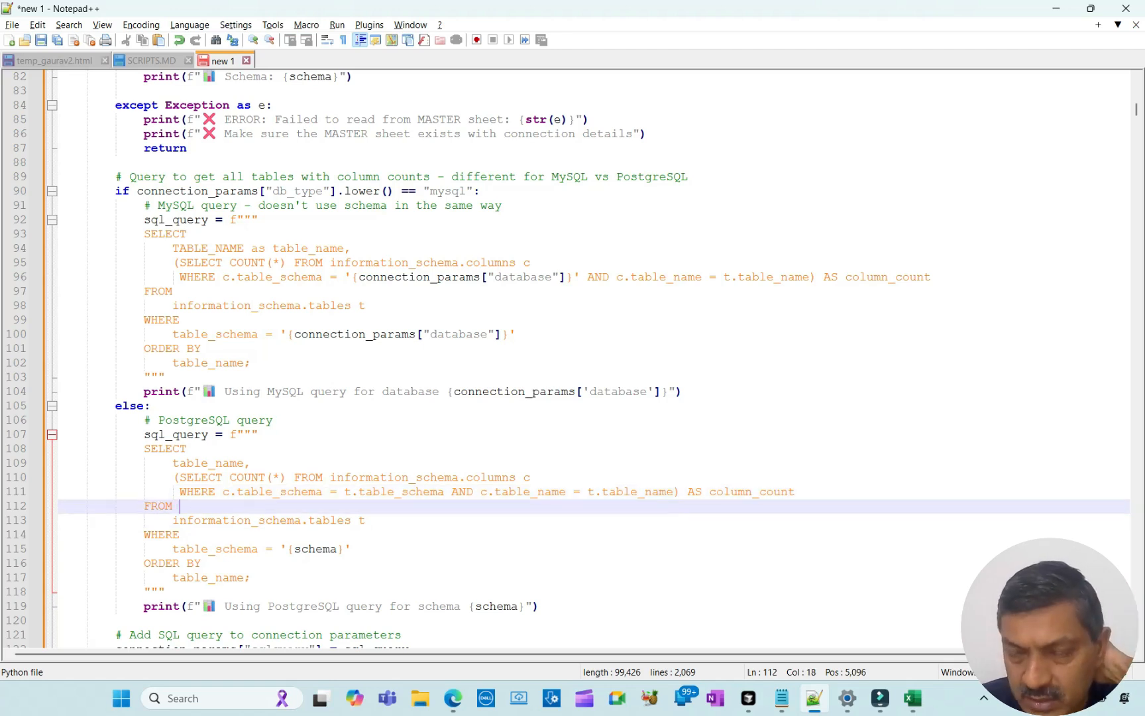
pyautogui.scroll(-3)
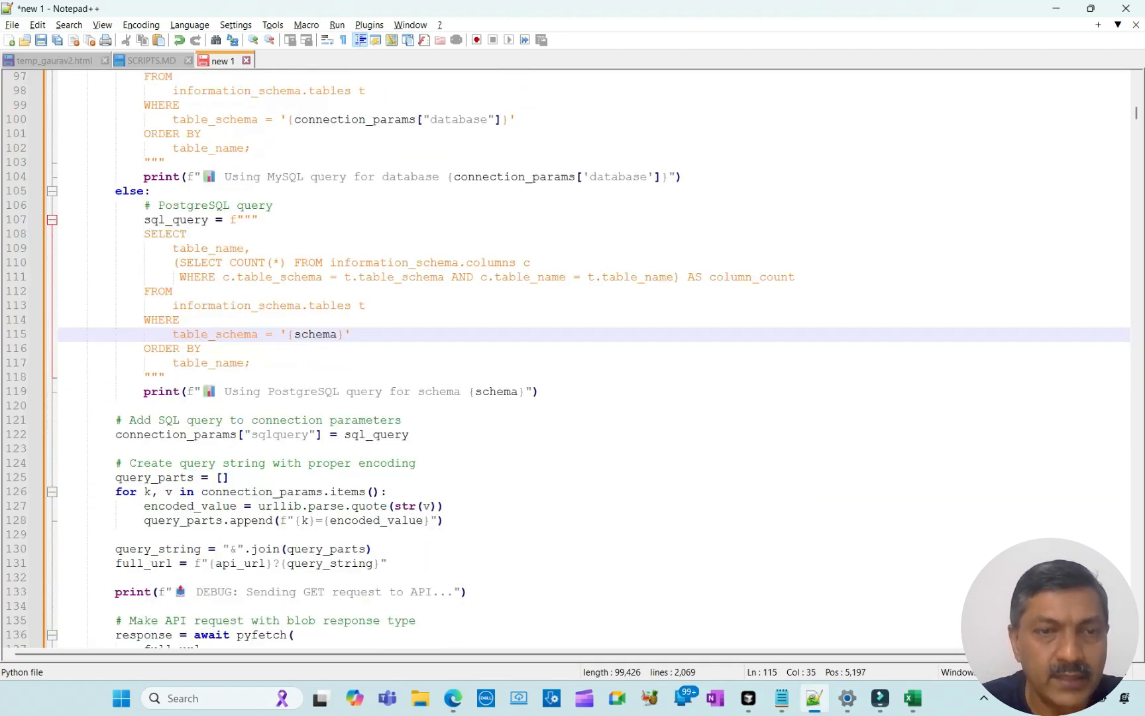
pyautogui.scroll(-3)
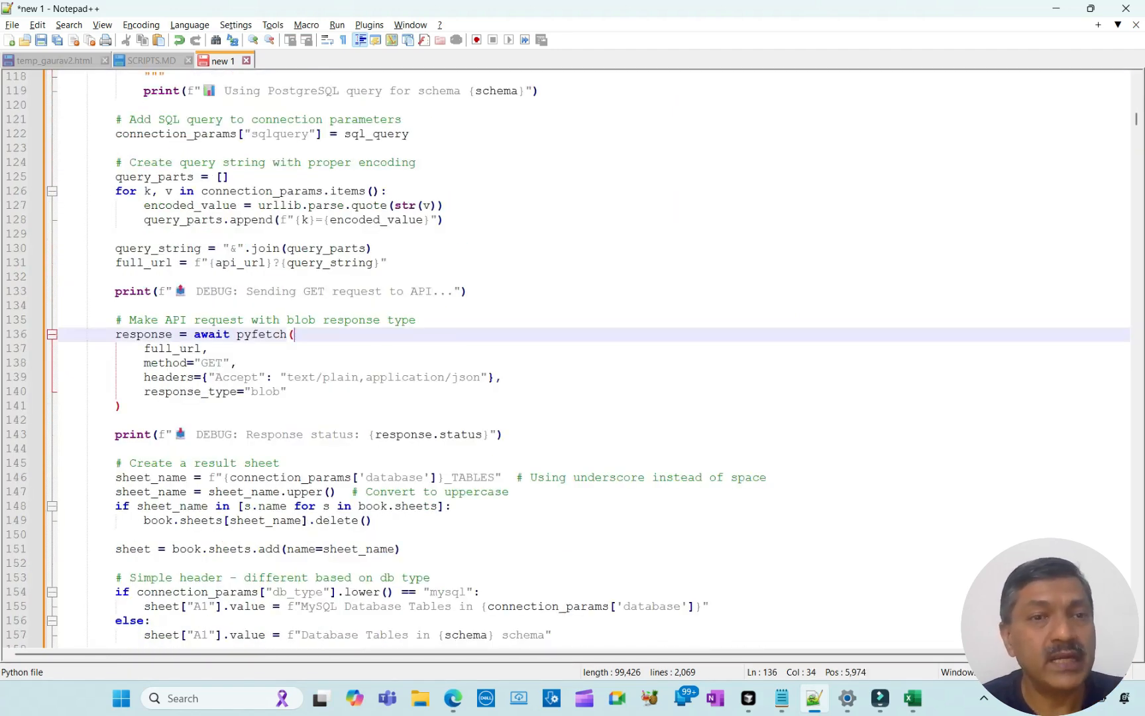
pyautogui.doubleClick(260, 334)
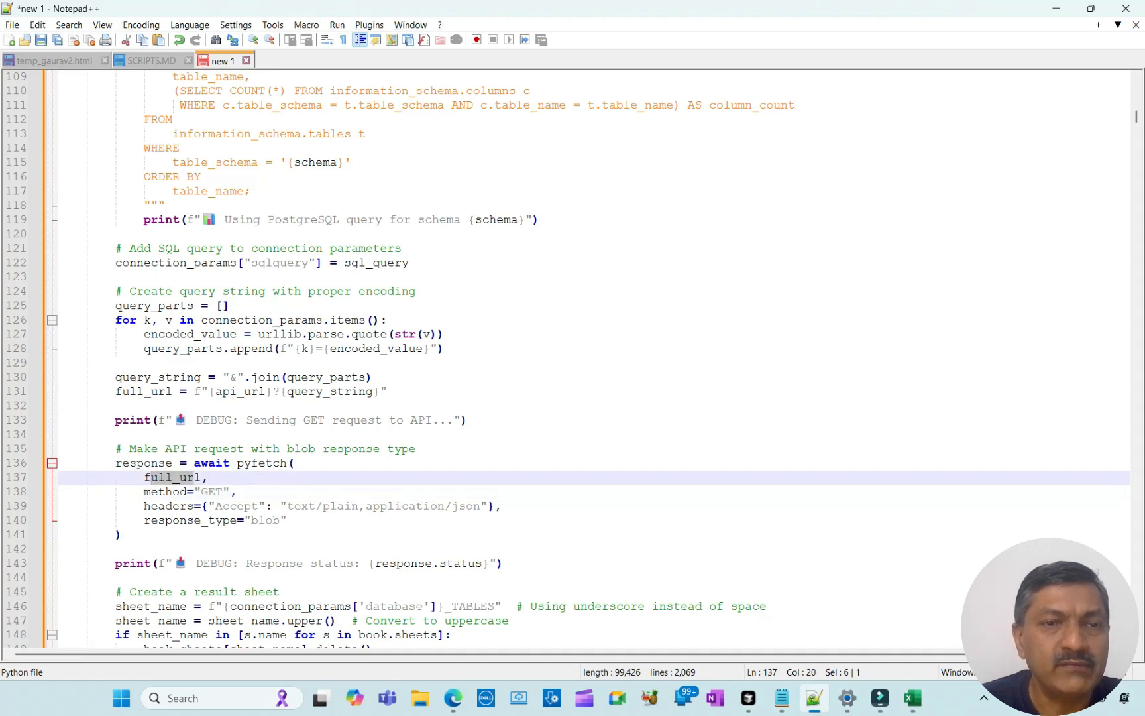
pyautogui.click(206, 477)
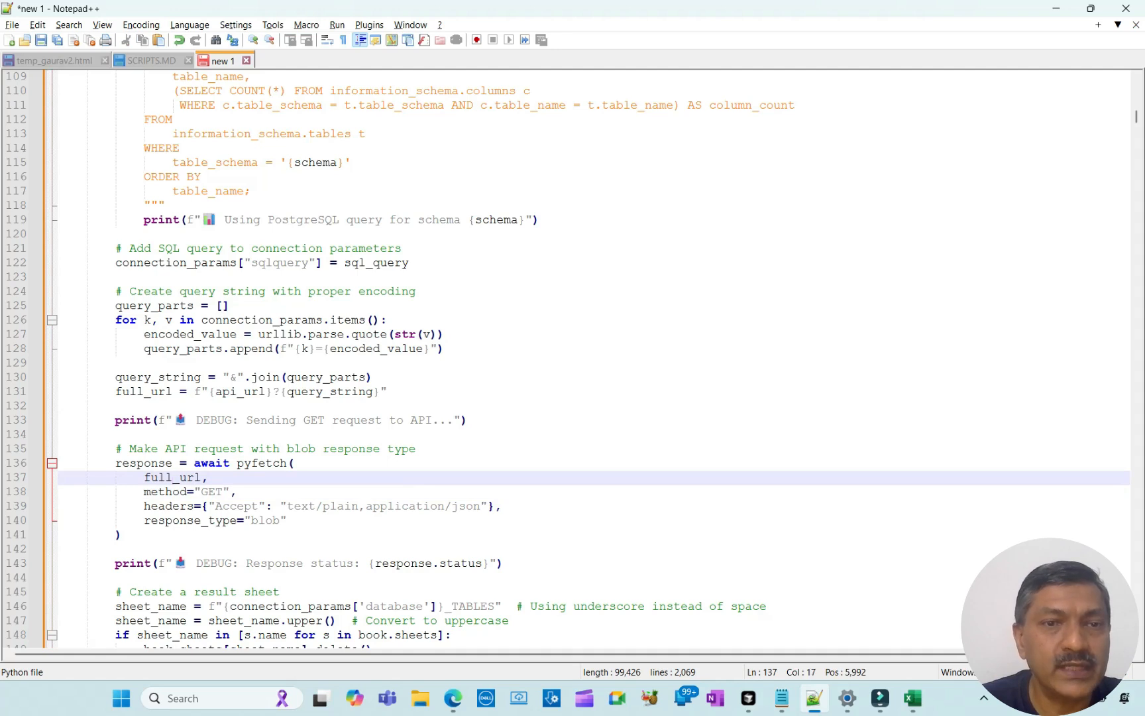
pyautogui.doubleClick(144, 391)
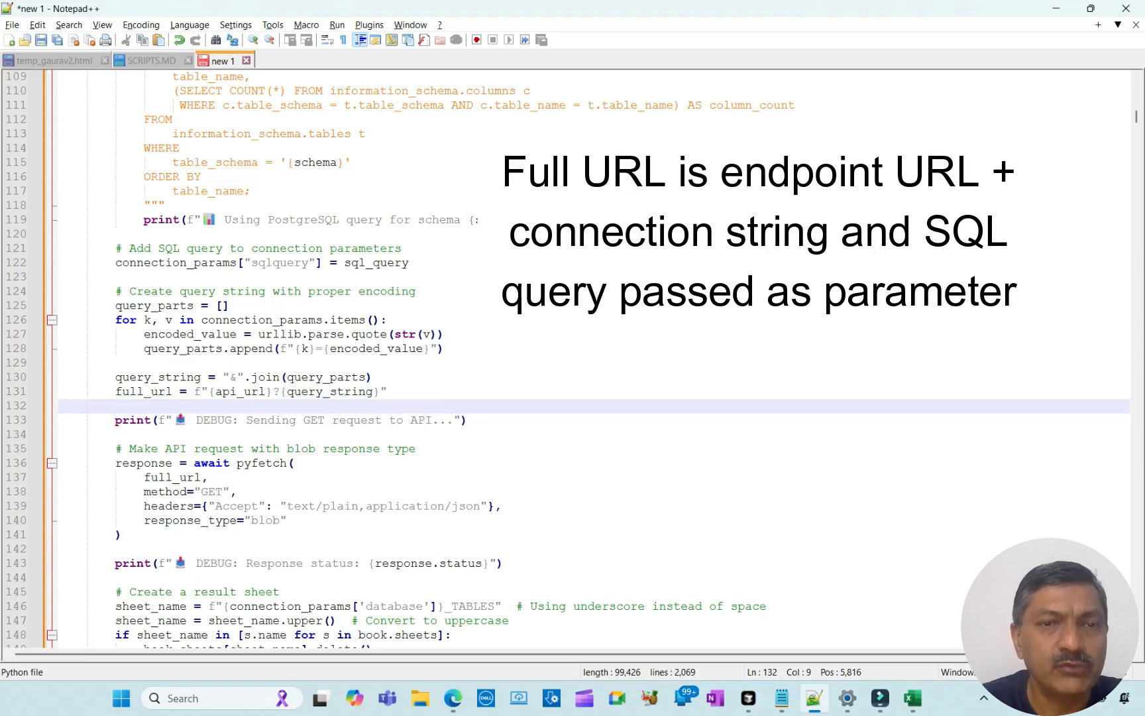
pyautogui.click(212, 392)
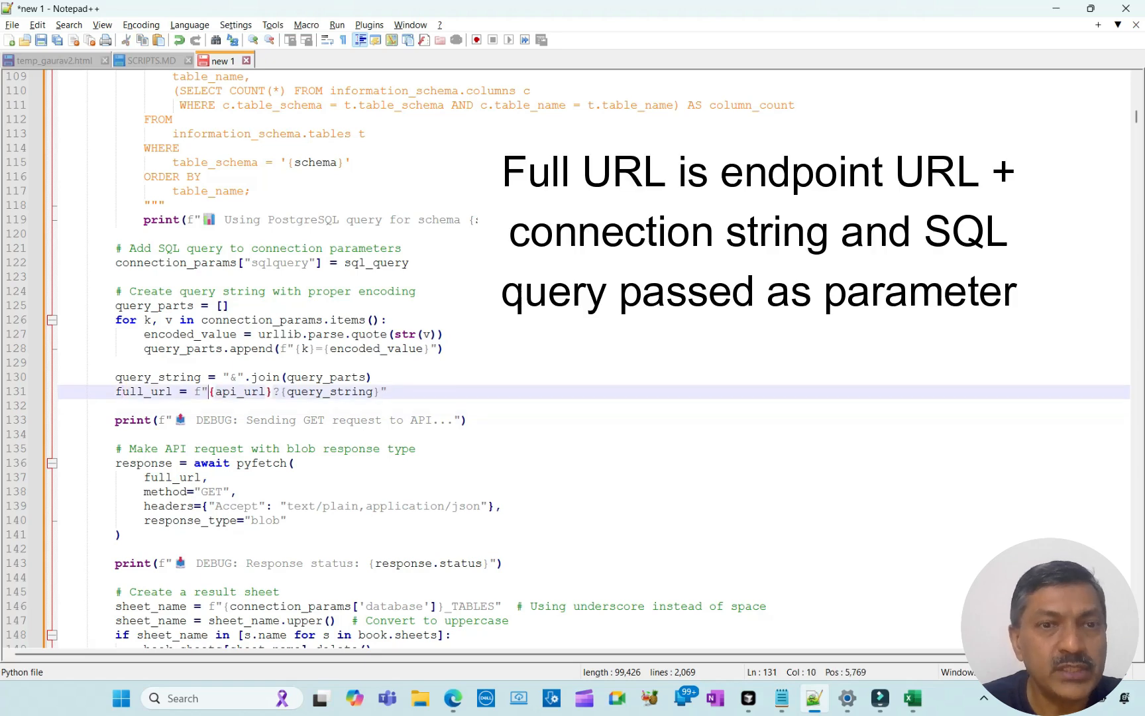
pyautogui.doubleClick(237, 392)
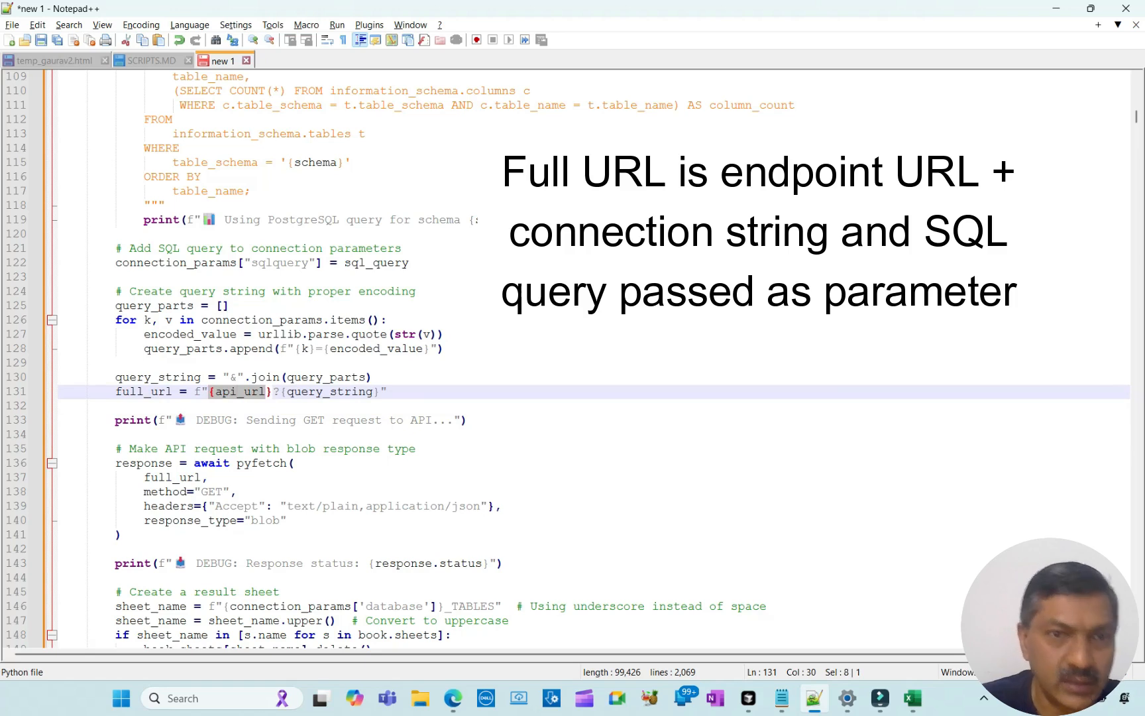
pyautogui.click(332, 392)
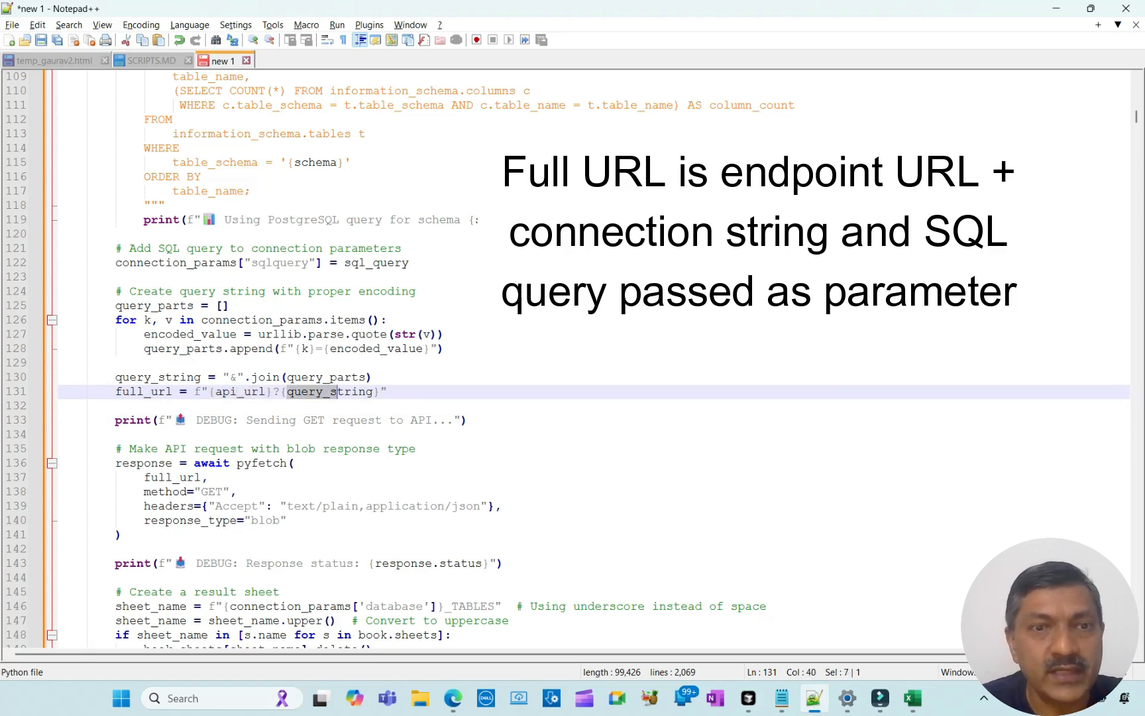
pyautogui.click(237, 491)
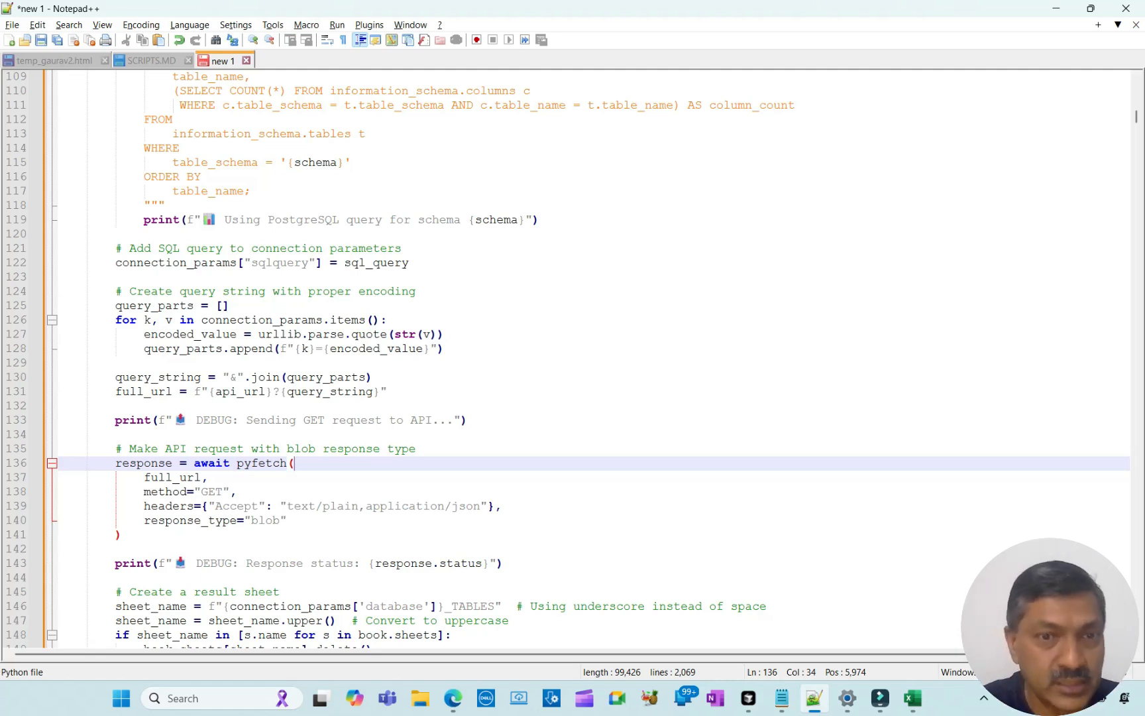
pyautogui.scroll(-3)
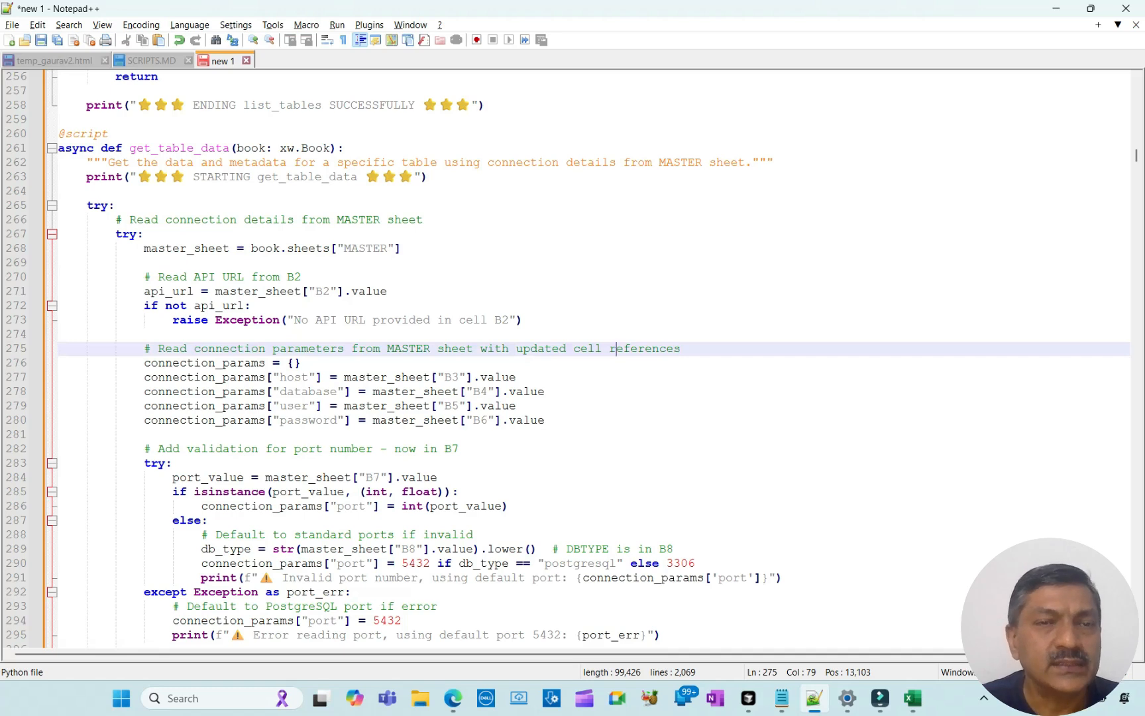
pyautogui.click(389, 220)
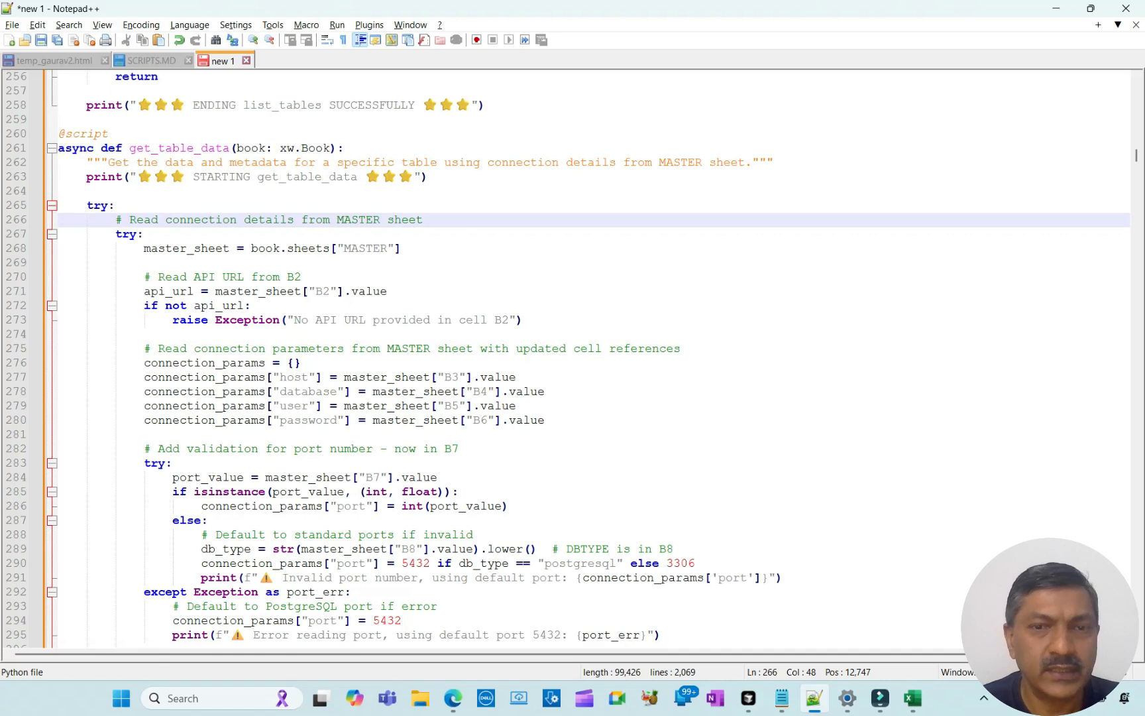
pyautogui.scroll(-3)
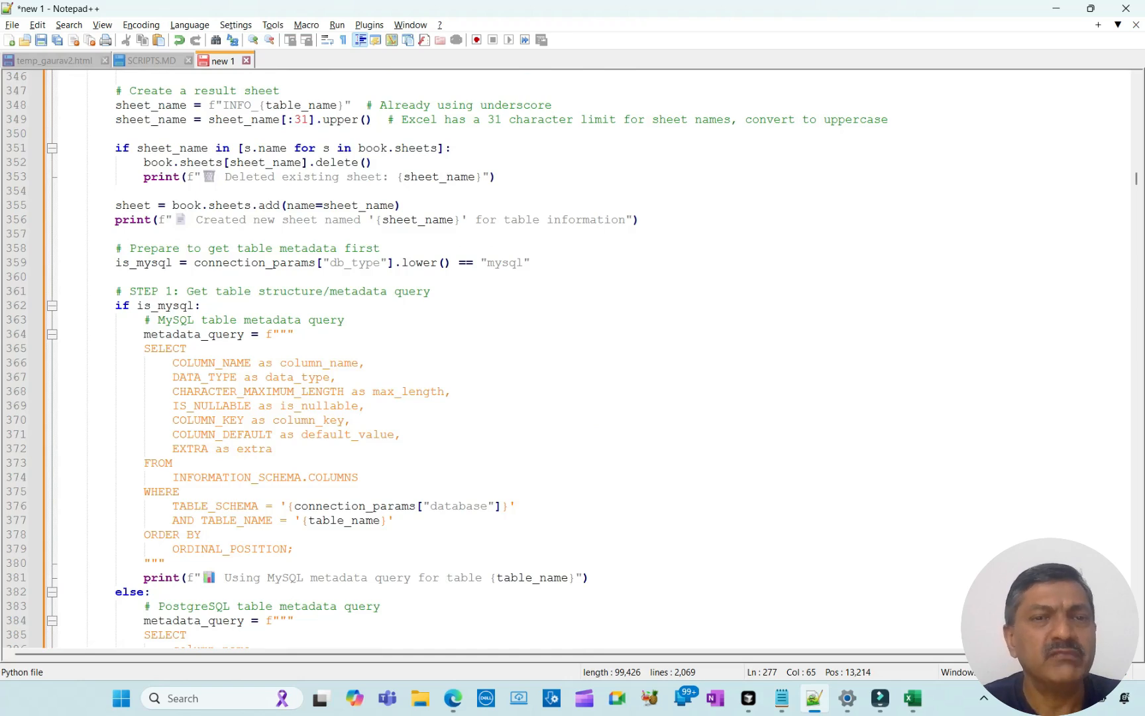
pyautogui.scroll(-3)
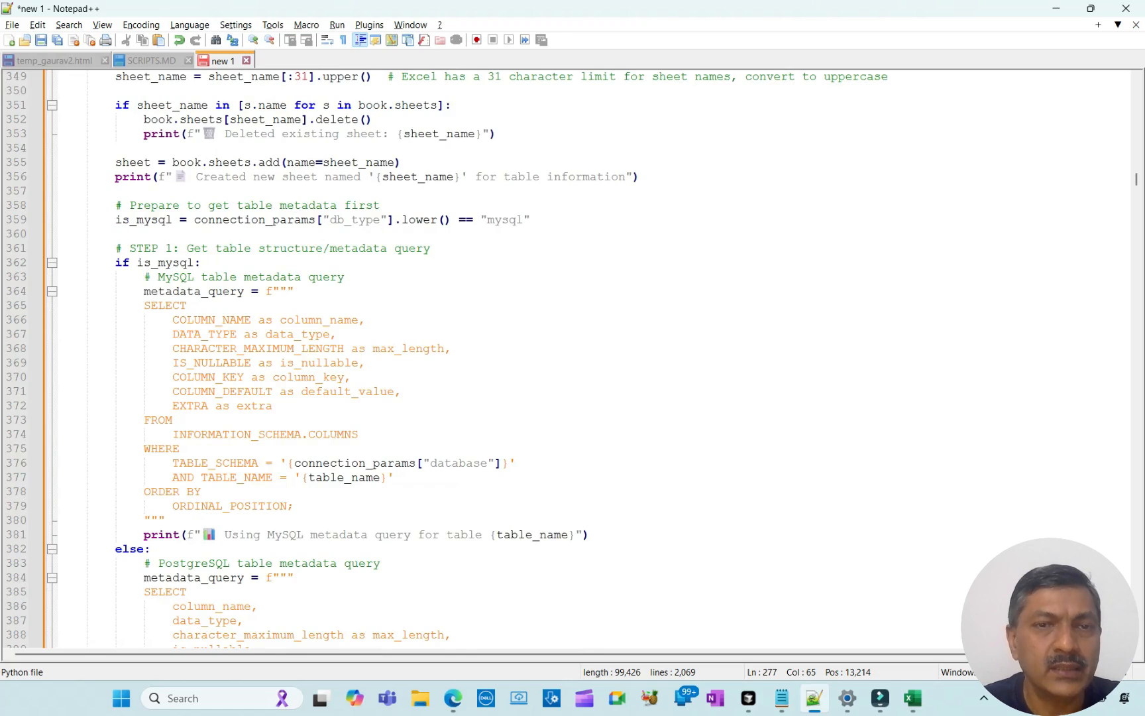
pyautogui.click(175, 320)
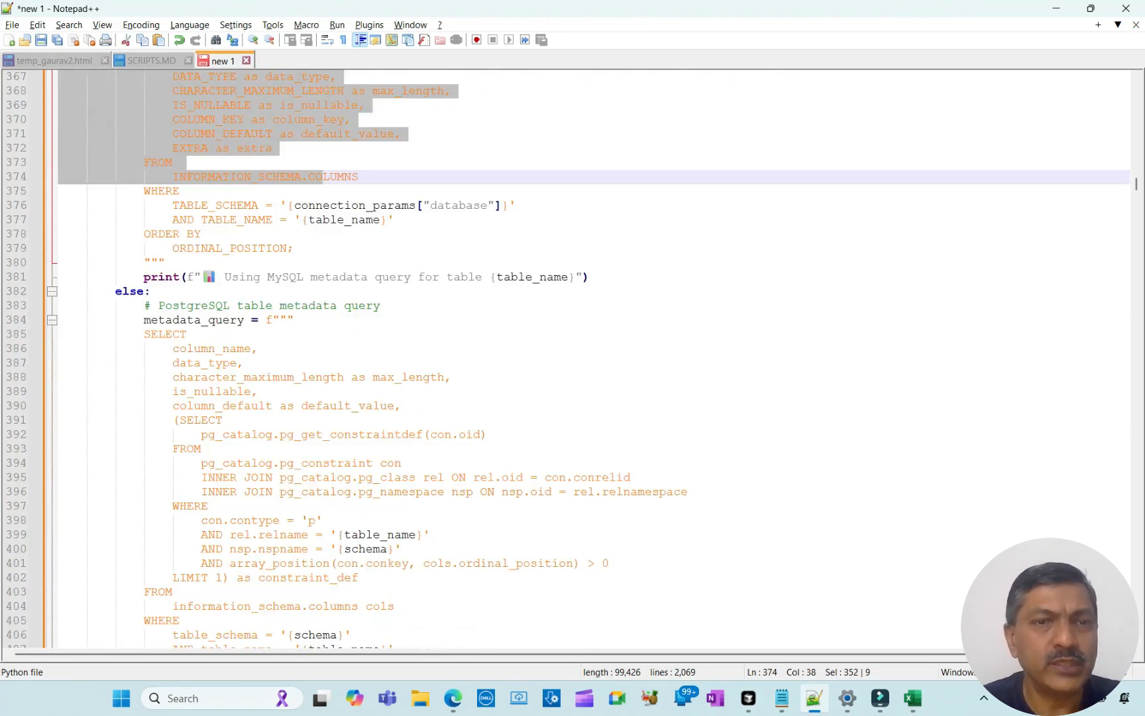
pyautogui.scroll(-3)
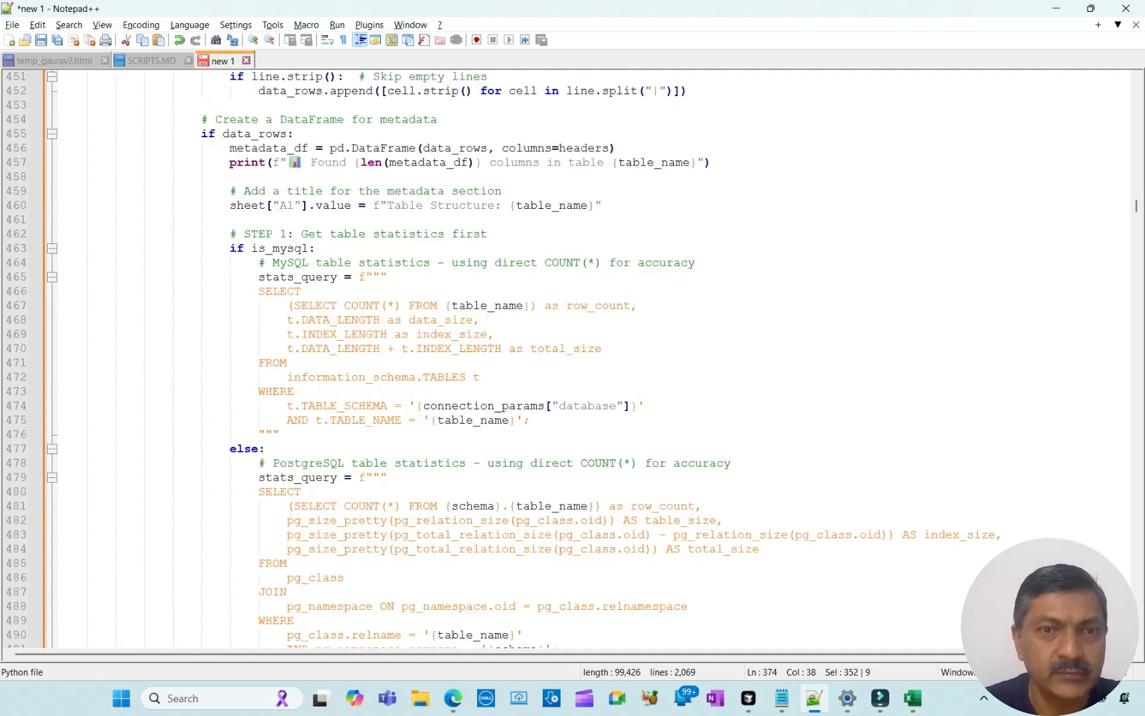
pyautogui.scroll(-3)
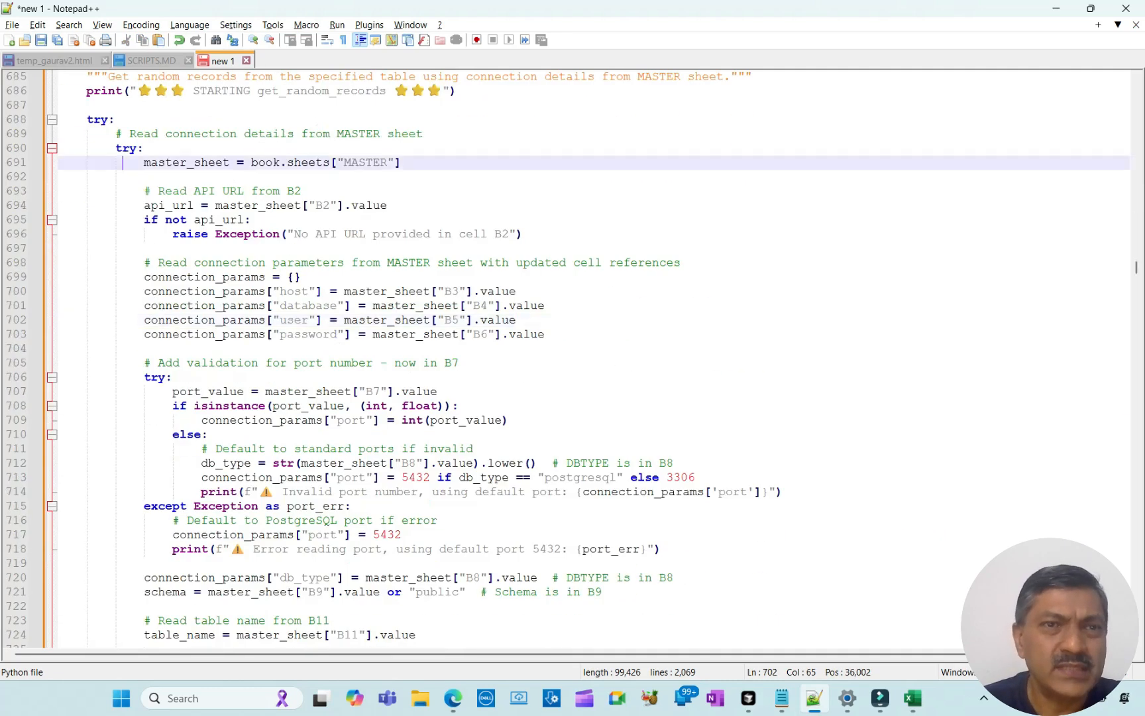
pyautogui.scroll(-3)
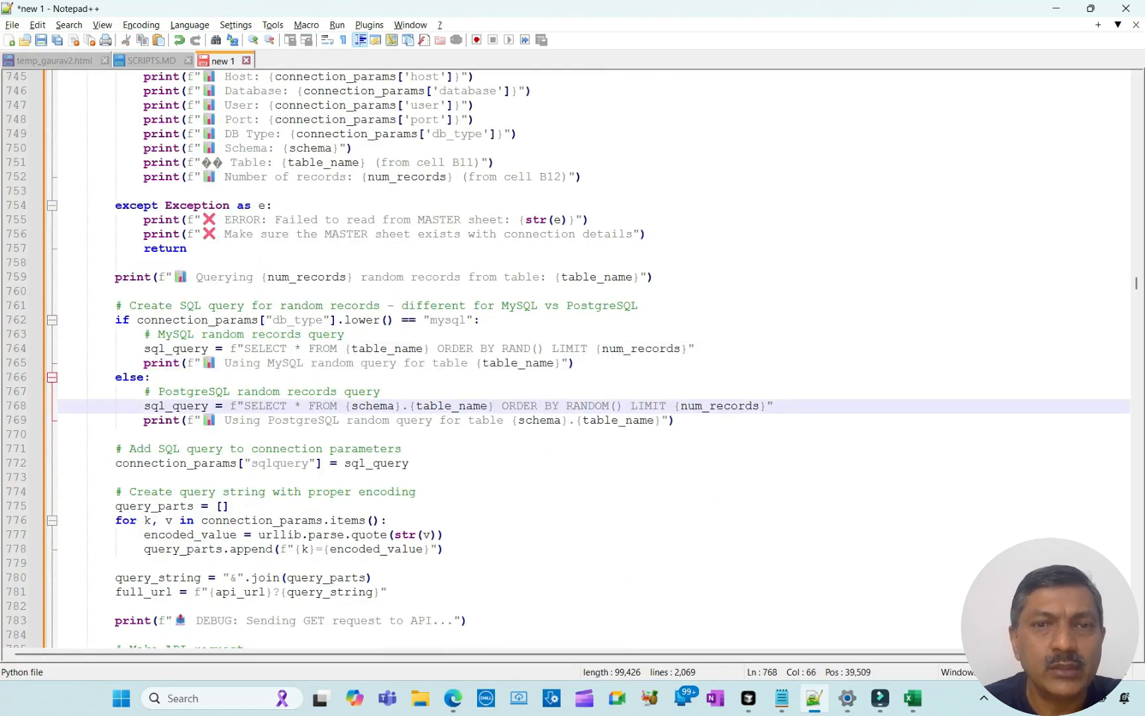
pyautogui.doubleClick(515, 349)
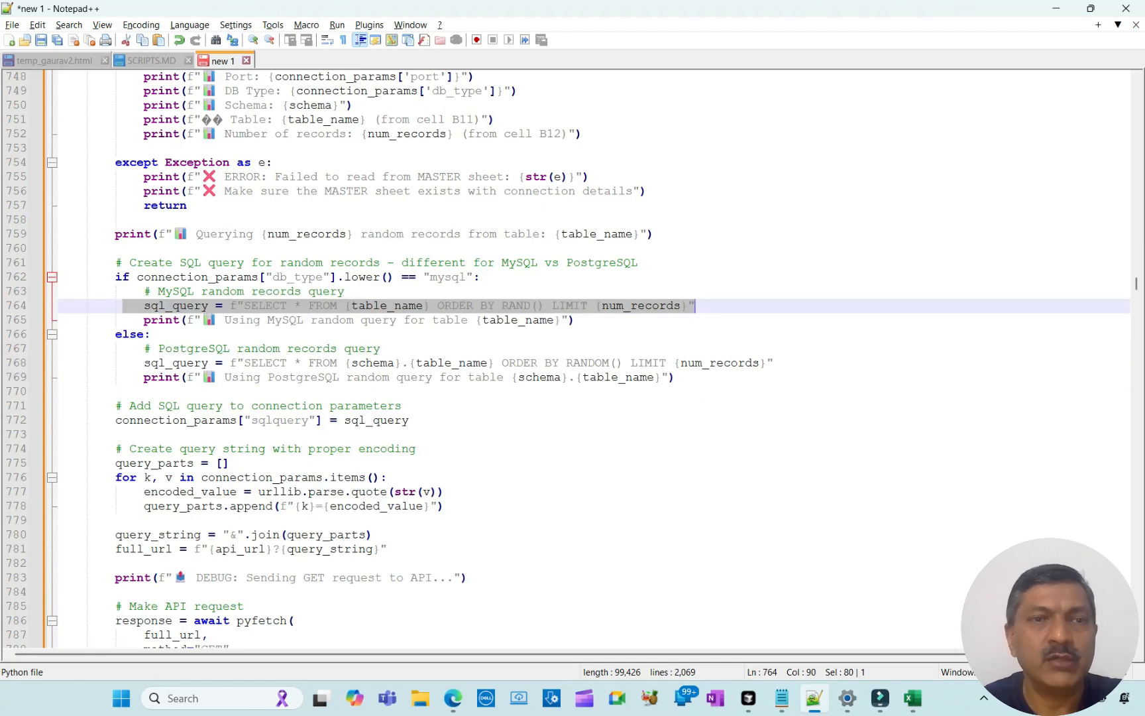
pyautogui.scroll(-3)
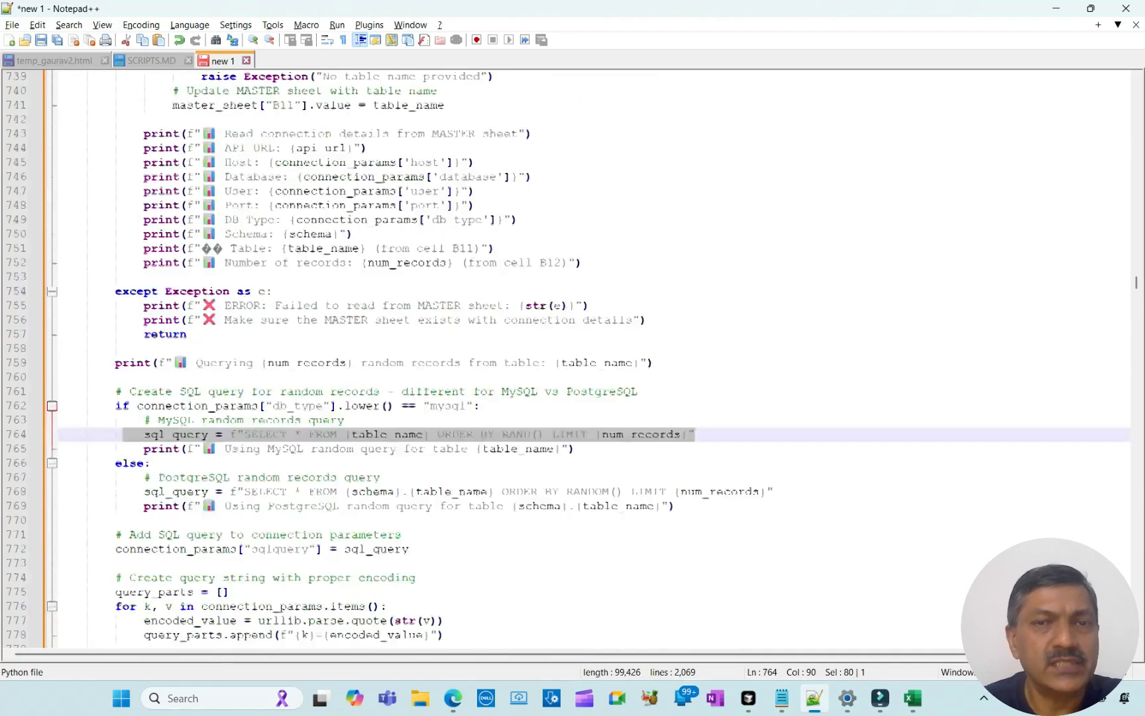
pyautogui.scroll(-3)
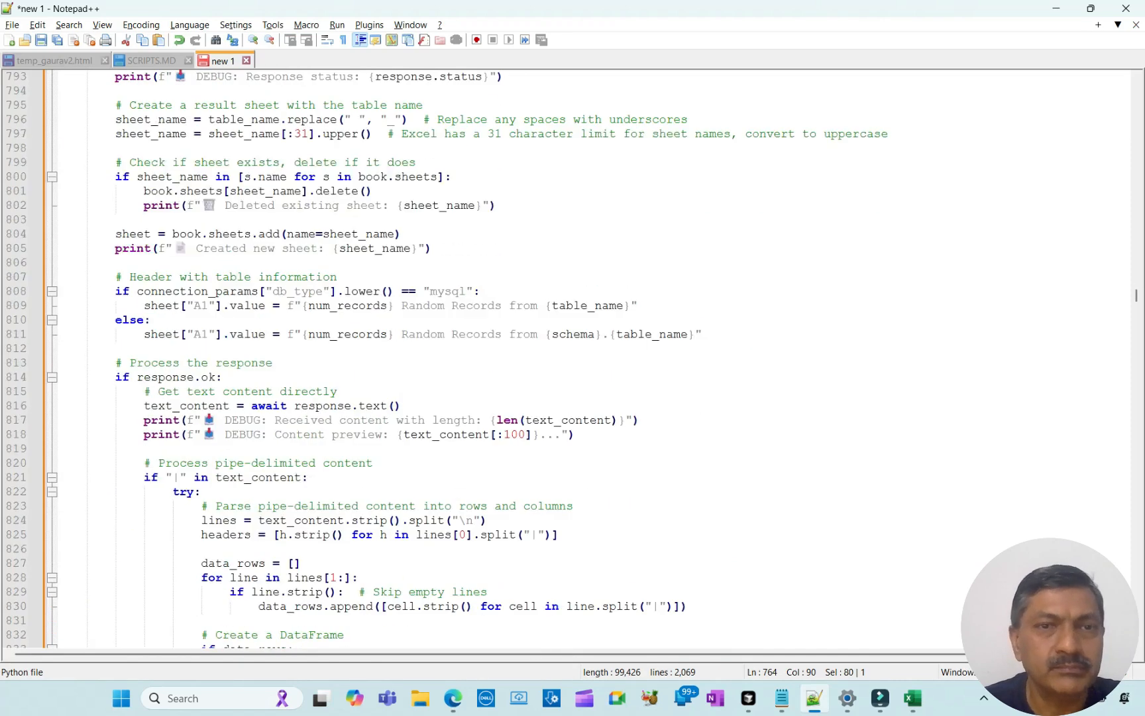
pyautogui.scroll(-3)
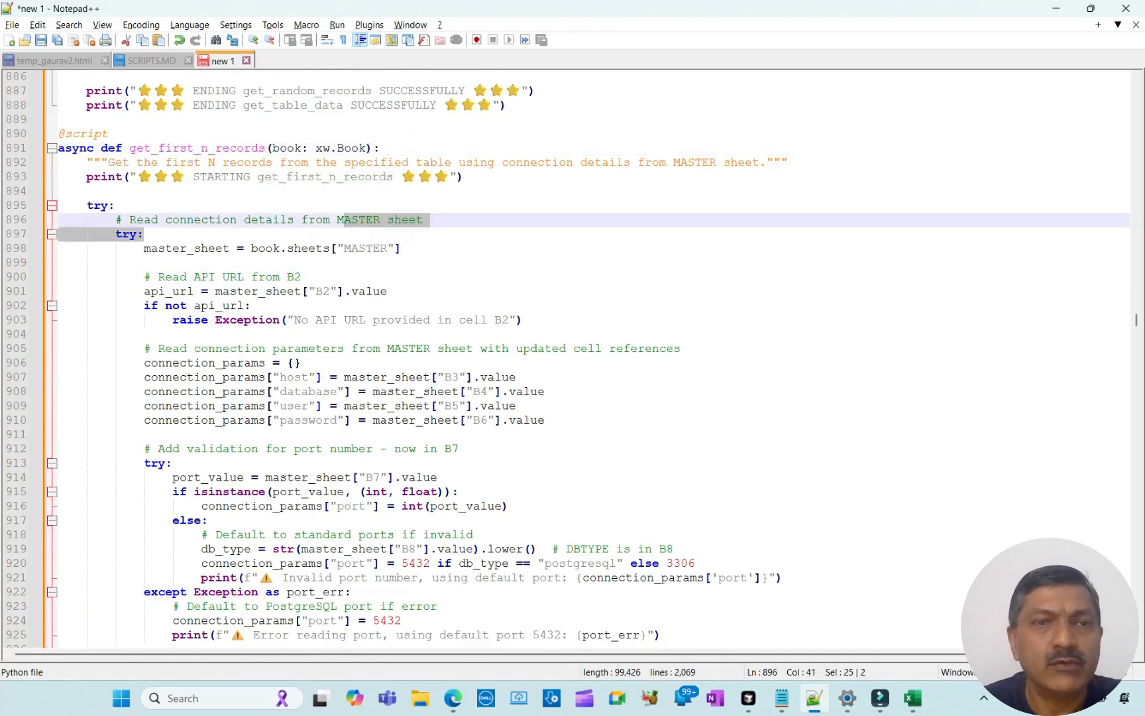
pyautogui.scroll(-3)
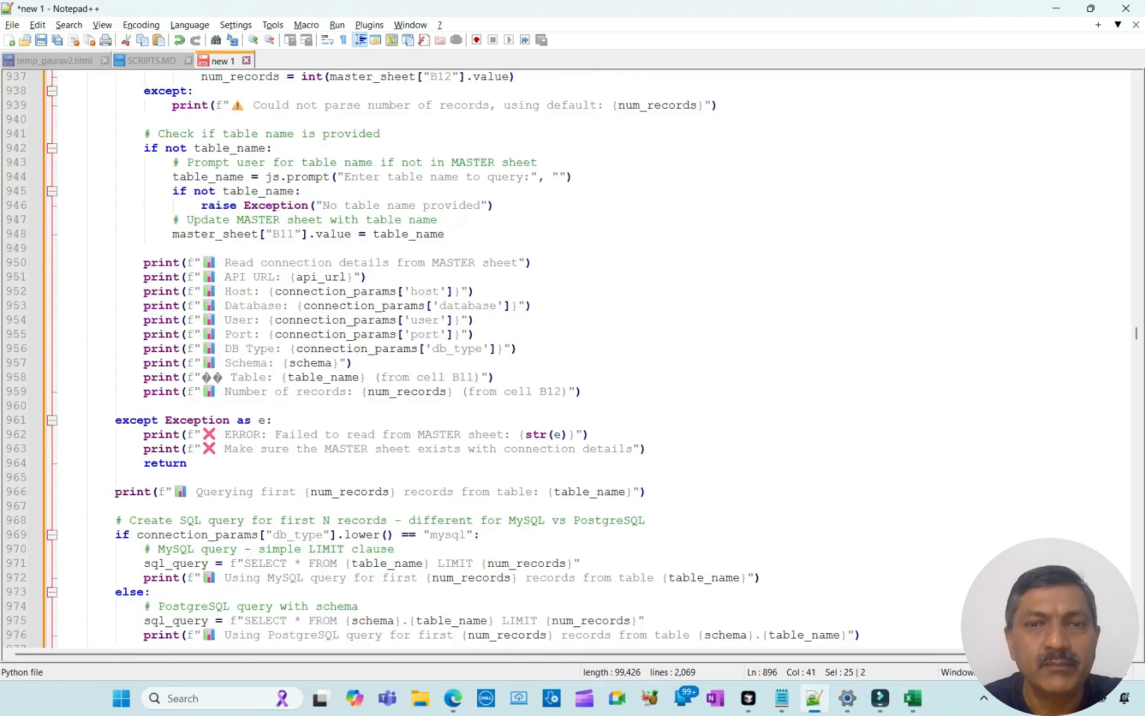
pyautogui.scroll(-3)
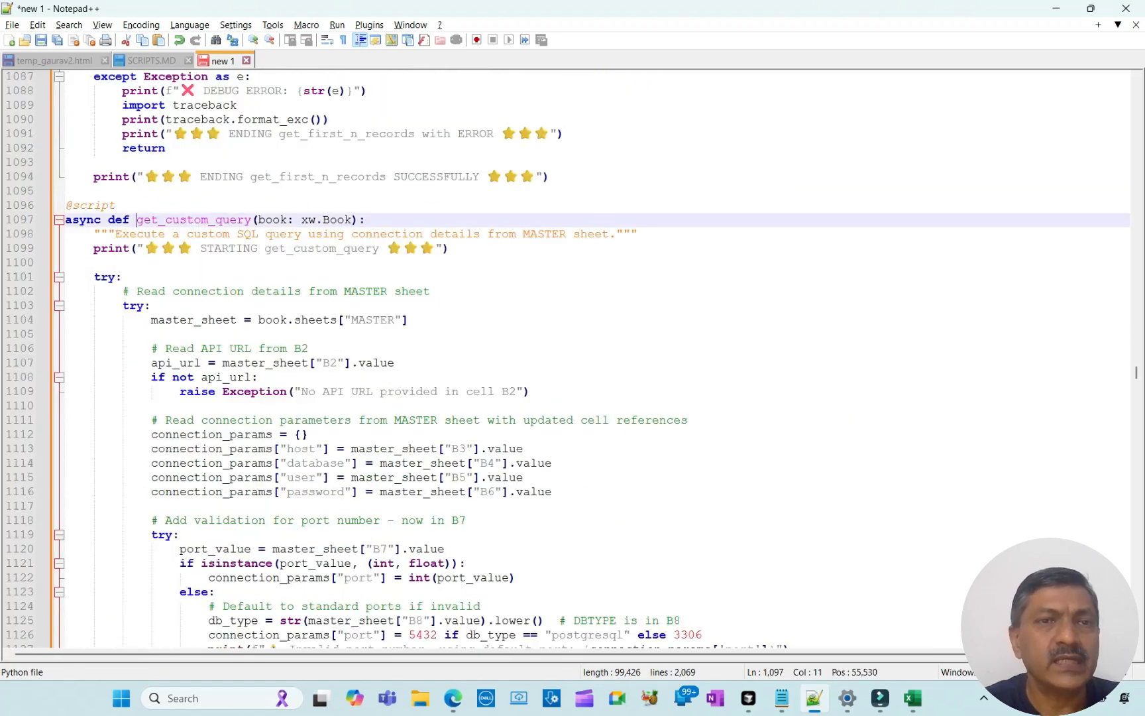
pyautogui.scroll(-3)
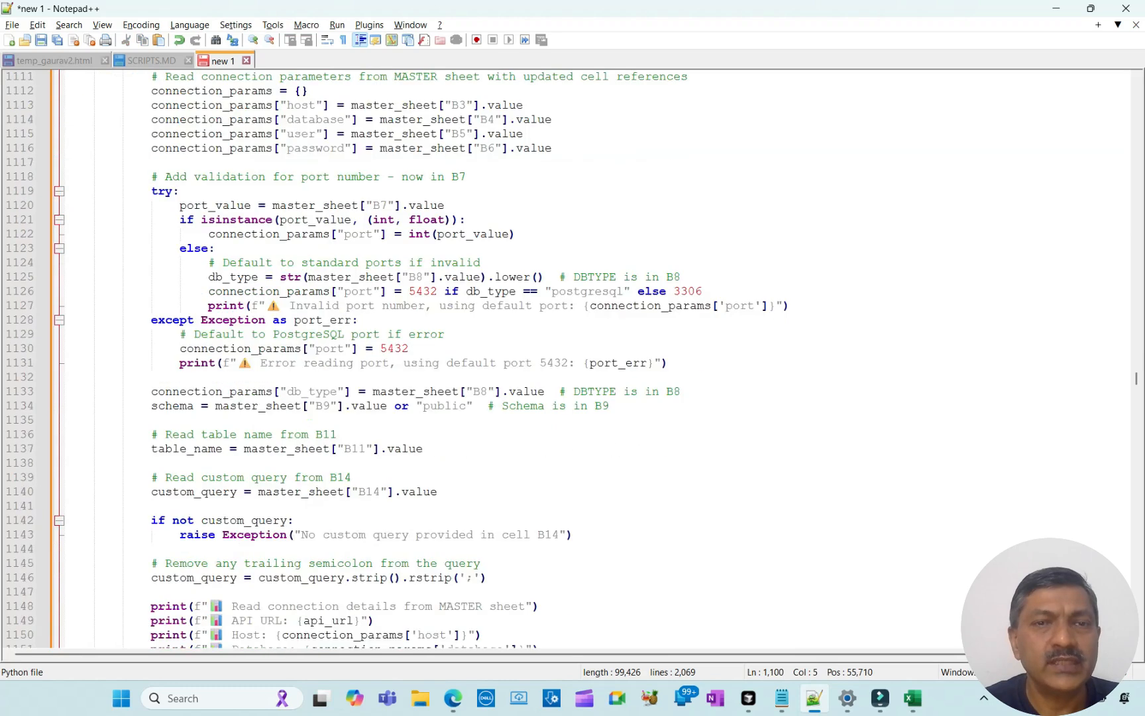
pyautogui.scroll(-3)
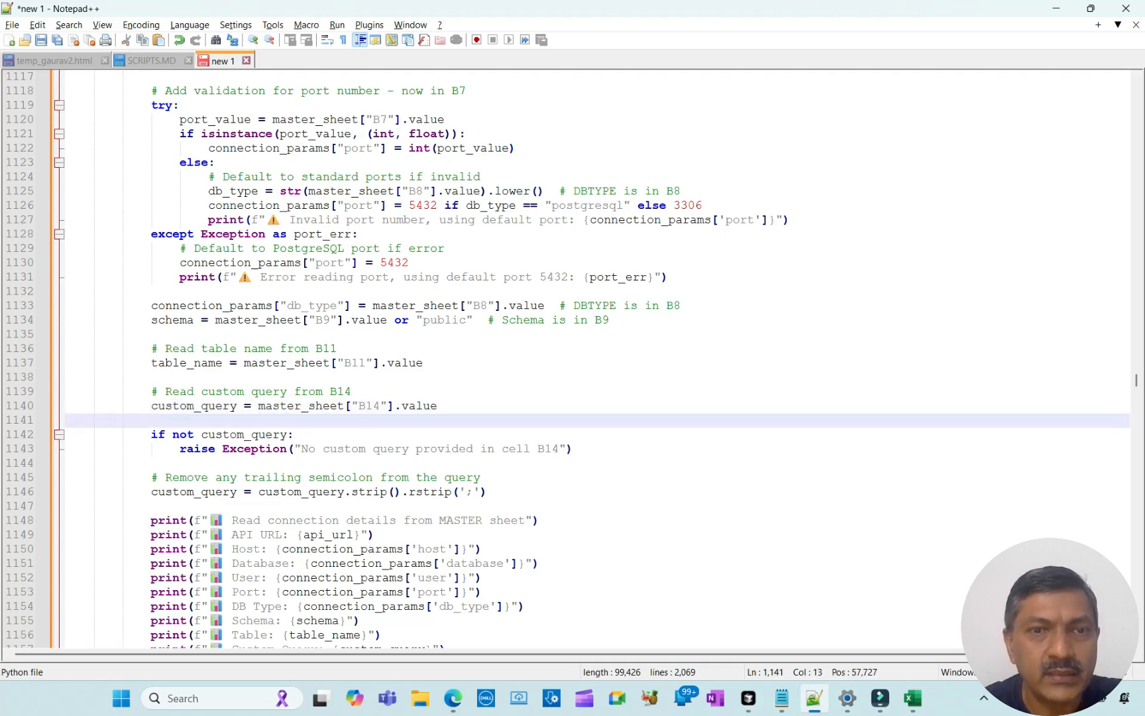
pyautogui.doubleClick(366, 406)
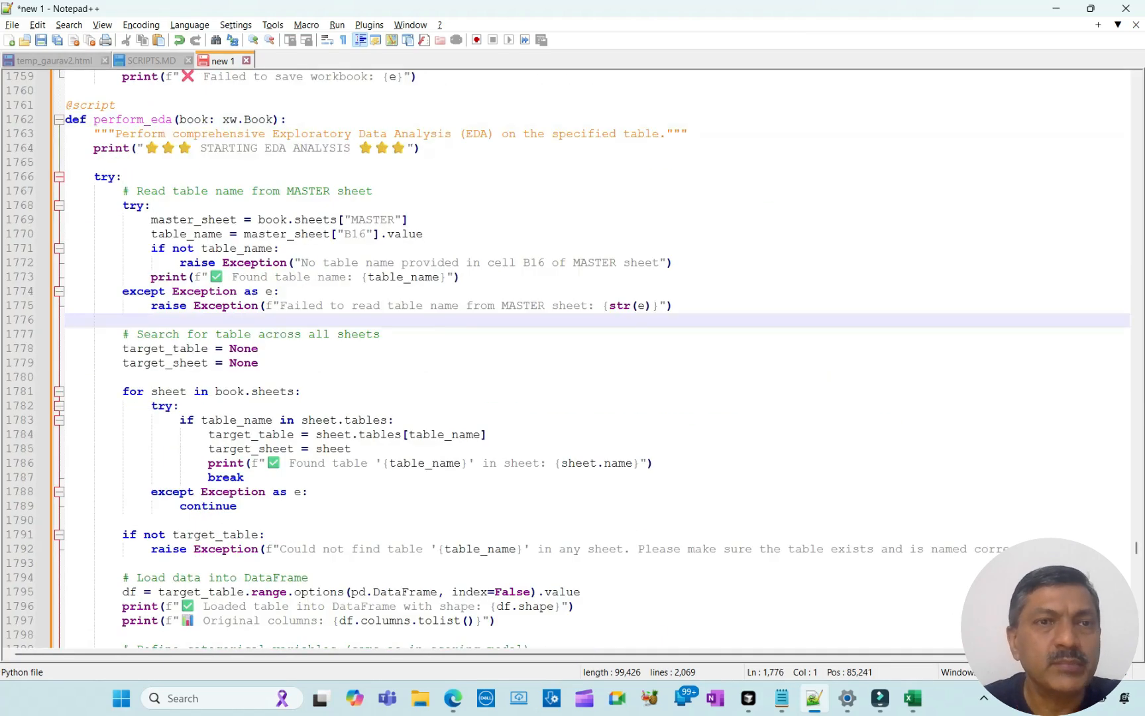
pyautogui.scroll(-3)
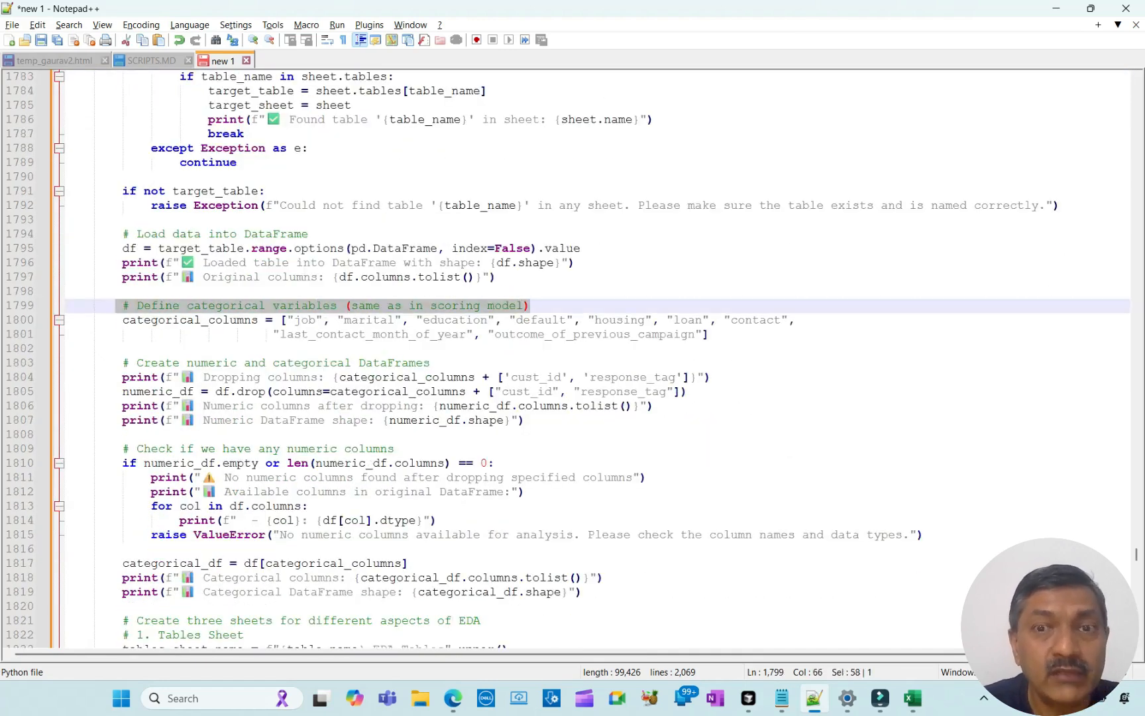
pyautogui.moveTo(122, 305); pyautogui.dragTo(707, 335)
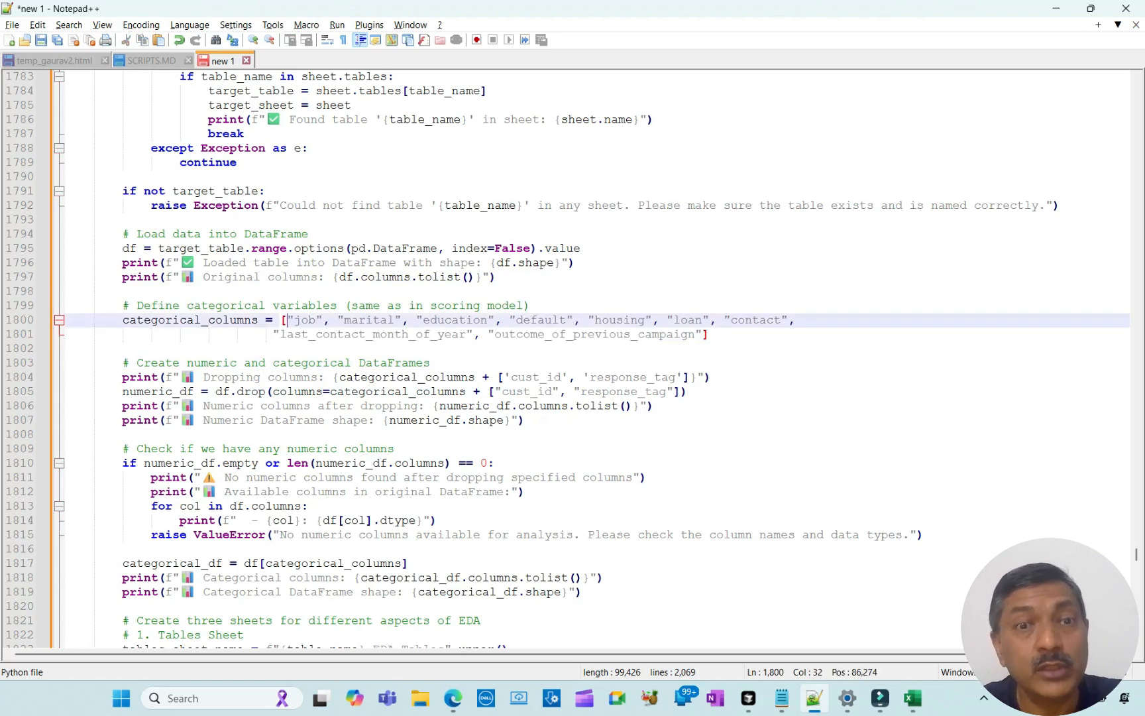
pyautogui.moveTo(285, 320); pyautogui.dragTo(707, 334)
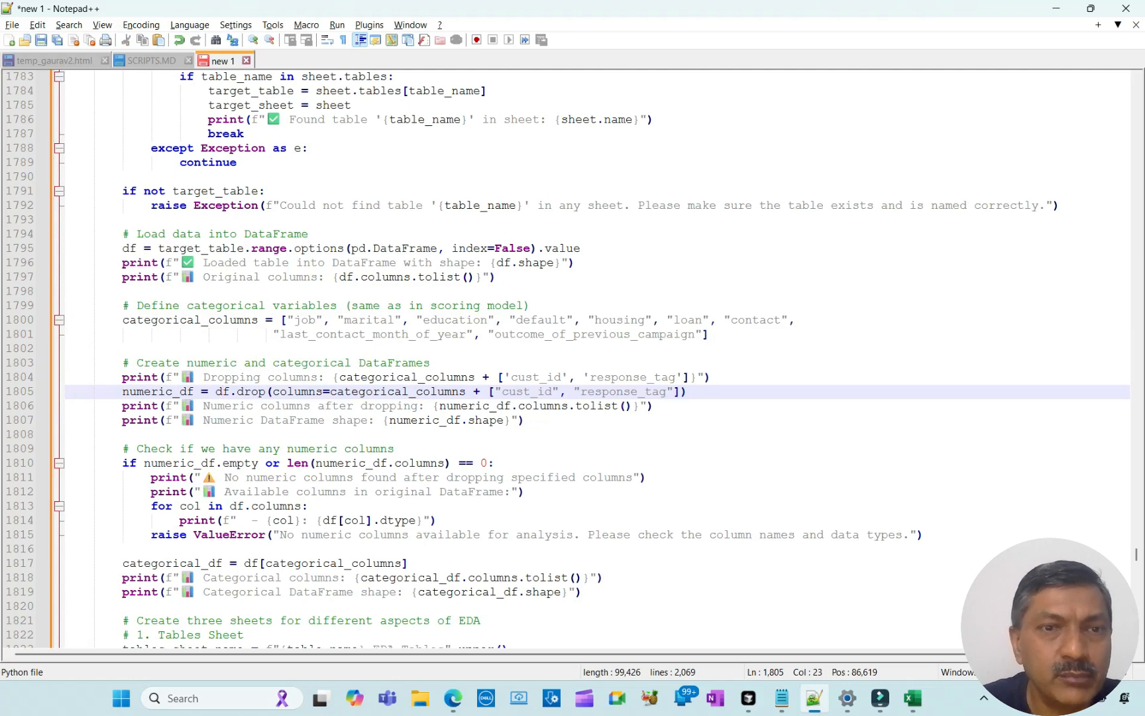
pyautogui.click(219, 320)
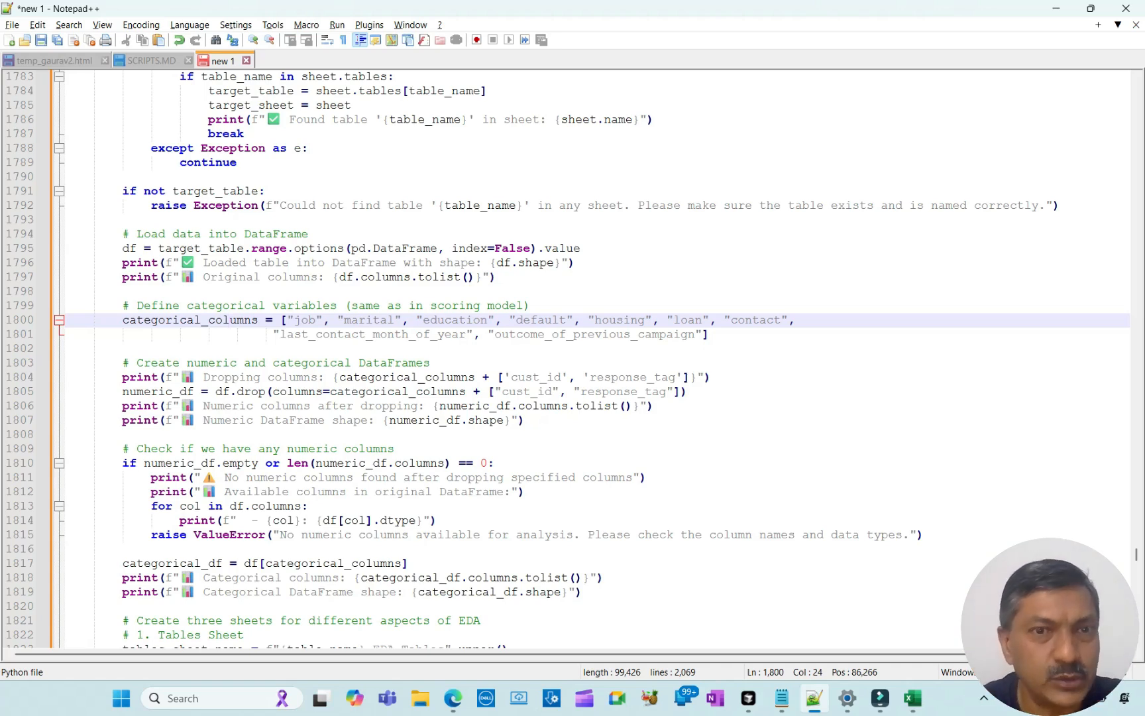
pyautogui.scroll(-3)
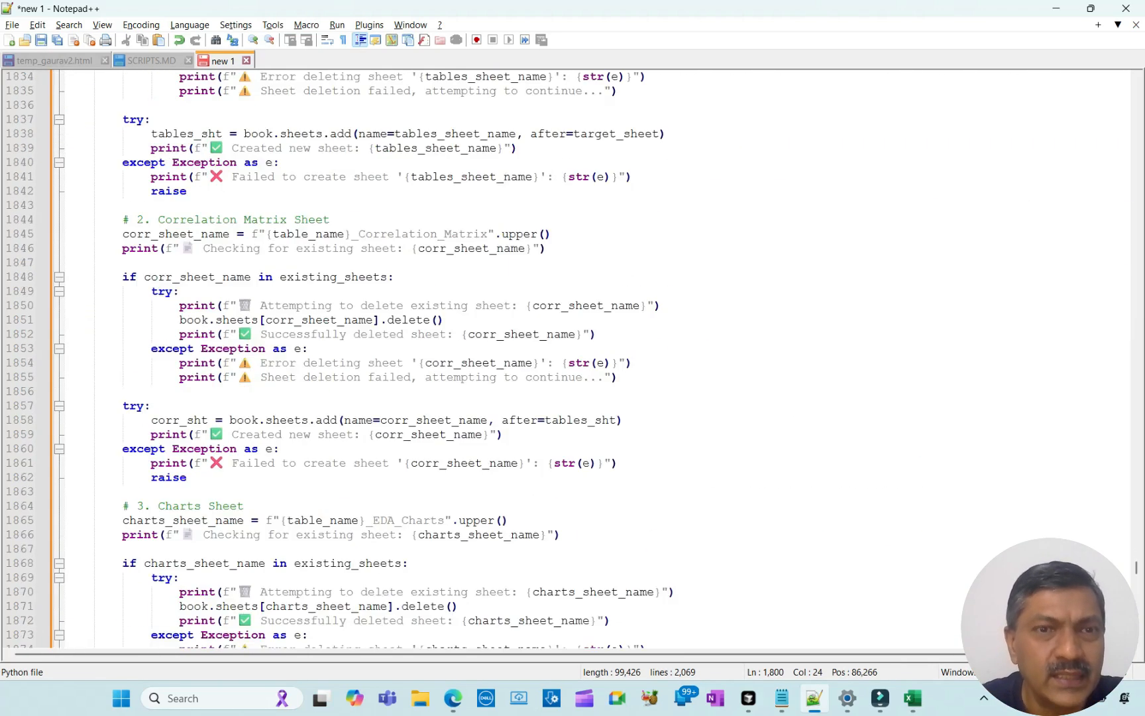
pyautogui.scroll(-3)
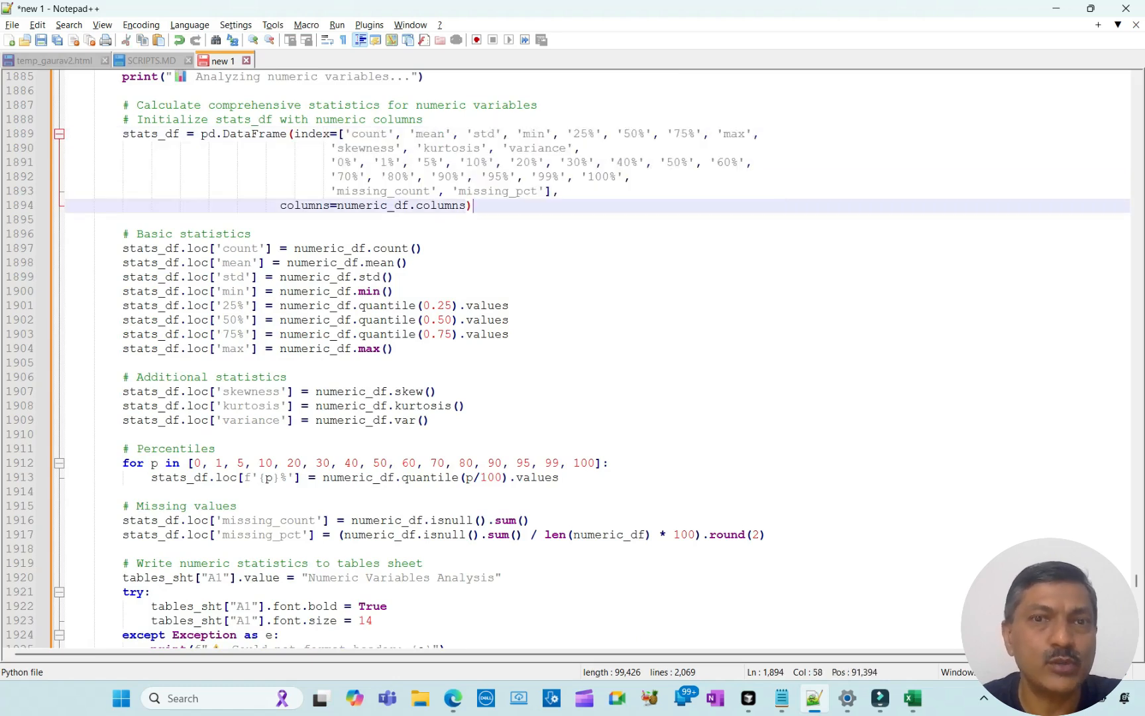
pyautogui.scroll(-3)
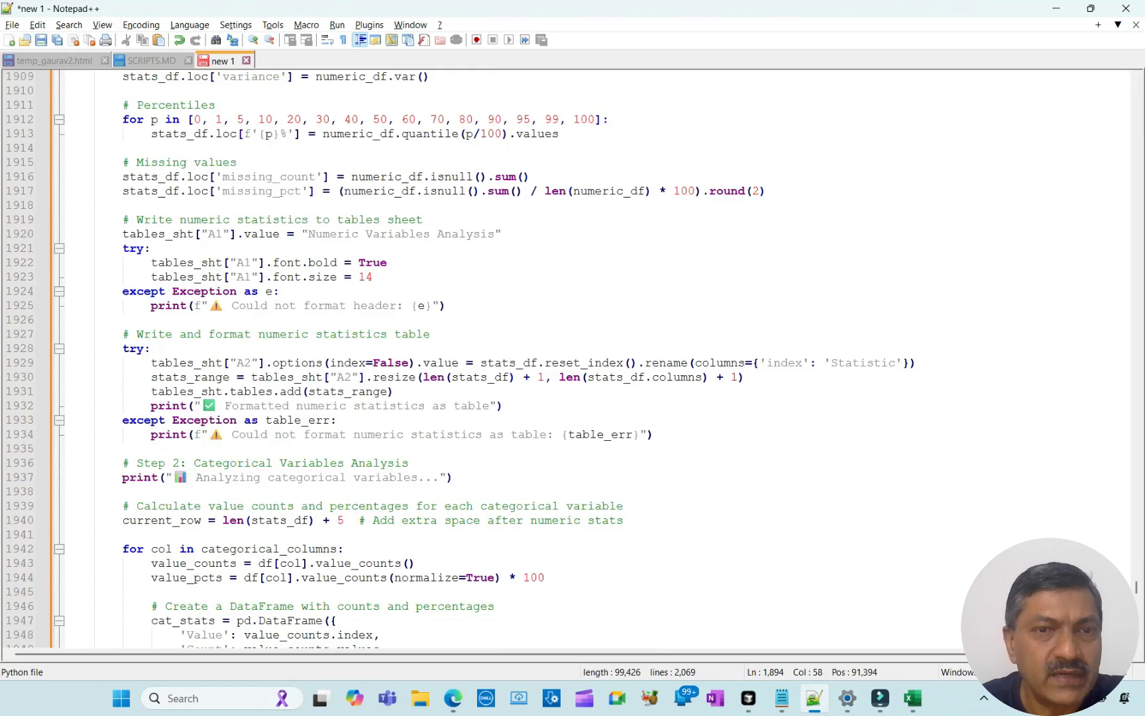
pyautogui.scroll(-3)
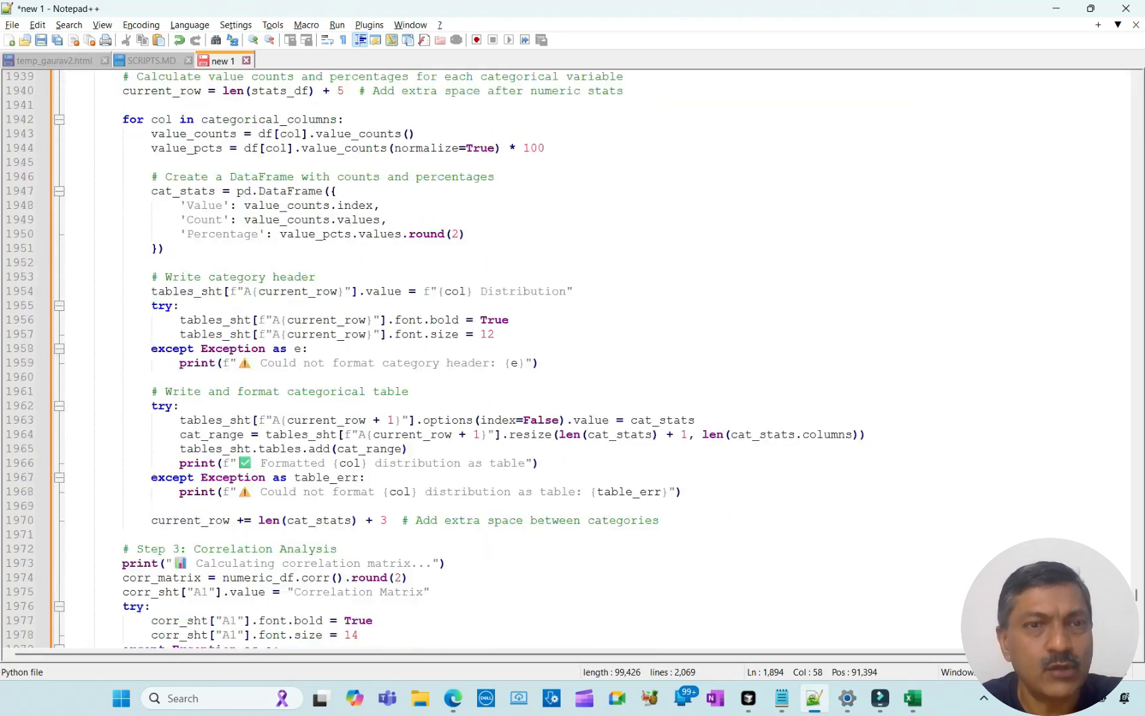
pyautogui.scroll(-3)
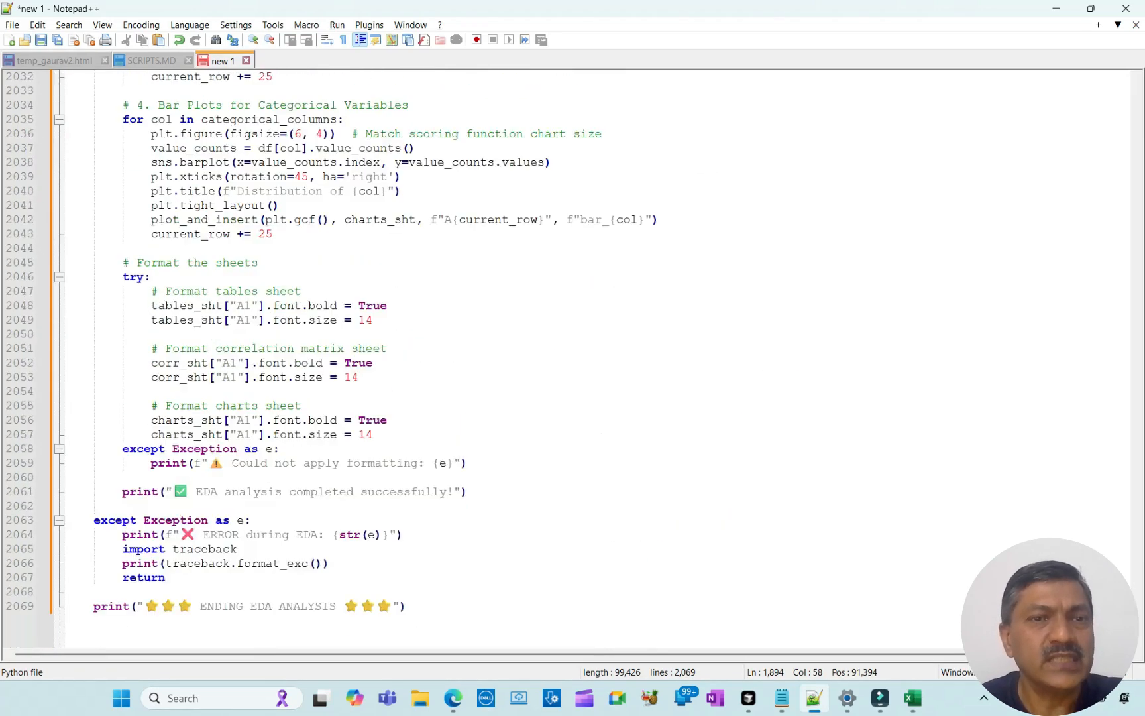
pyautogui.scroll(3)
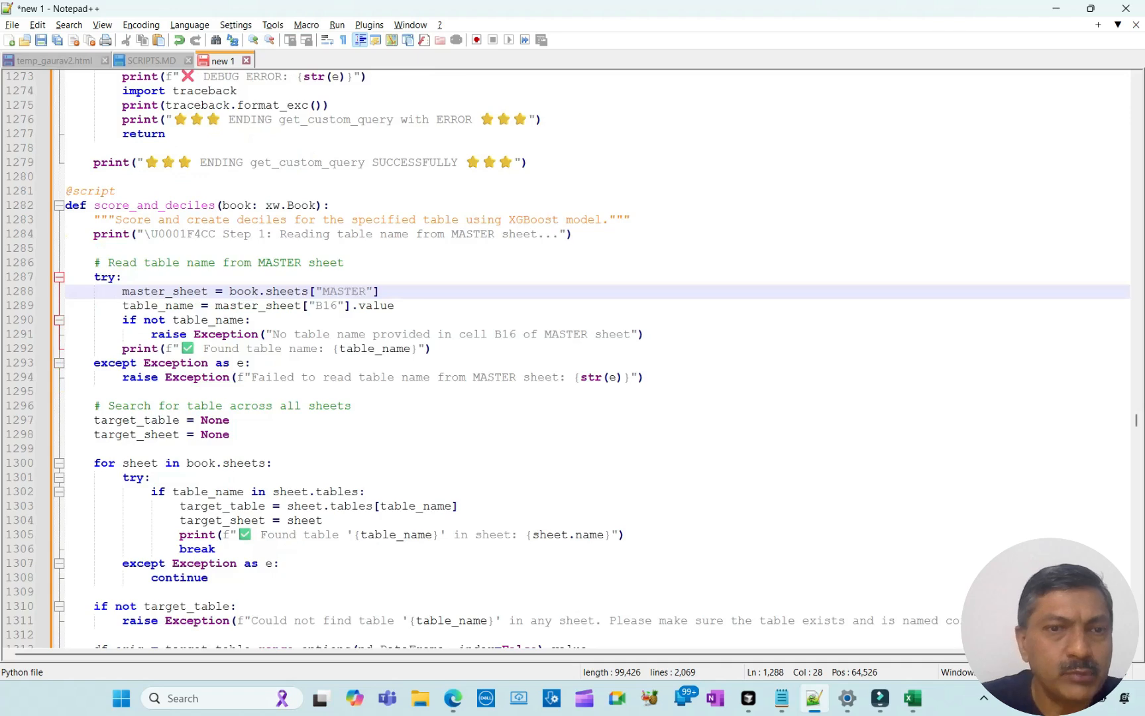
pyautogui.scroll(-3)
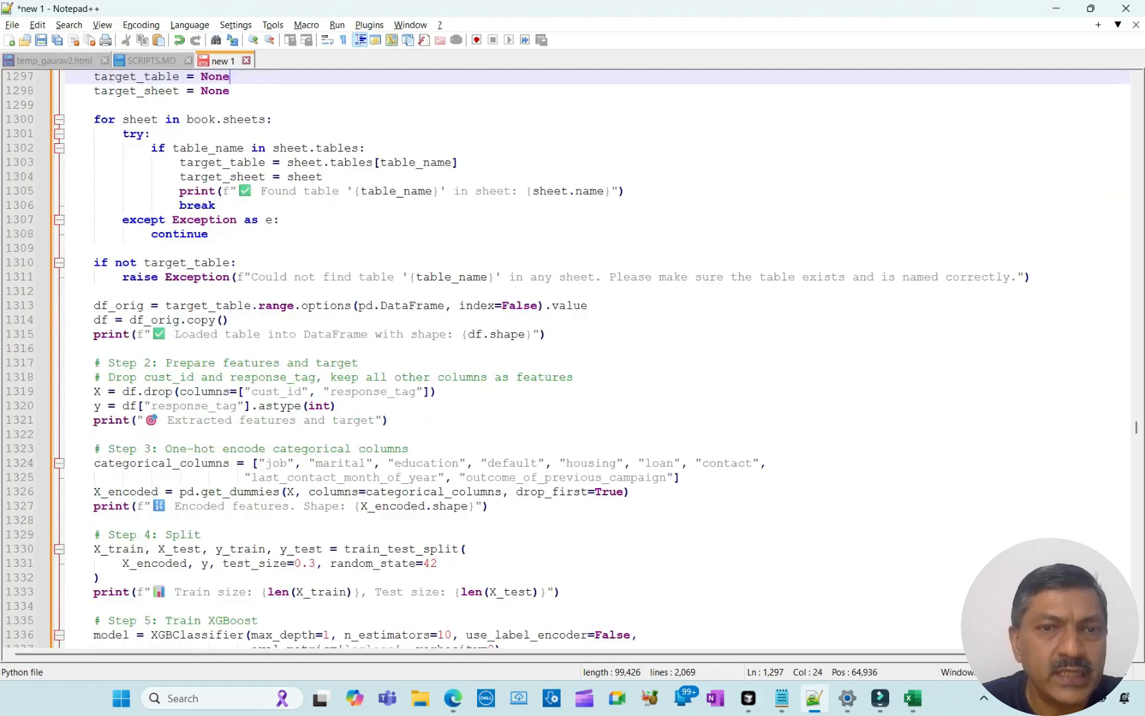
pyautogui.scroll(-3)
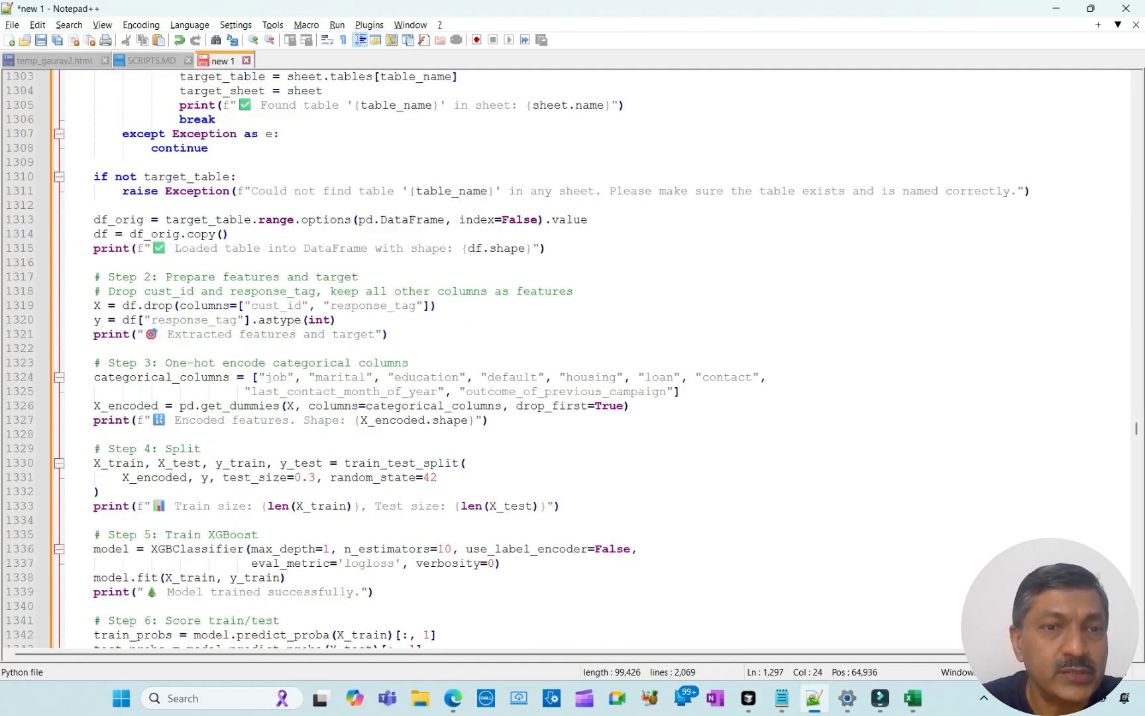
pyautogui.doubleClick(272, 305)
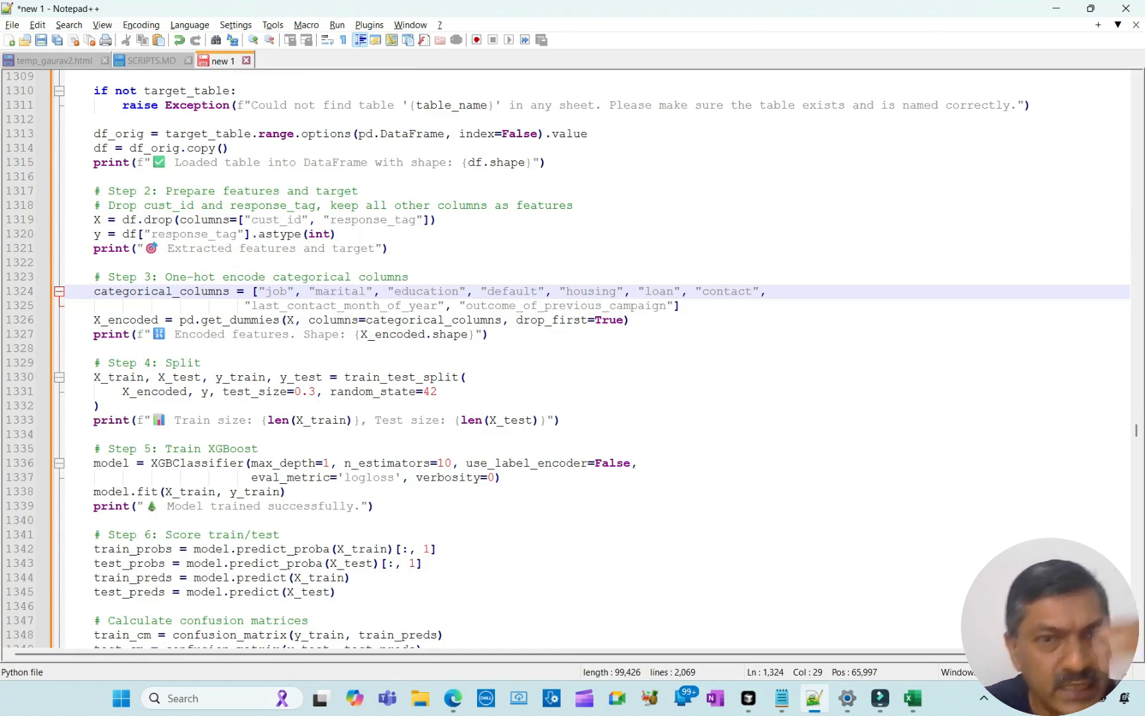
pyautogui.moveTo(265, 291); pyautogui.dragTo(661, 291)
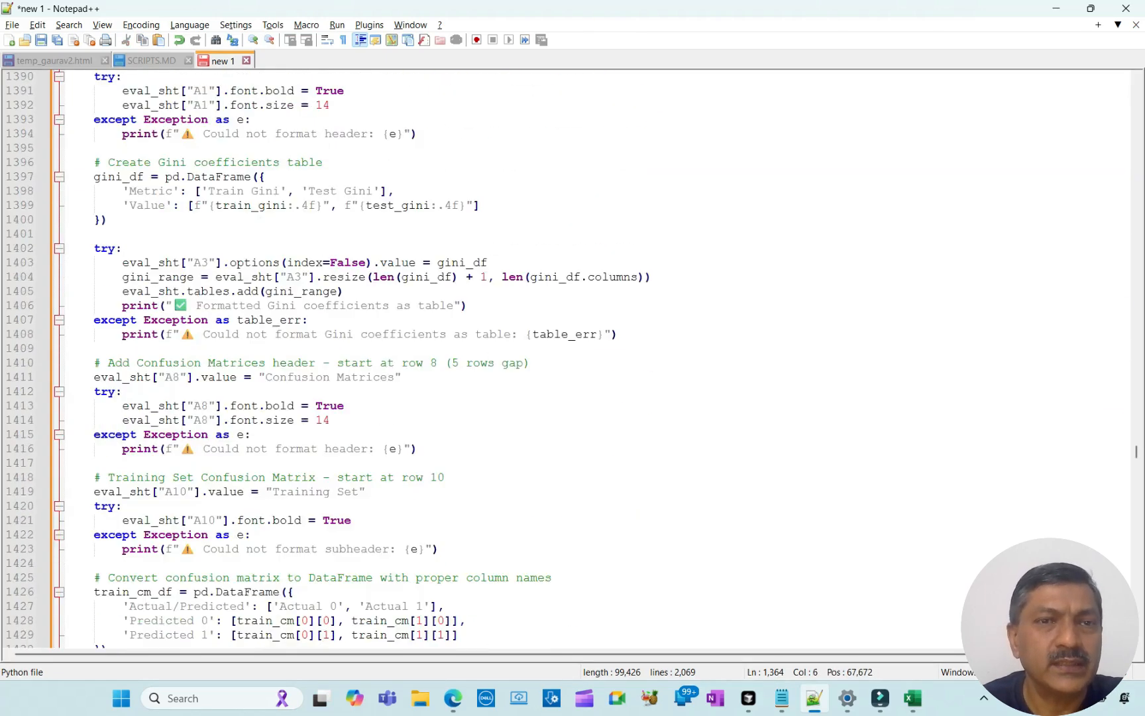
pyautogui.scroll(-3)
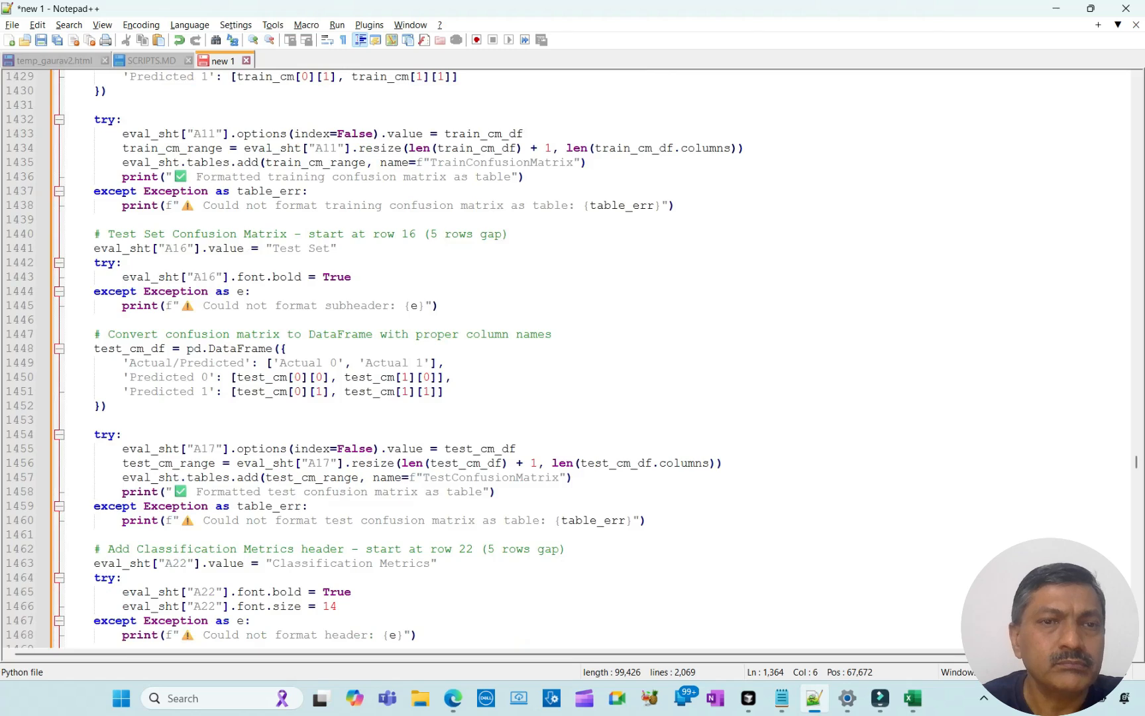
pyautogui.scroll(-3)
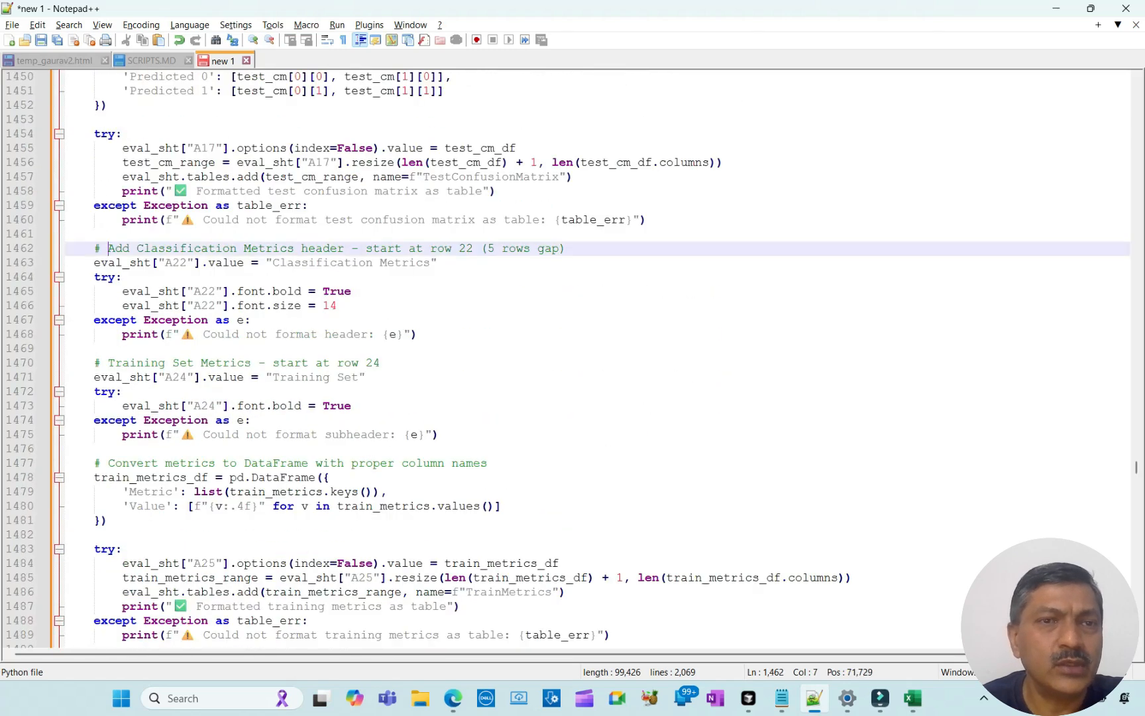